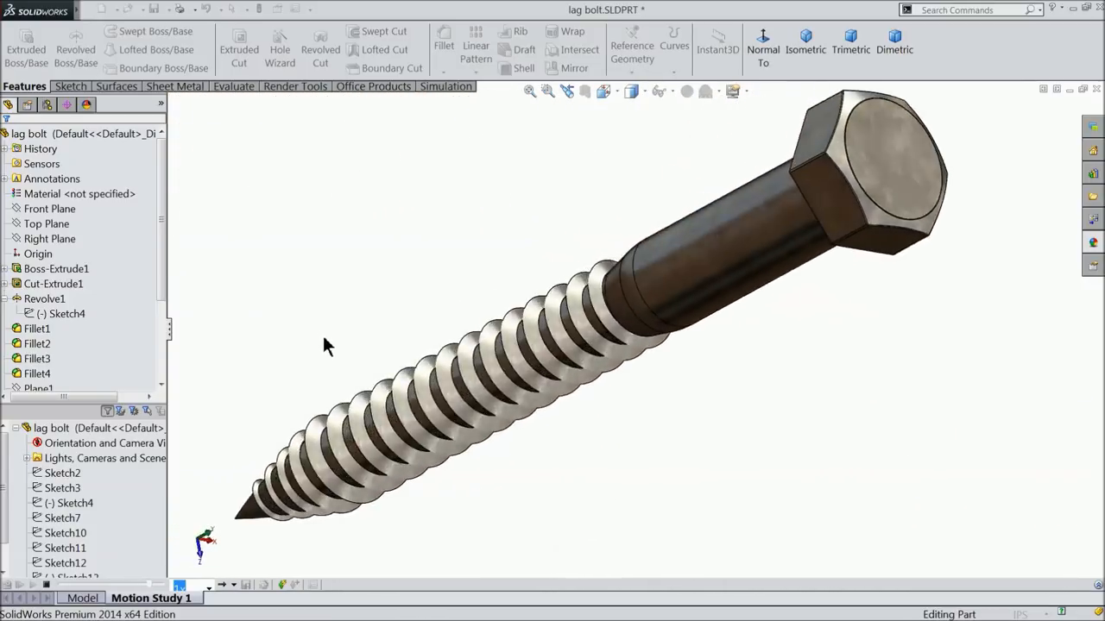
Step: Create a new empty Part document
left_click(101, 10)
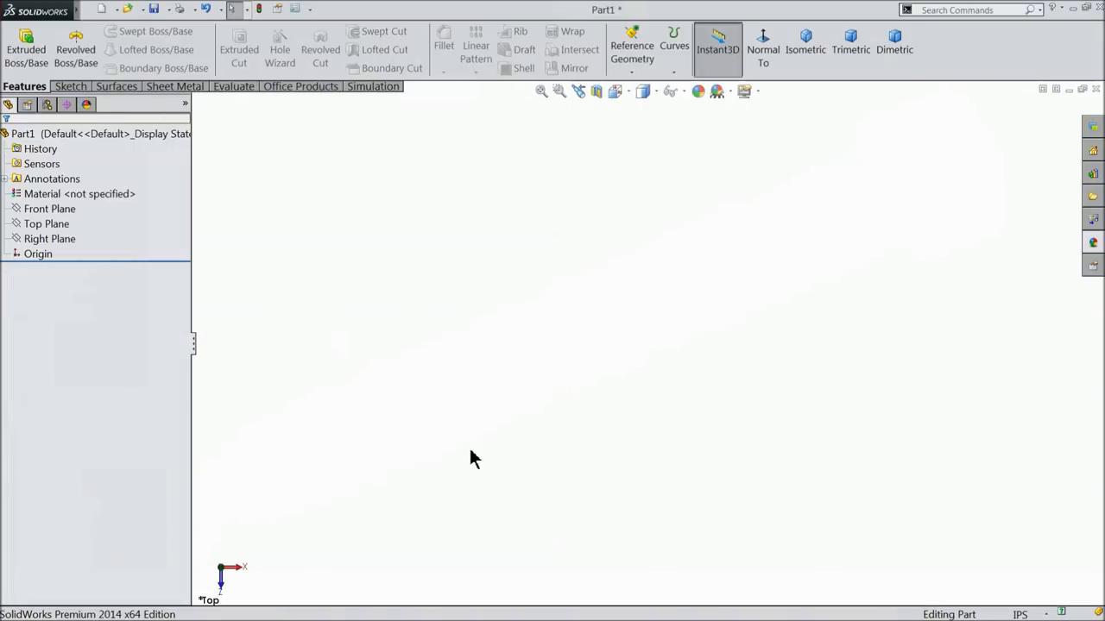
mouse_move(145, 317)
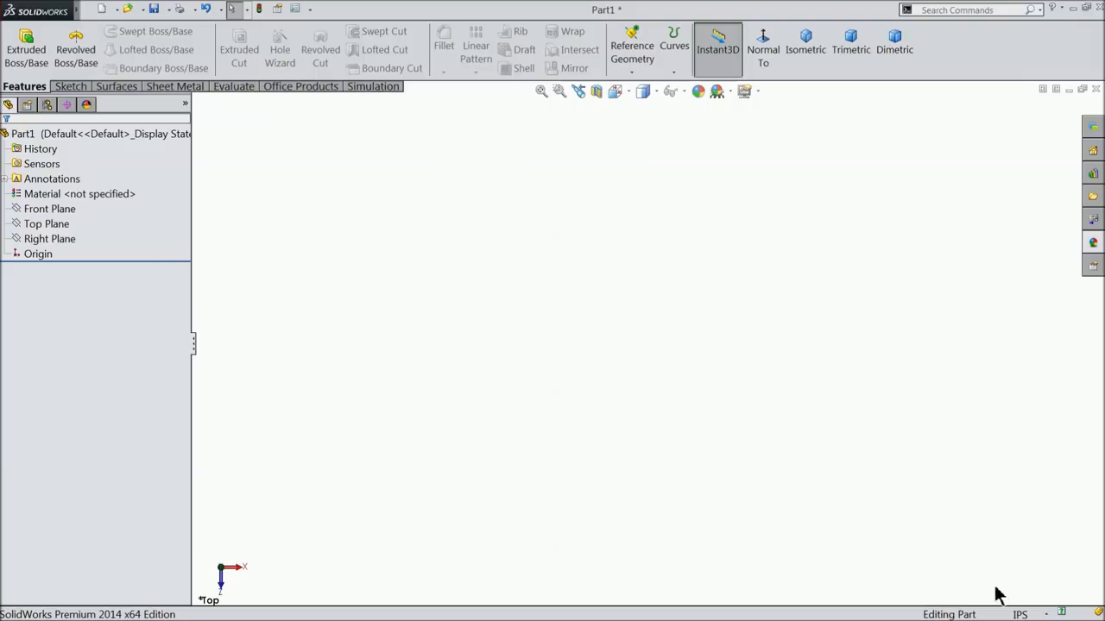
Step: Sketch a 6-sided polygon centred on the origin on the Top Plane
left_click(45, 224)
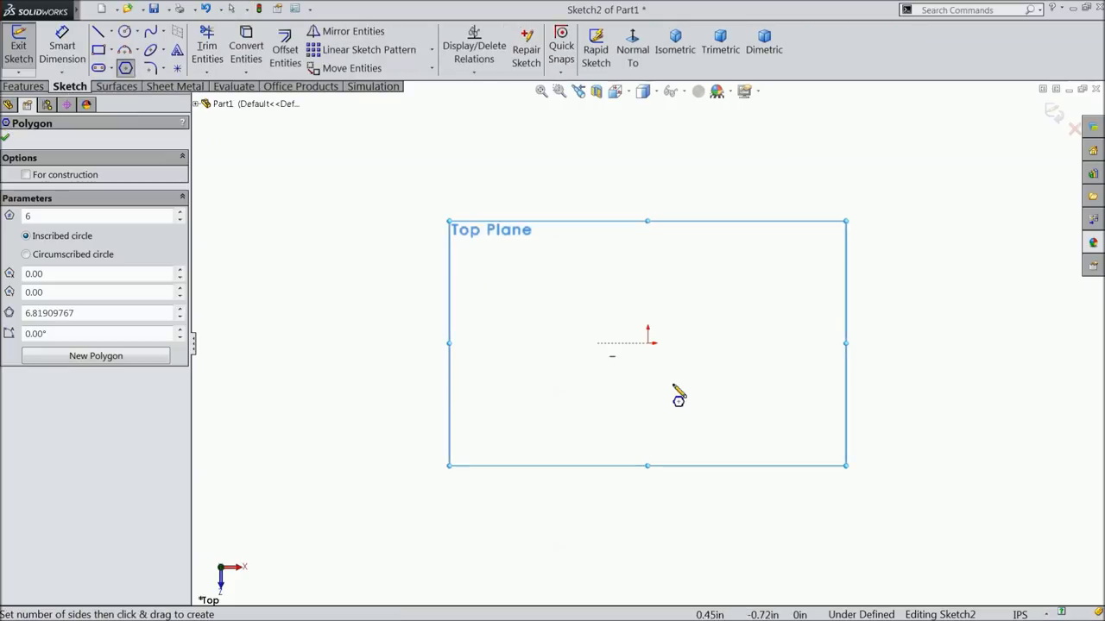
left_click(648, 342)
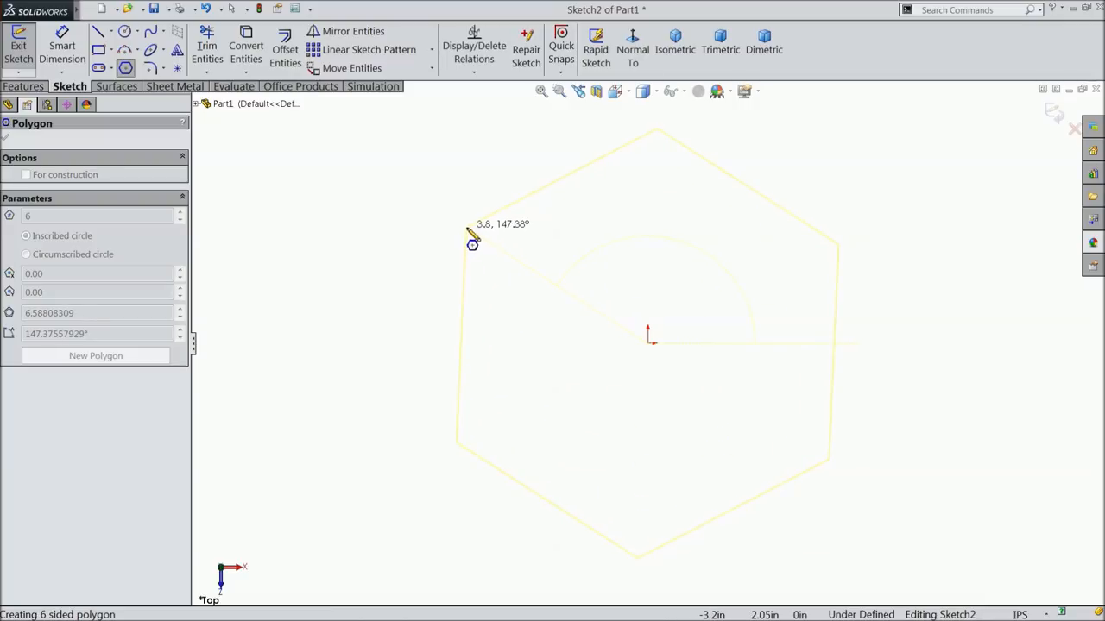
mouse_move(444, 325)
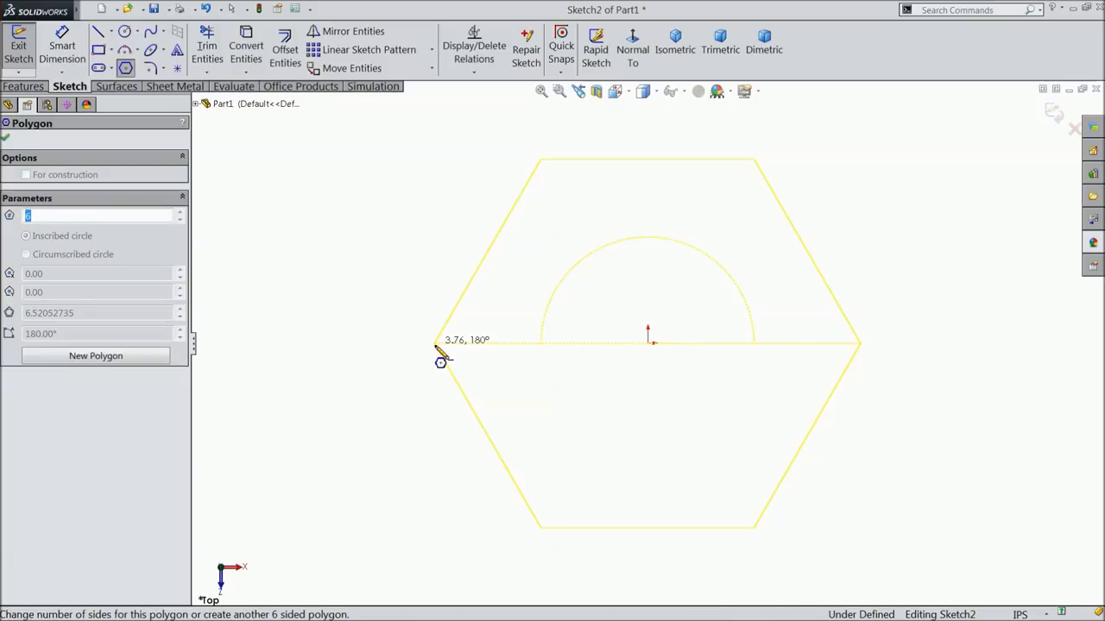
left_click(6, 139)
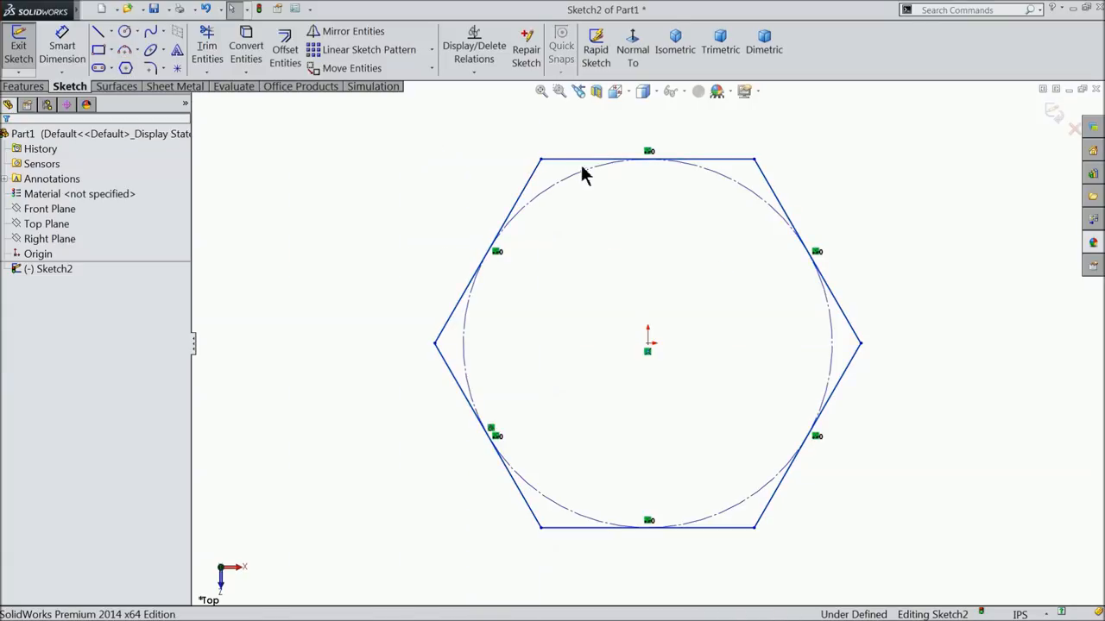
Step: Dimension the hexagon's inscribed circle to 0.5625 so the sketch is fully defined
left_click(647, 160)
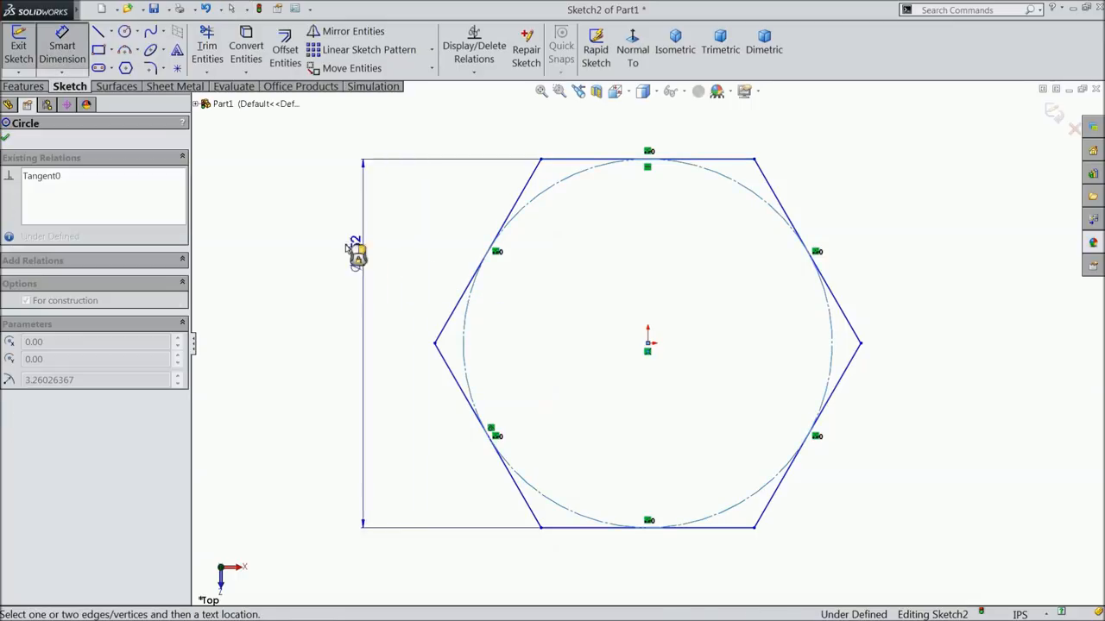
left_click(362, 250)
type("0.5625")
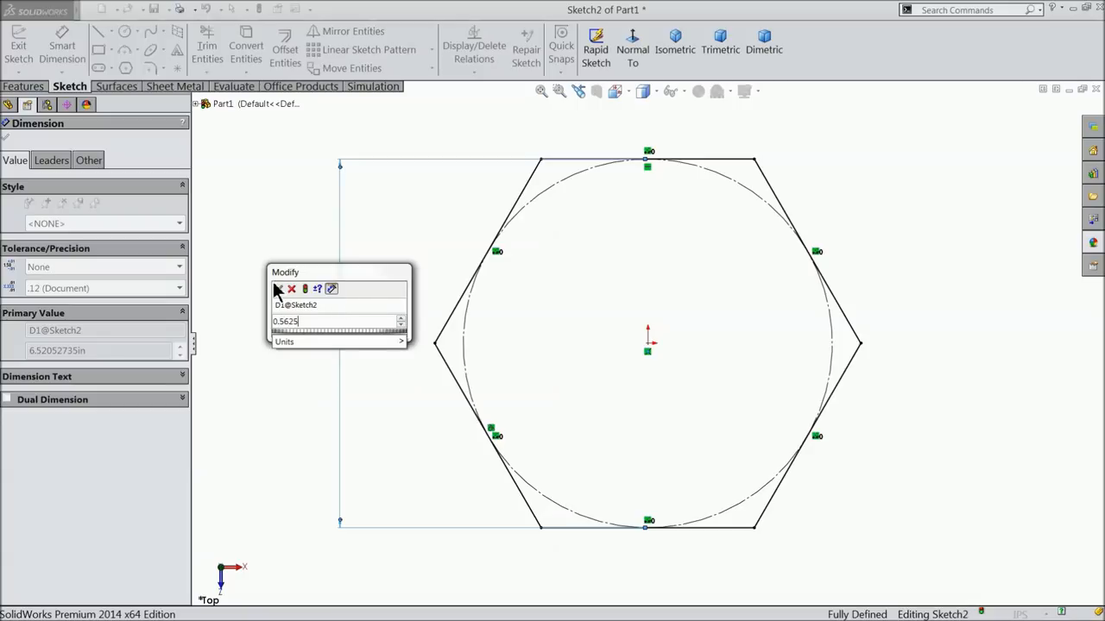
left_click(280, 290)
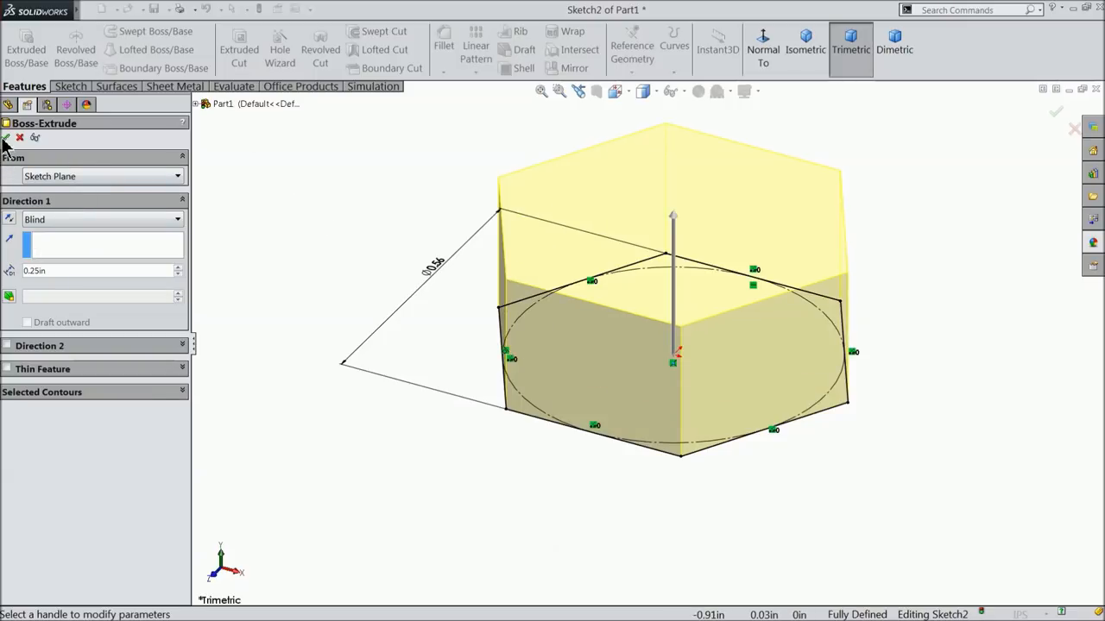
Step: Extrude the hexagon 0.25 in and apply the galvanized appearance to the part
left_click(1055, 110)
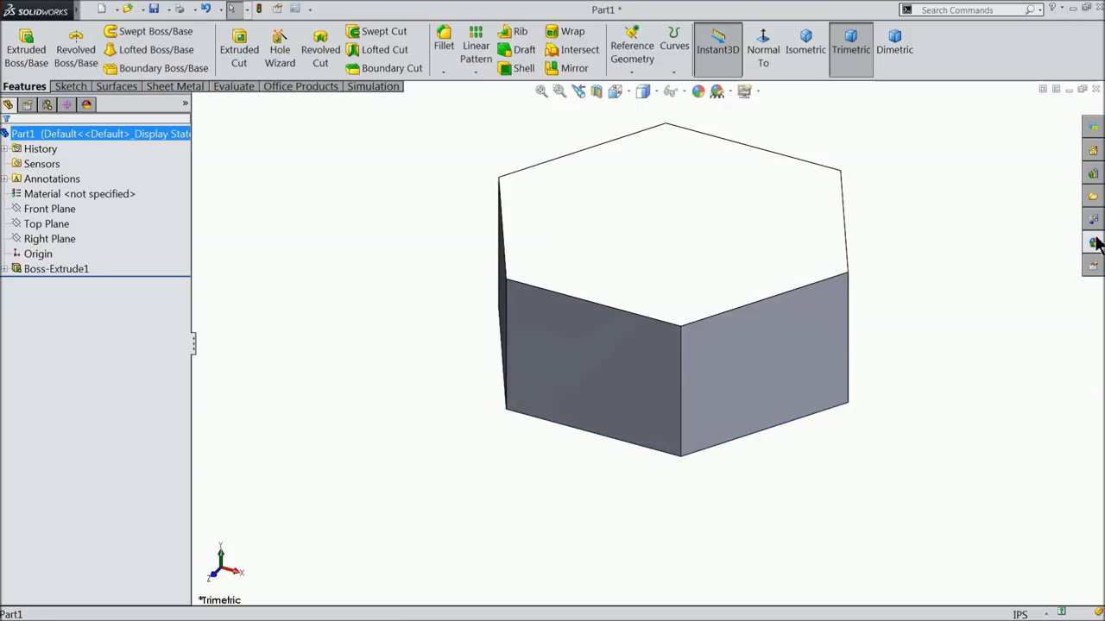
left_click(1093, 242)
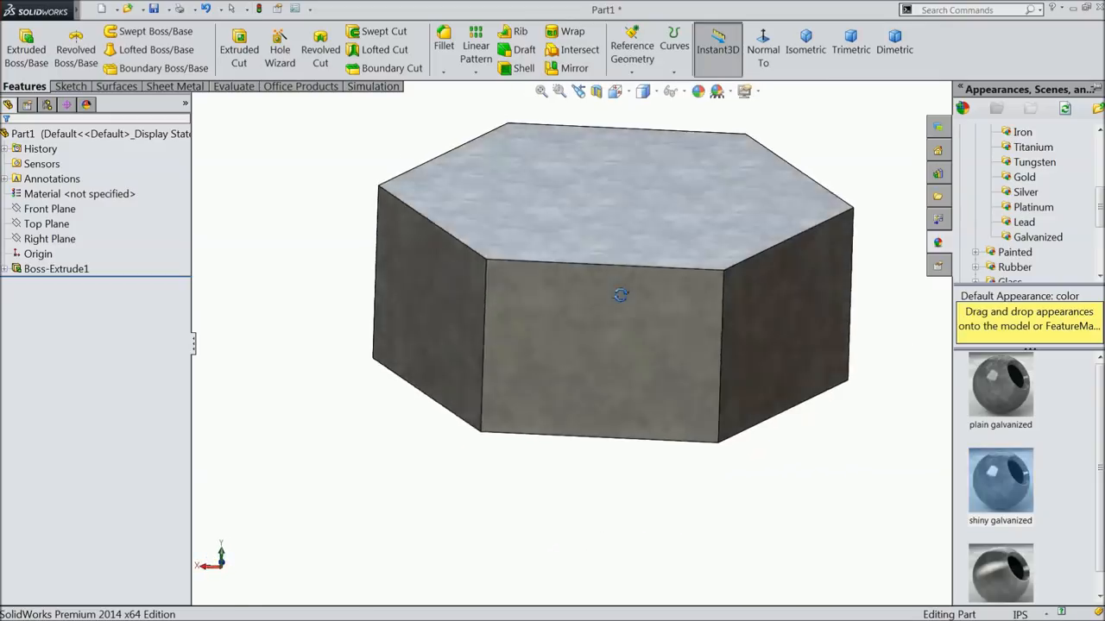
left_click_drag(620, 295, 724, 358)
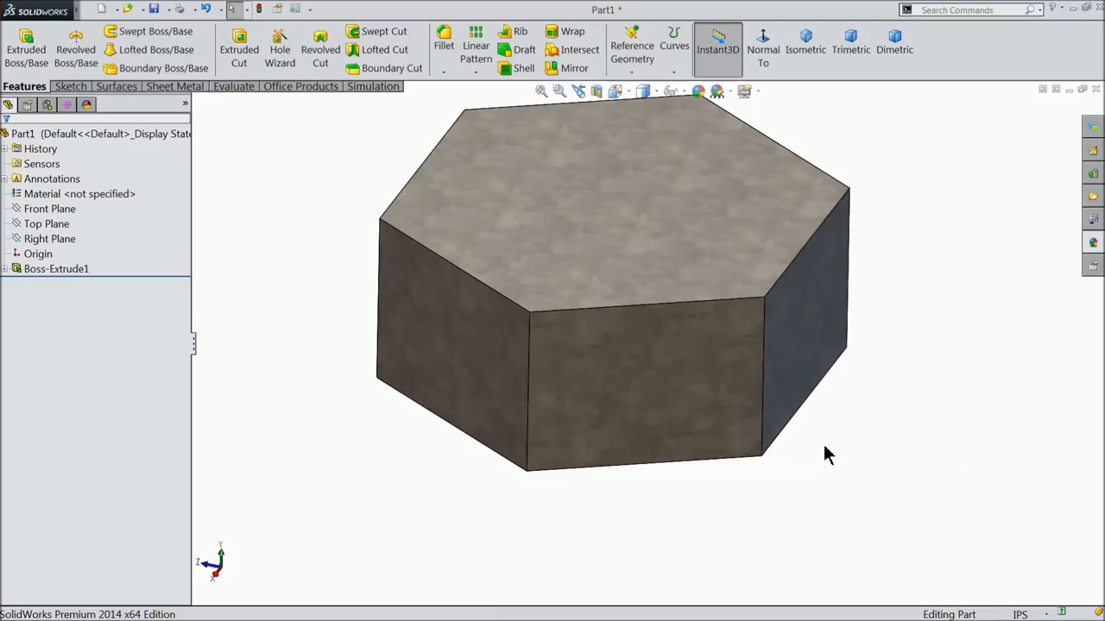
Step: Sketch a 0.5 in circle at the origin on the prism's top face
left_click(604, 216)
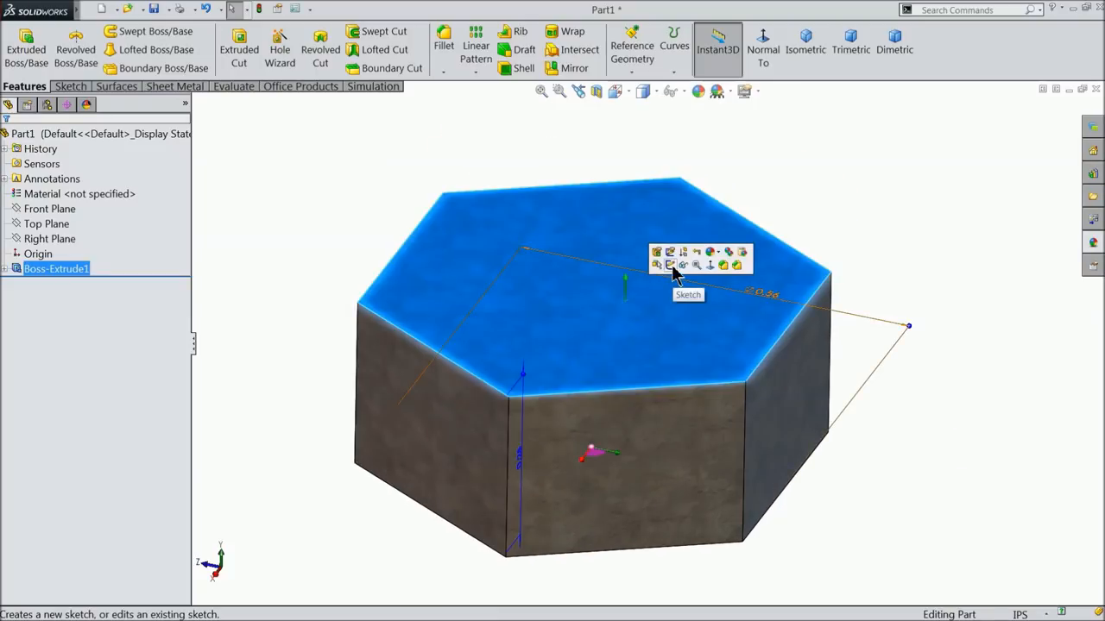
left_click(656, 252)
type("0.5")
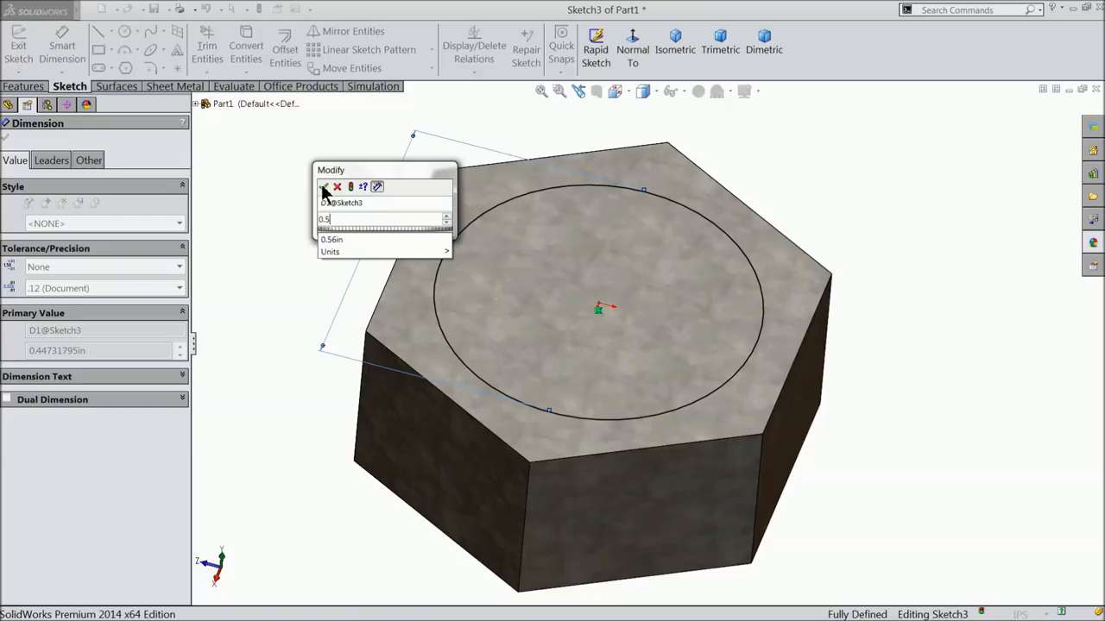
left_click(324, 187)
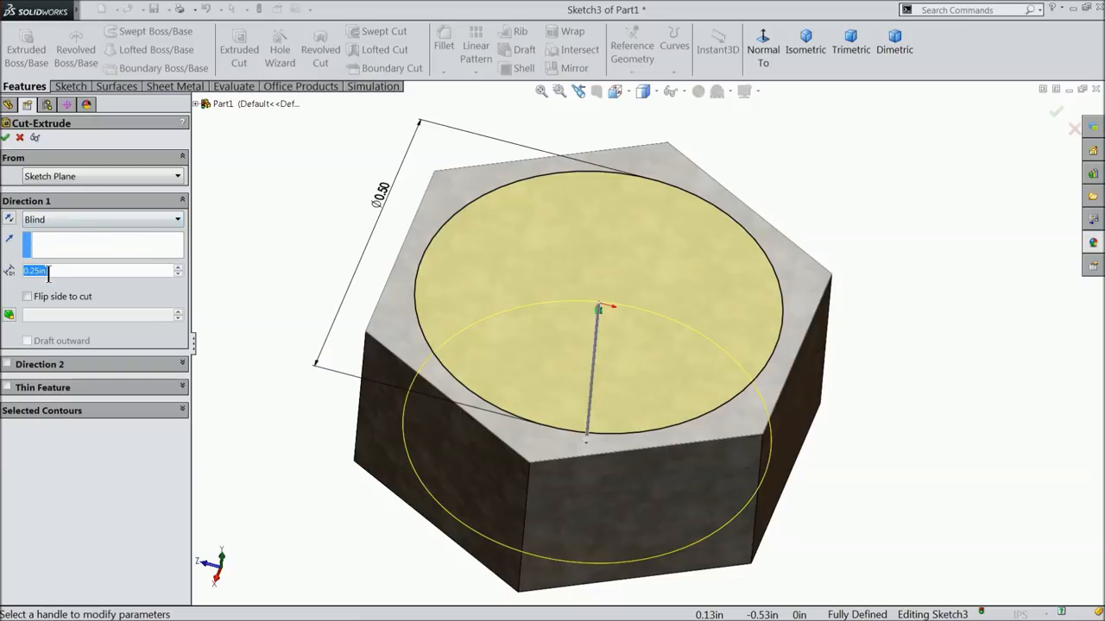
mouse_move(49, 271)
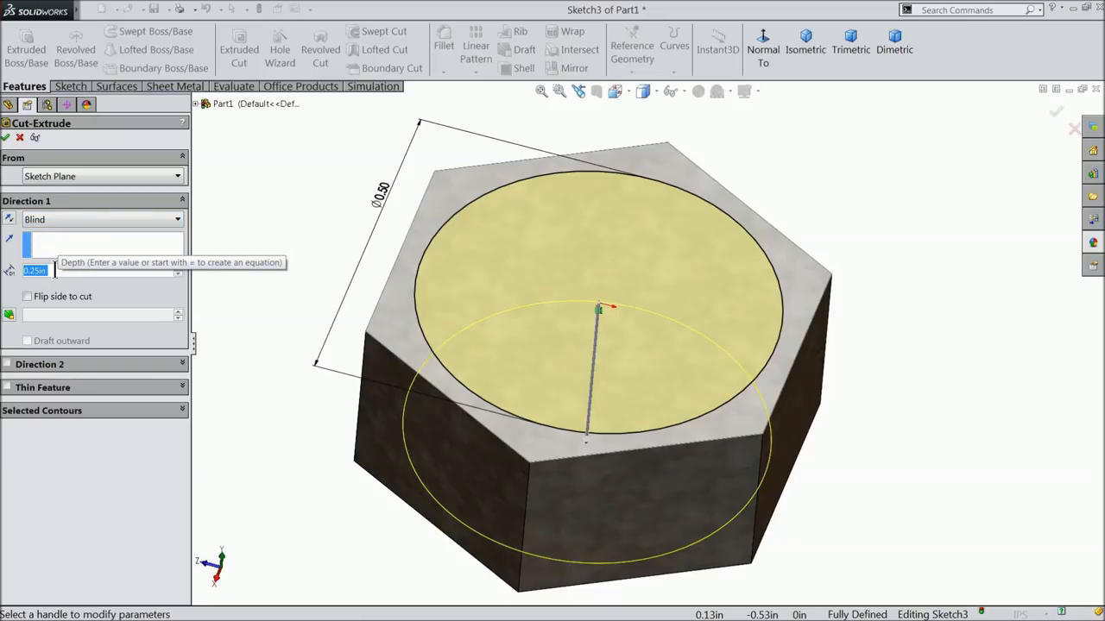
mouse_move(276, 238)
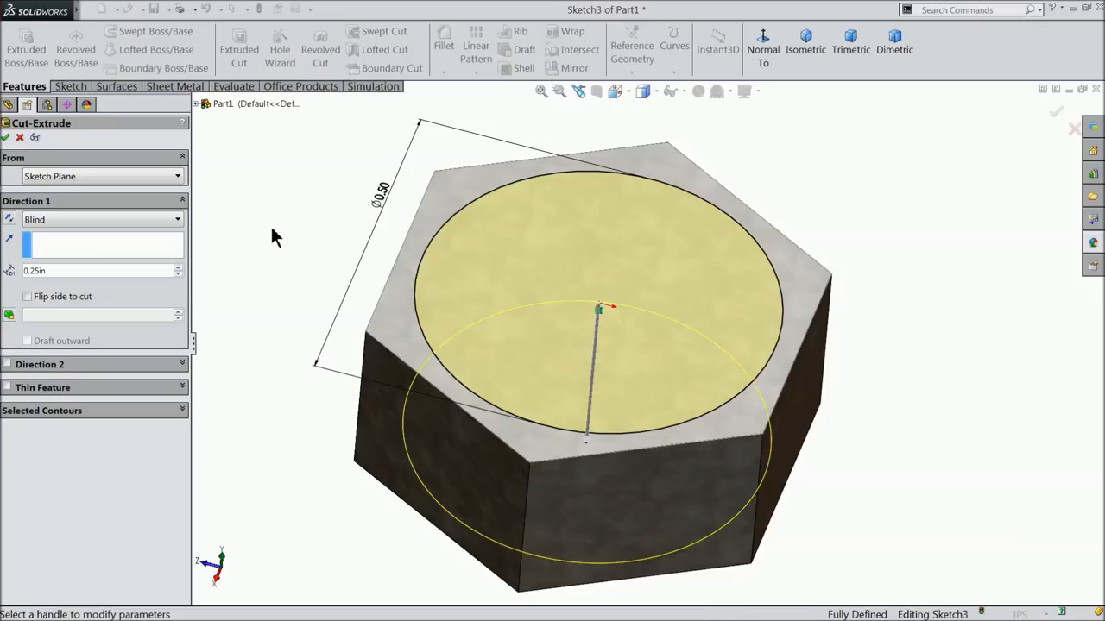
mouse_move(31, 301)
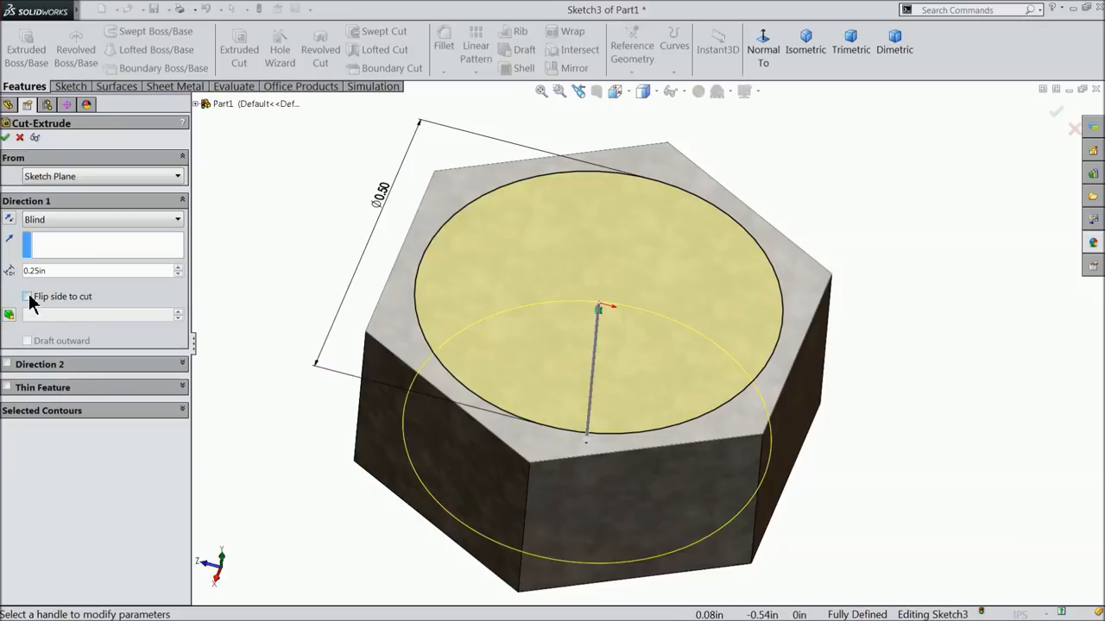
Step: Cut outside the circle with Flip side to cut and a 60° draft to chamfer the head
left_click(28, 297)
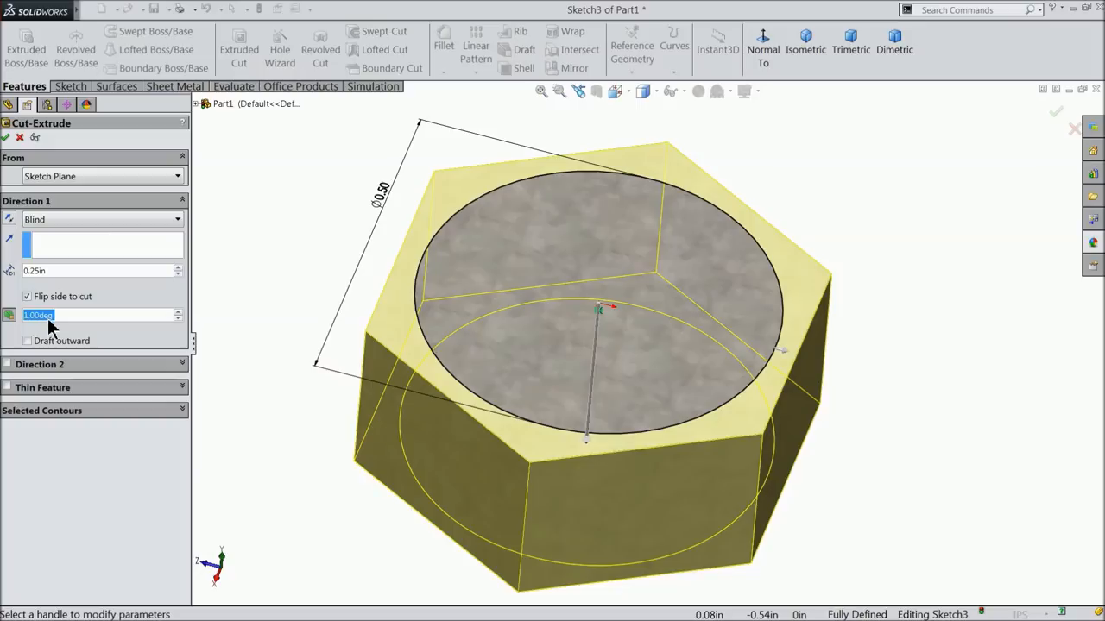
type("60.00deg")
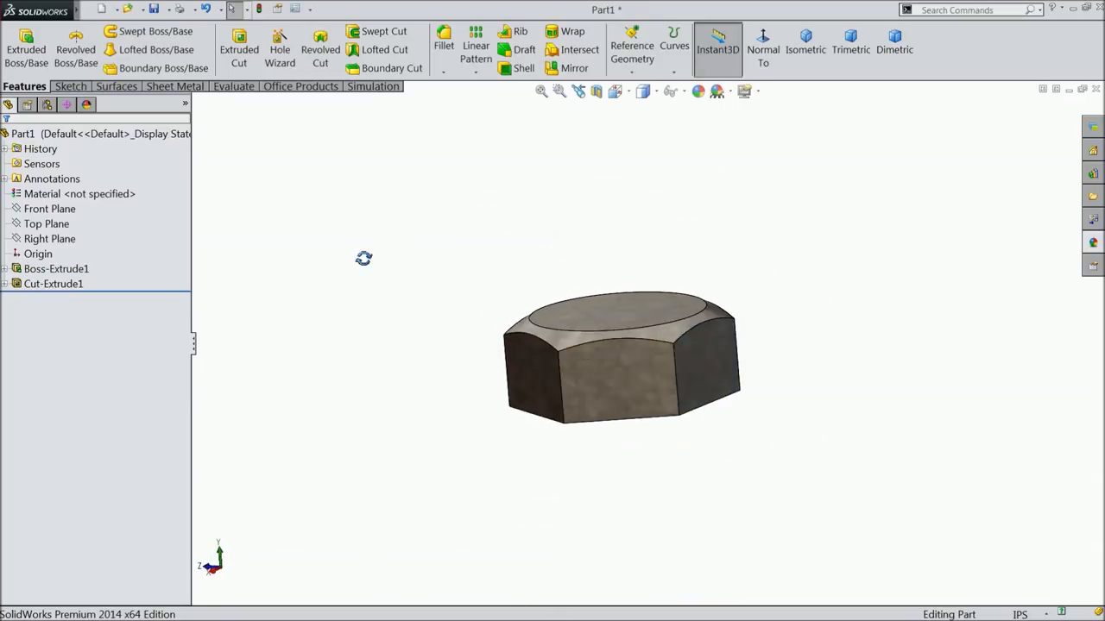
Step: Draw the shank and tapered-tip profile with lines on the Front Plane, viewed normal to
left_click(47, 224)
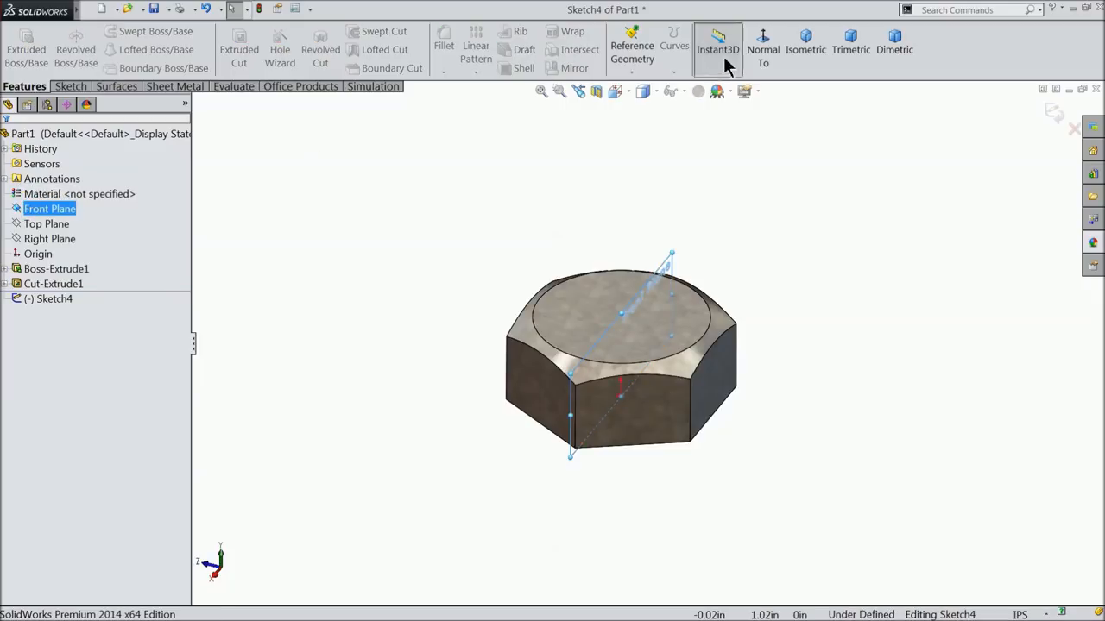
left_click(763, 48)
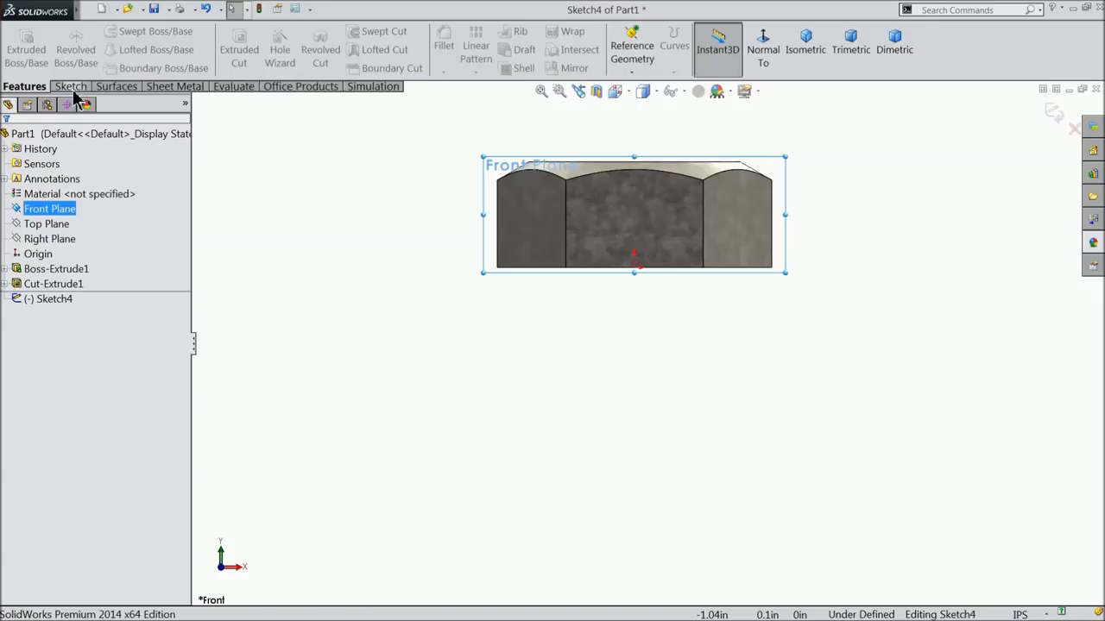
left_click(70, 87)
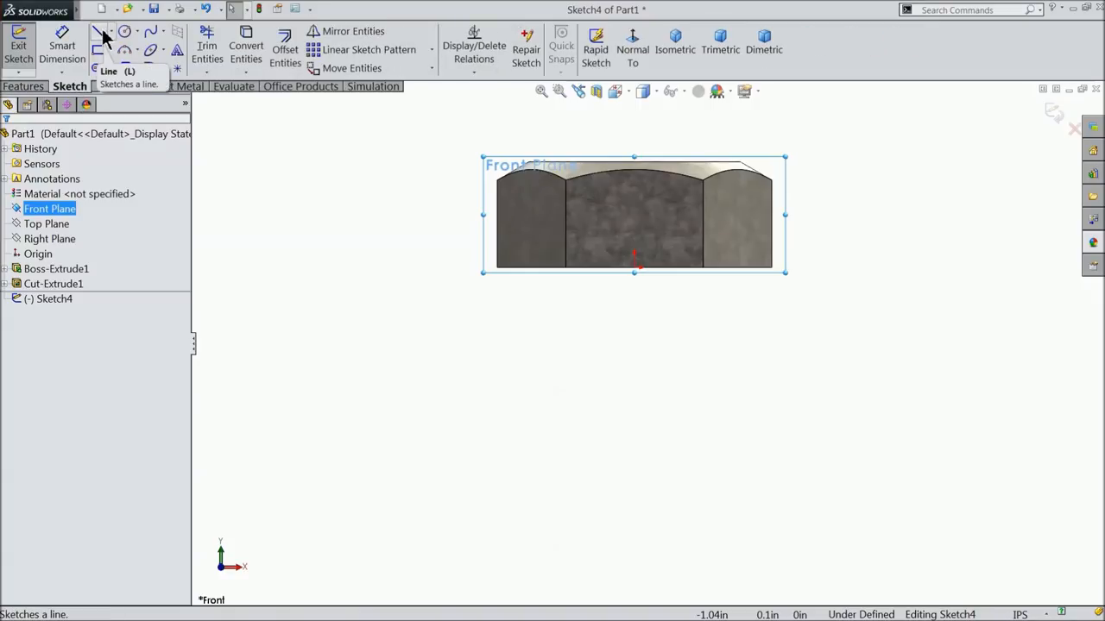
left_click(98, 31)
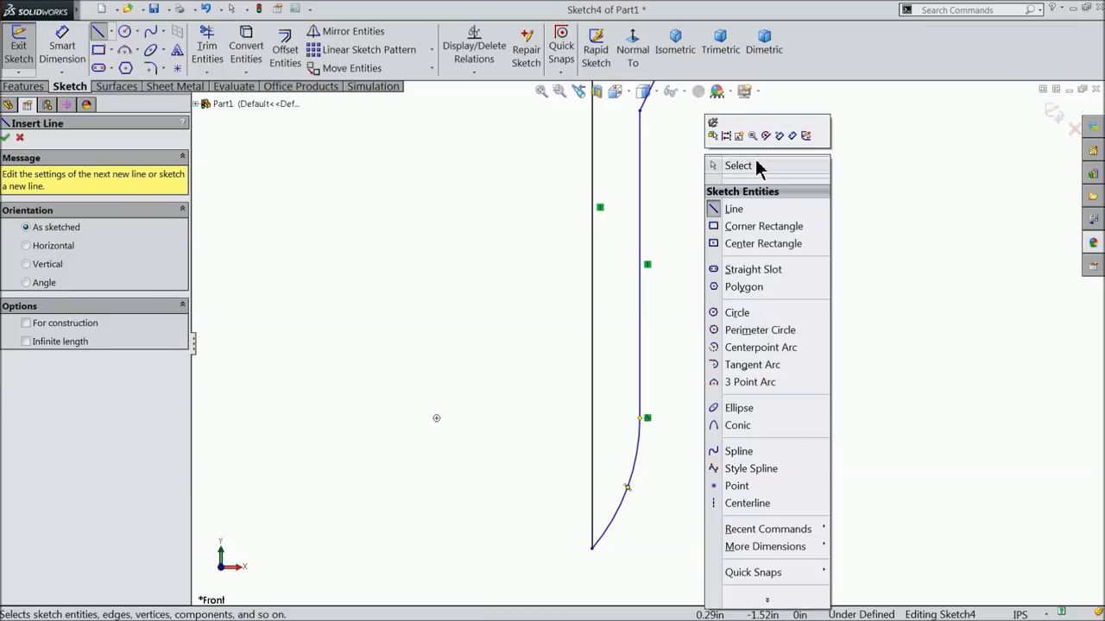
left_click(739, 165)
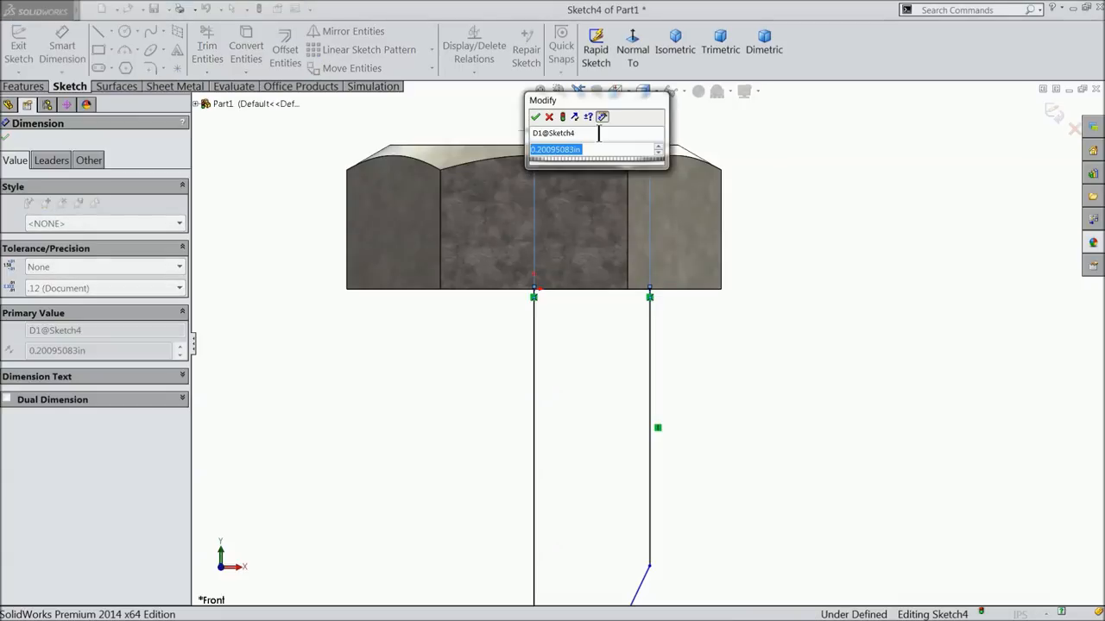
Step: Dimension the profile with 0.187, 0.08 and the 3.53 overall length
type("0.187")
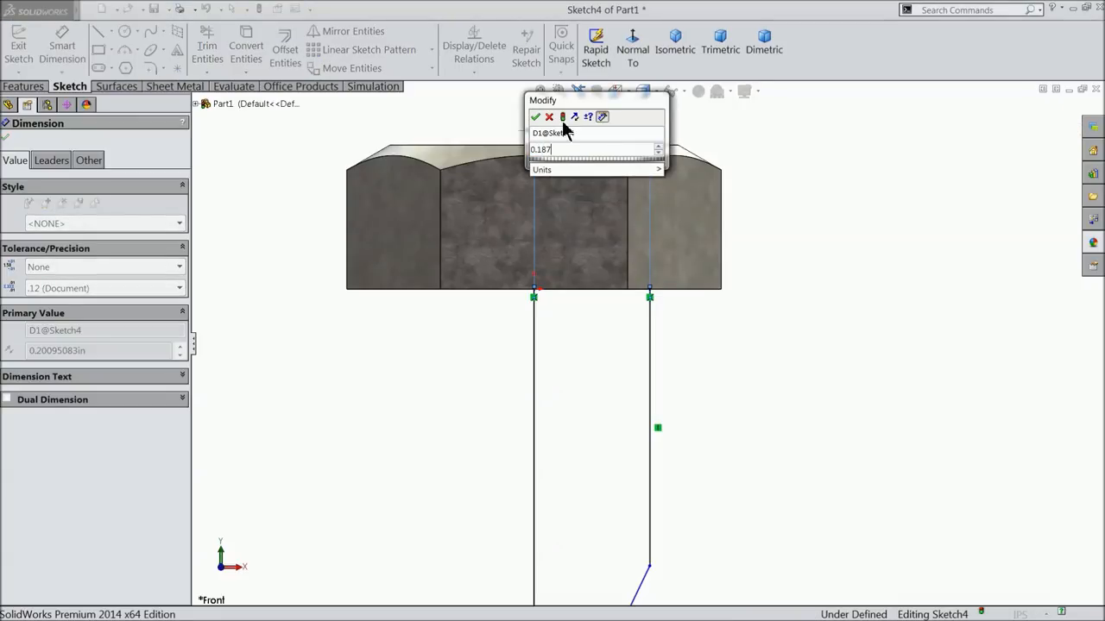
left_click(536, 118)
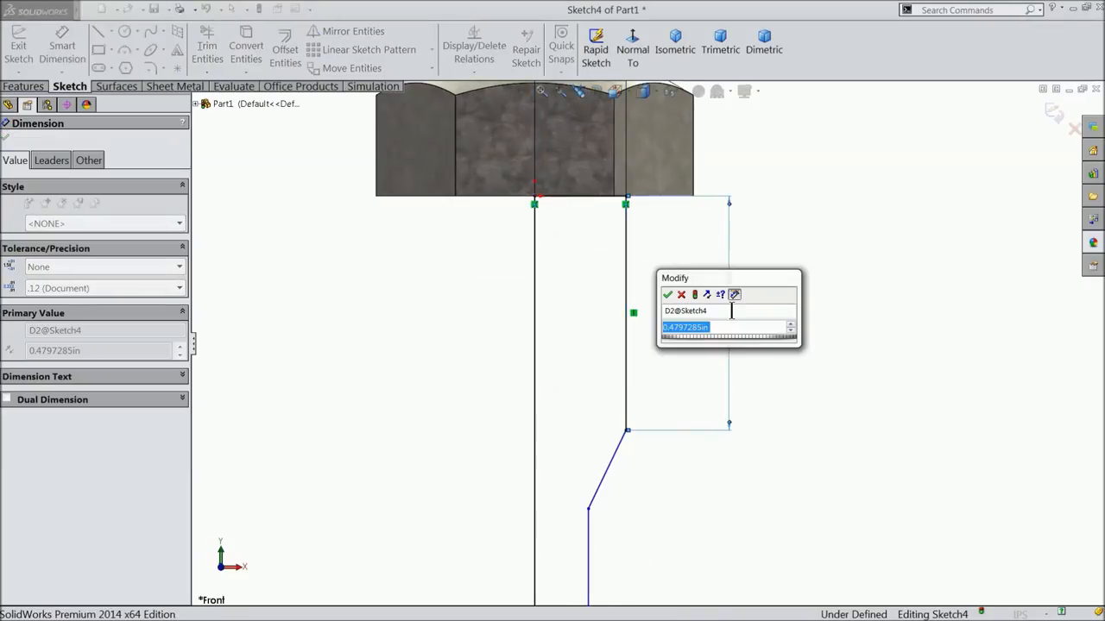
type(".08")
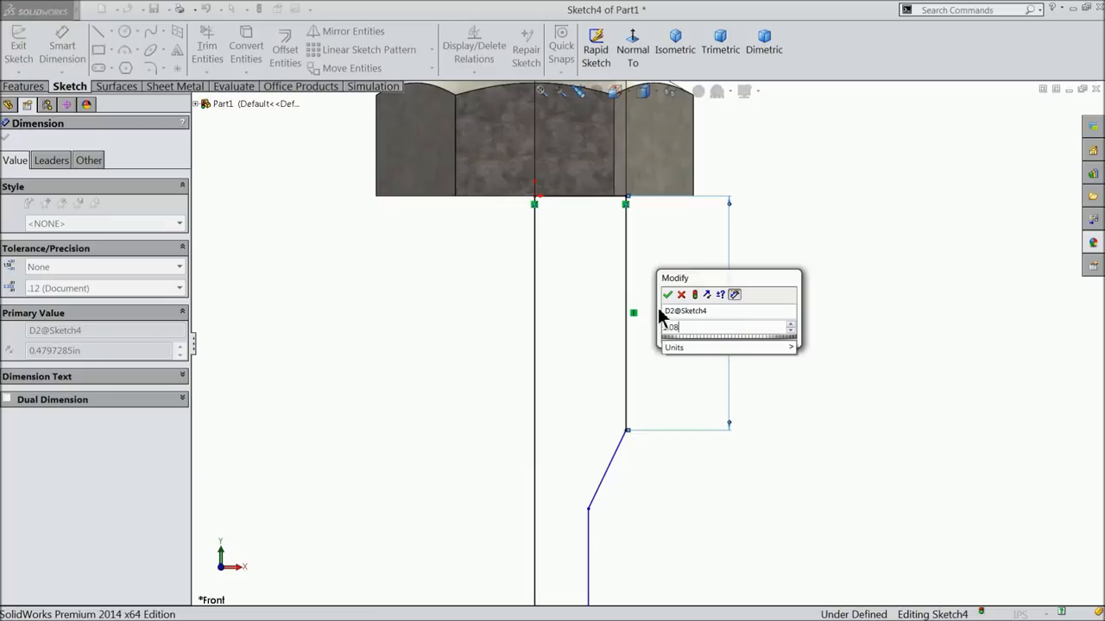
left_click(666, 293)
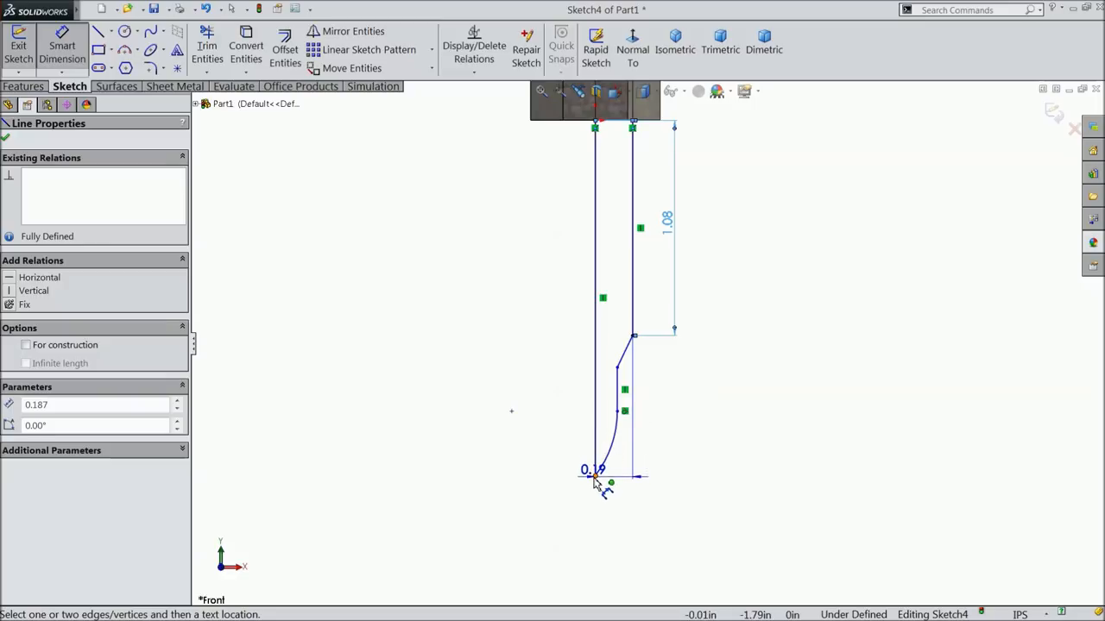
left_click(594, 473)
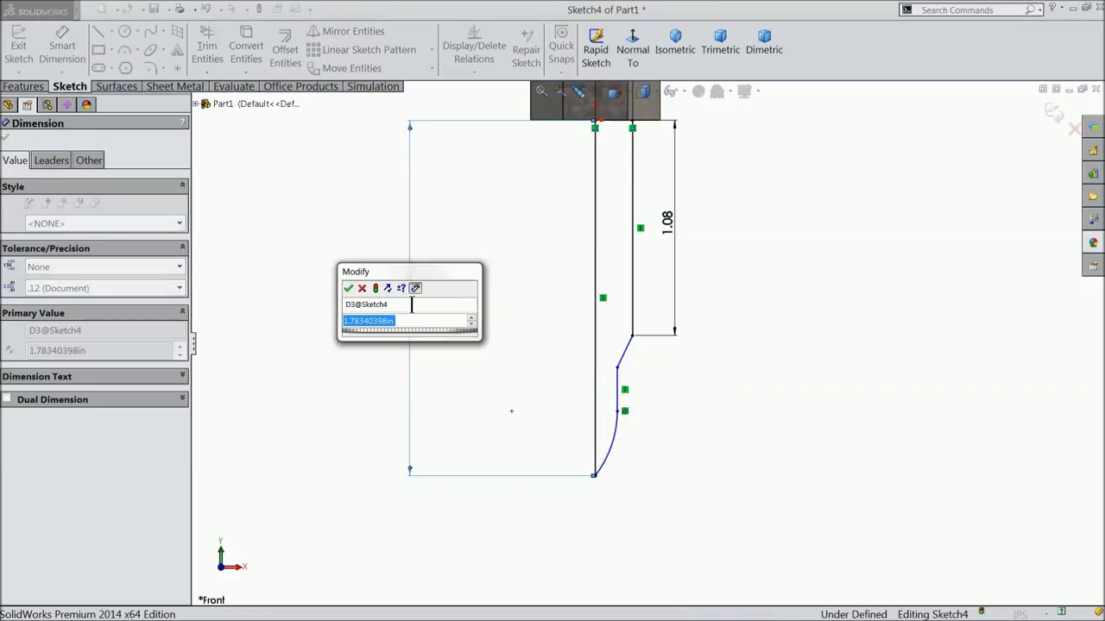
type("3.53")
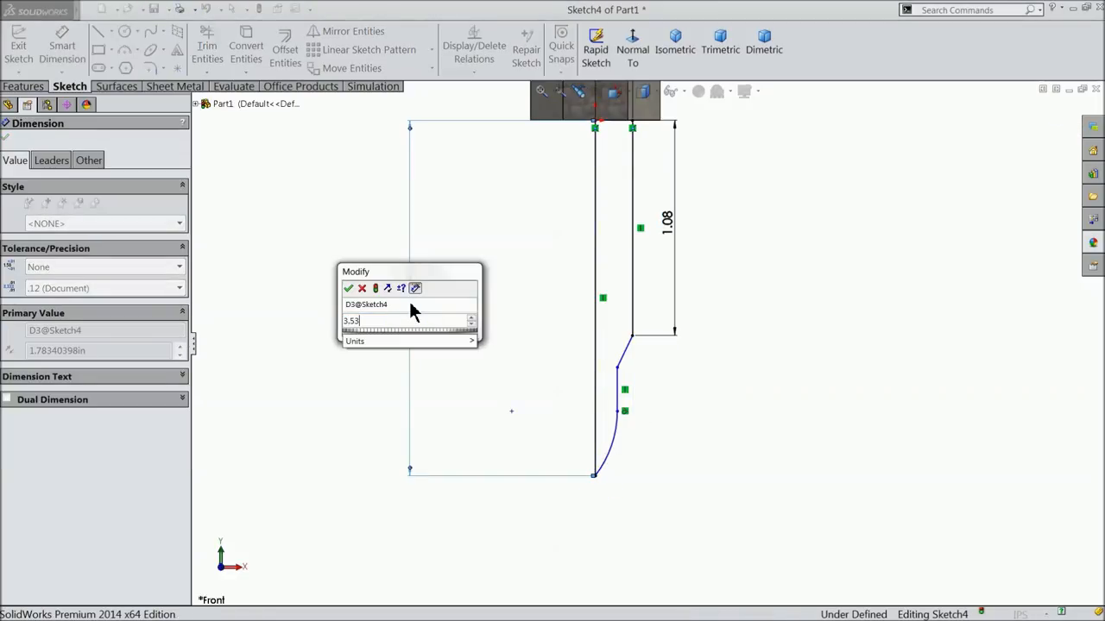
left_click(349, 288)
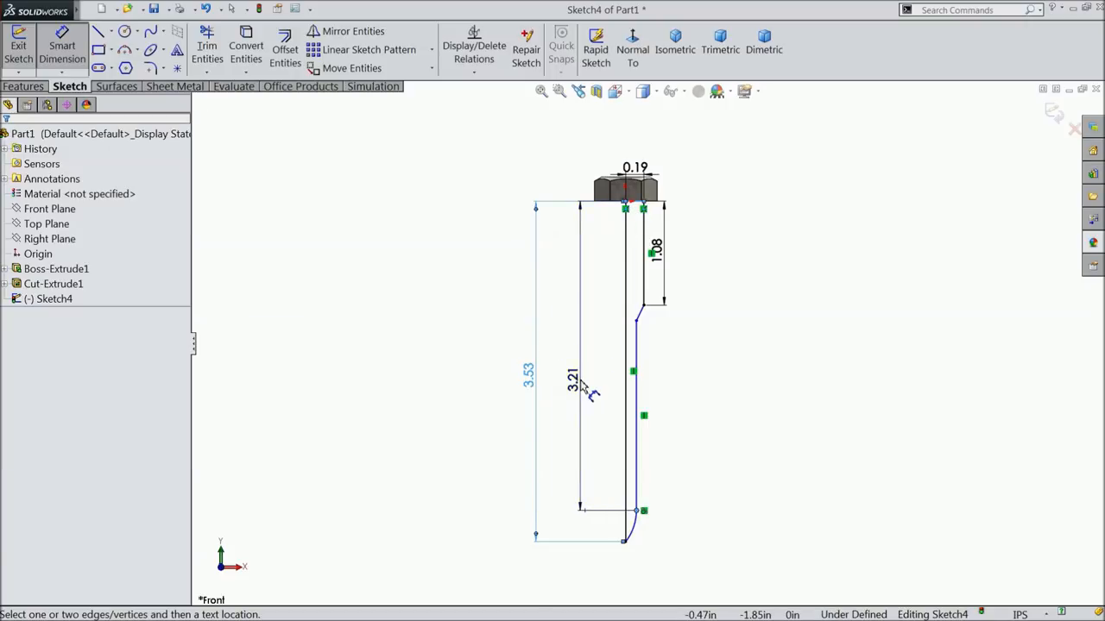
Step: Add the 3.00 shank, 0.20 taper height and 0.14 offset dimensions to fully define the sketch
left_click(580, 388)
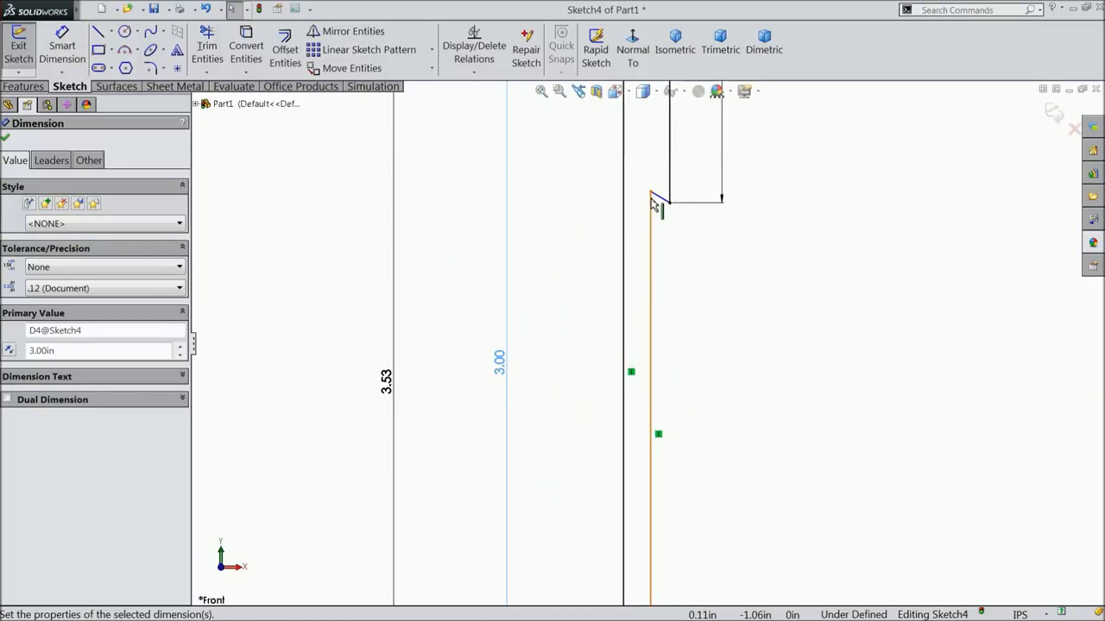
left_click(656, 242)
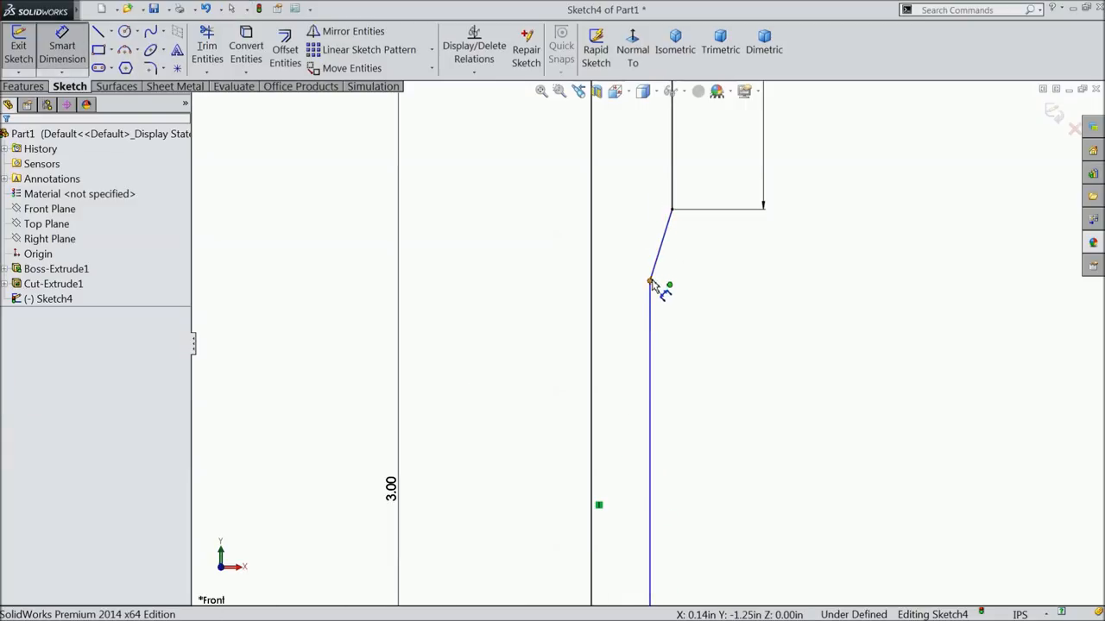
left_click(651, 283)
type("0.2")
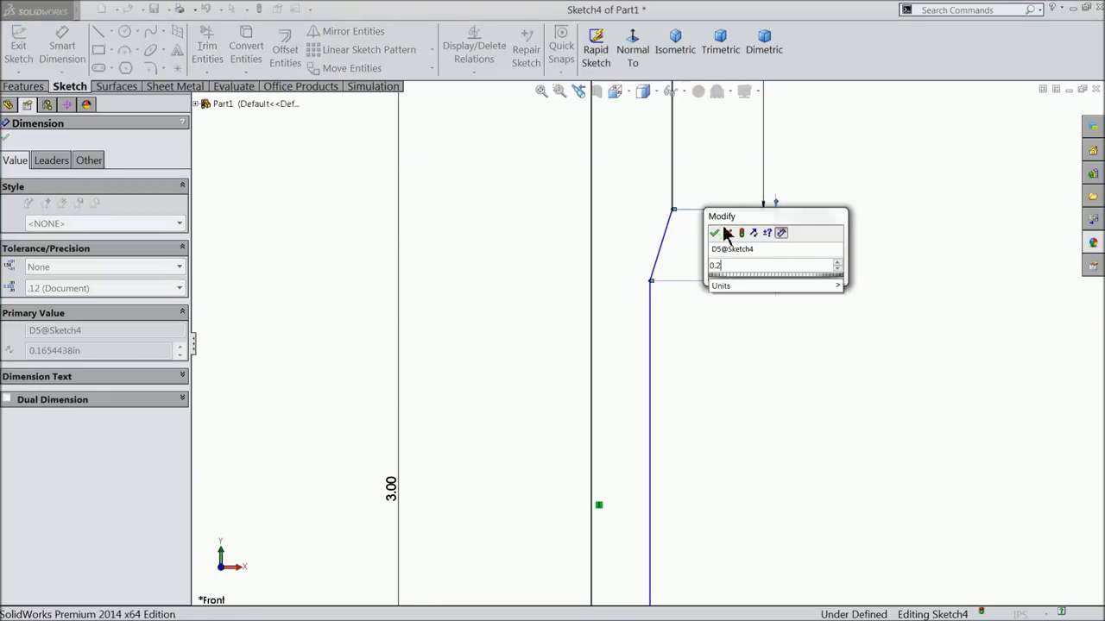
left_click(715, 233)
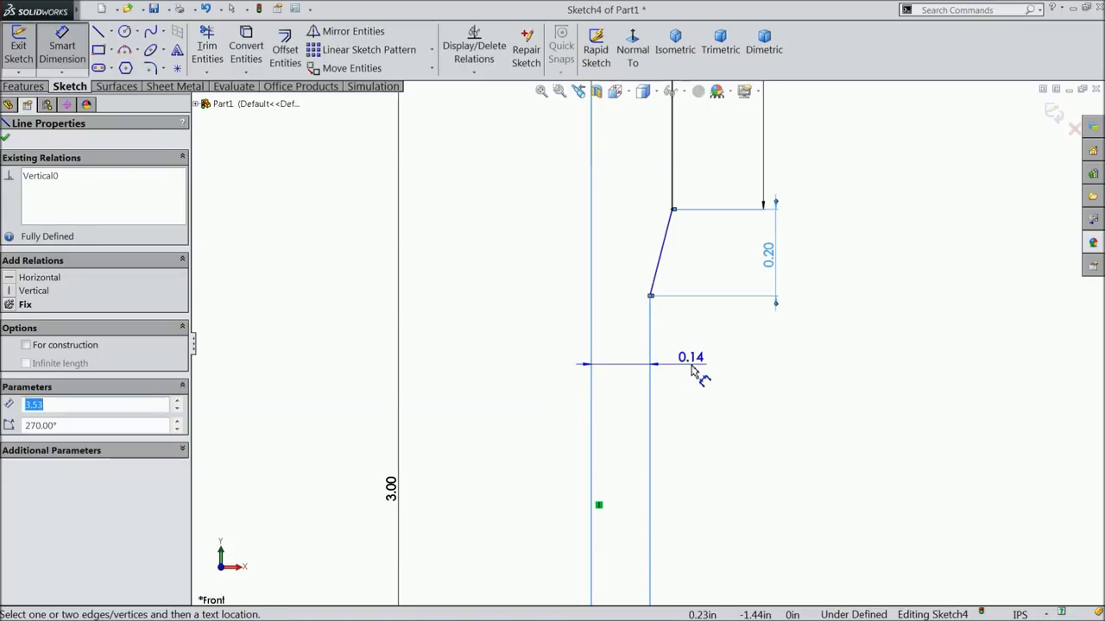
left_click(690, 357)
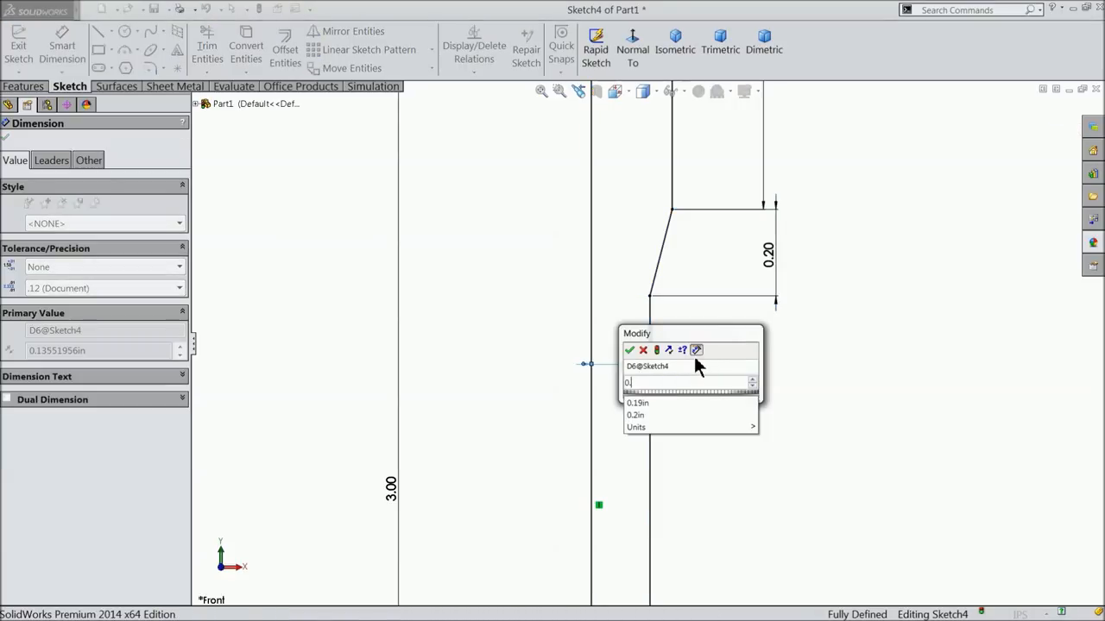
left_click(628, 349)
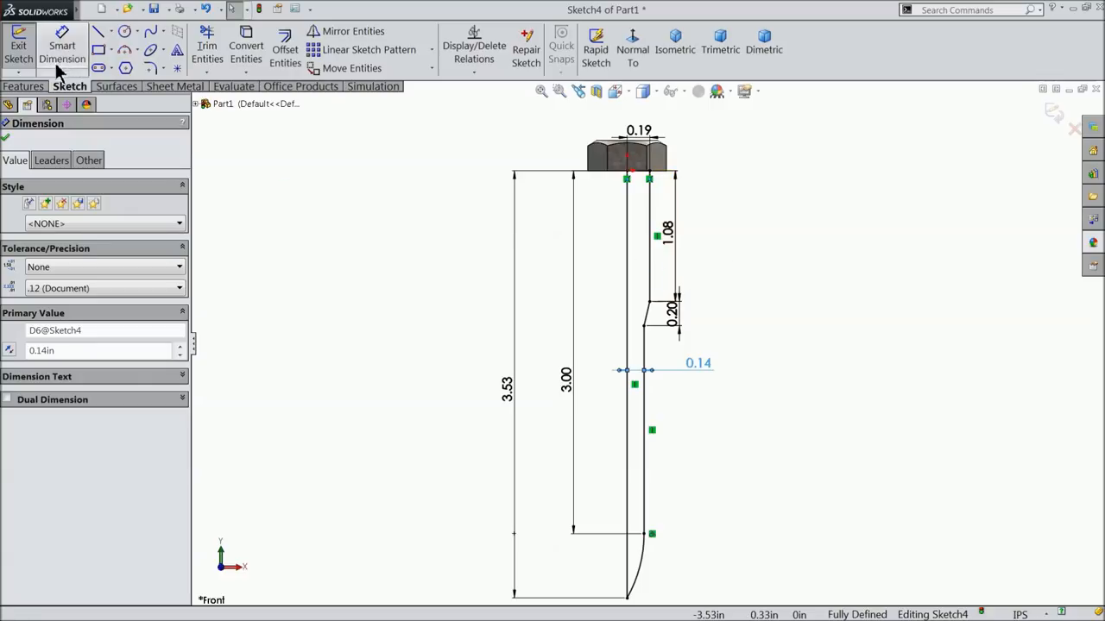
left_click(25, 86)
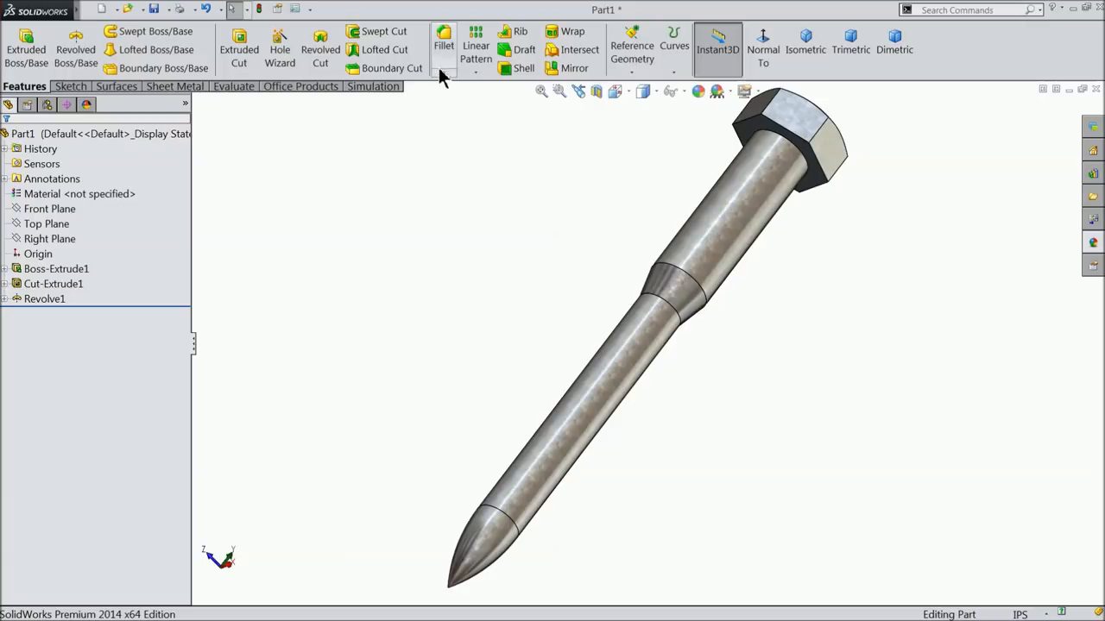
Step: Fillet the shank step edge with a 0.375in radius
left_click(442, 45)
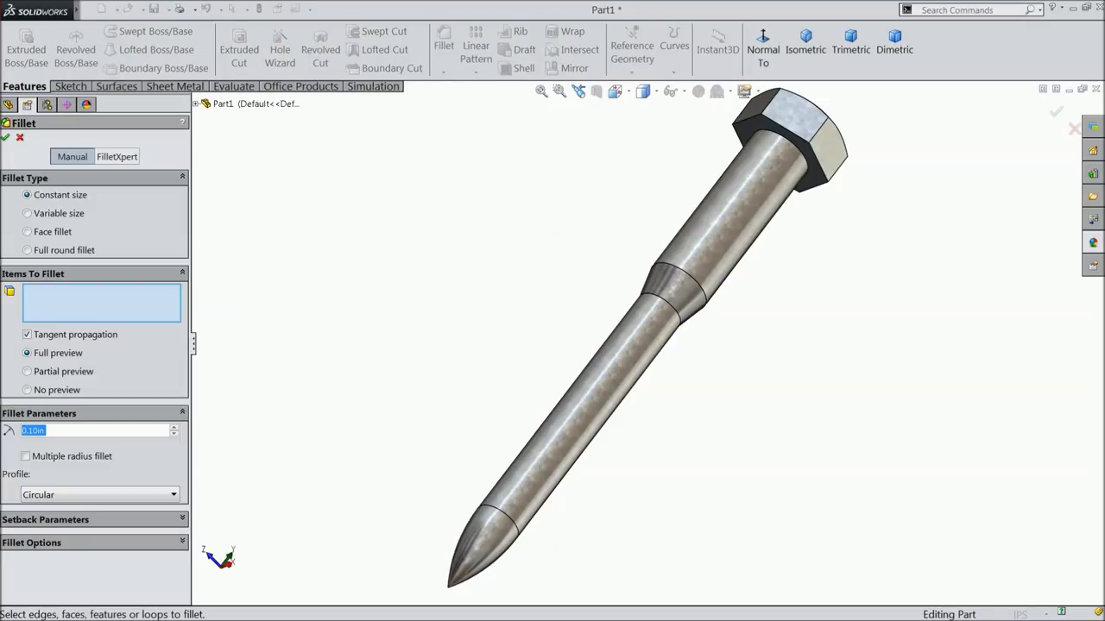
type("0.375in")
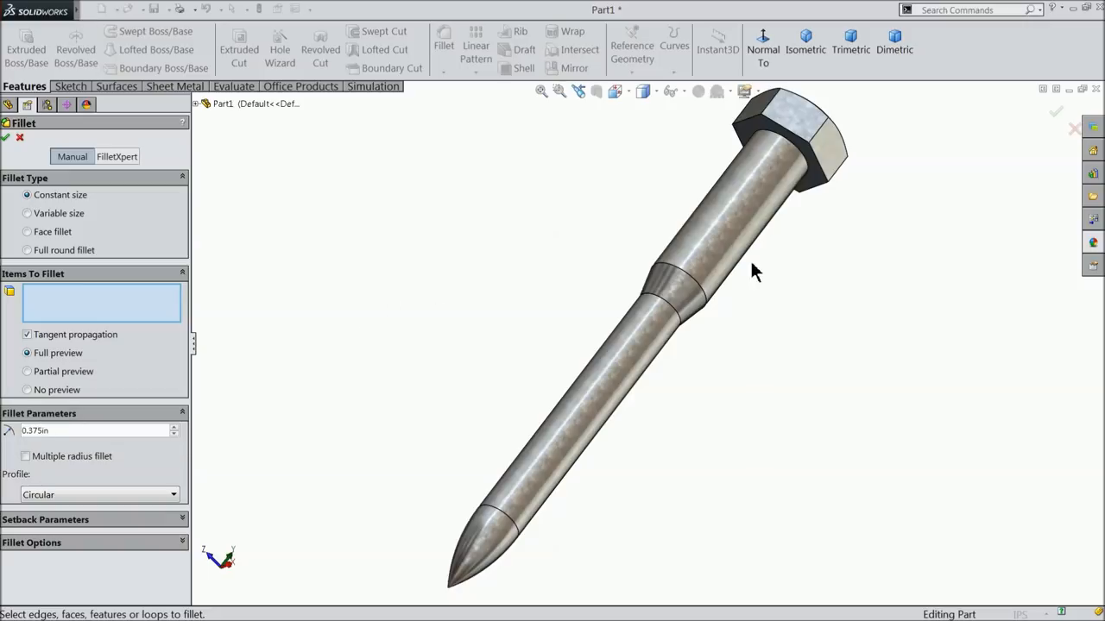
left_click(673, 285)
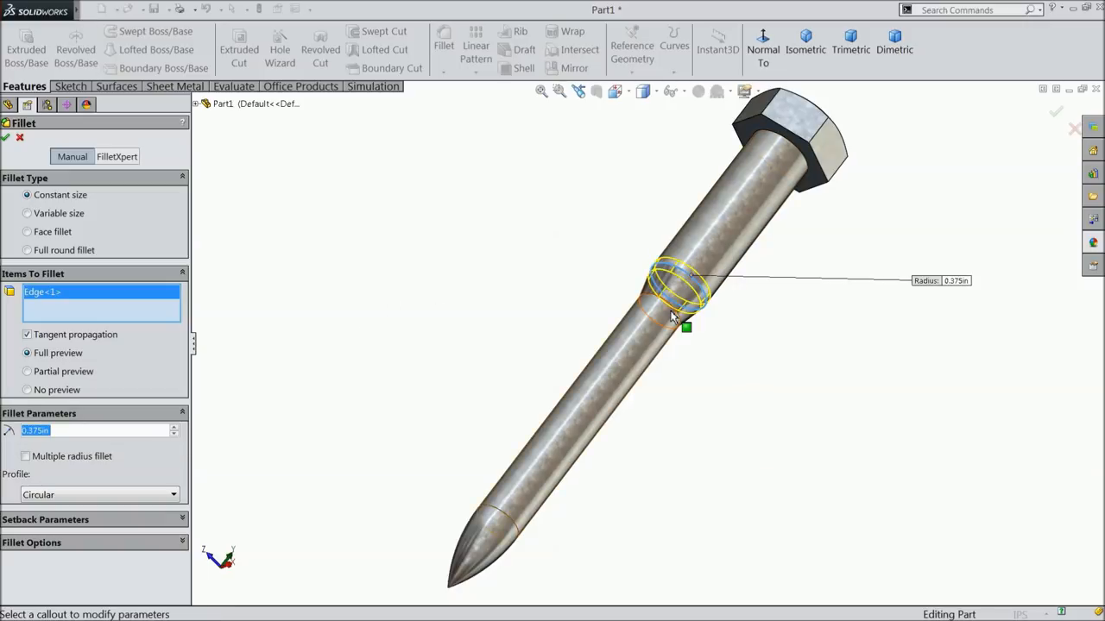
left_click(672, 319)
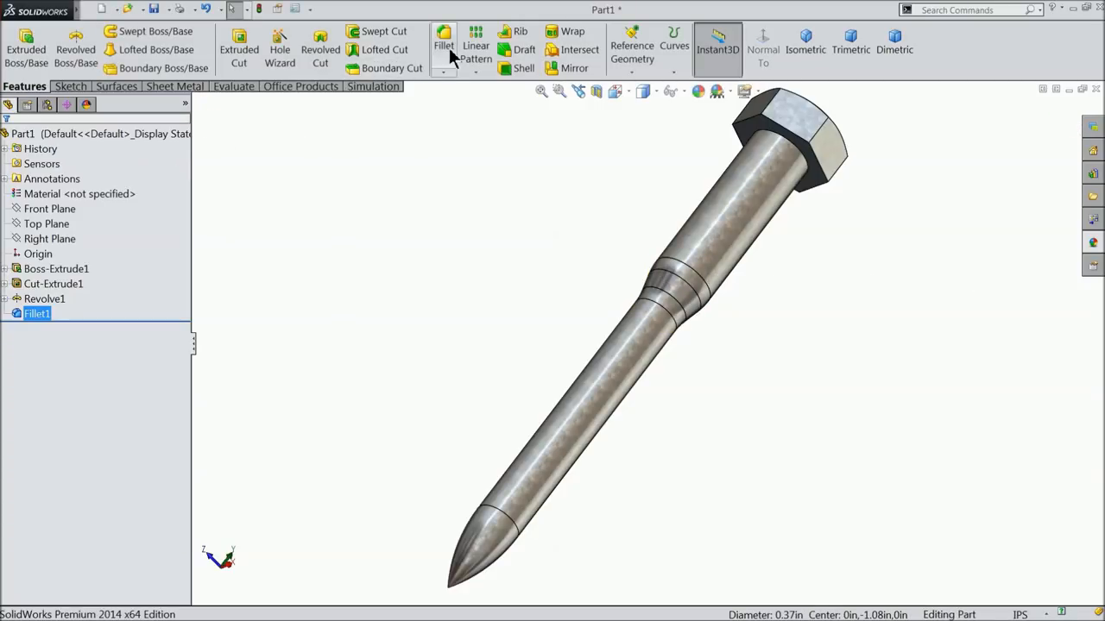
Step: Fillet the edge where the shank meets the head with 0.02in
left_click(442, 45)
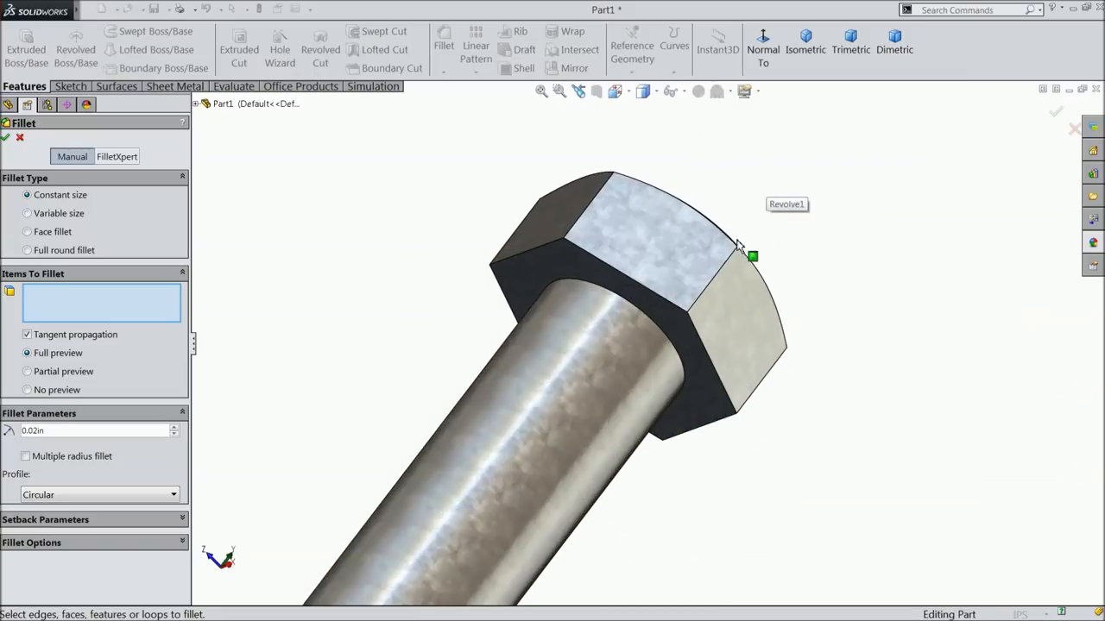
left_click(618, 293)
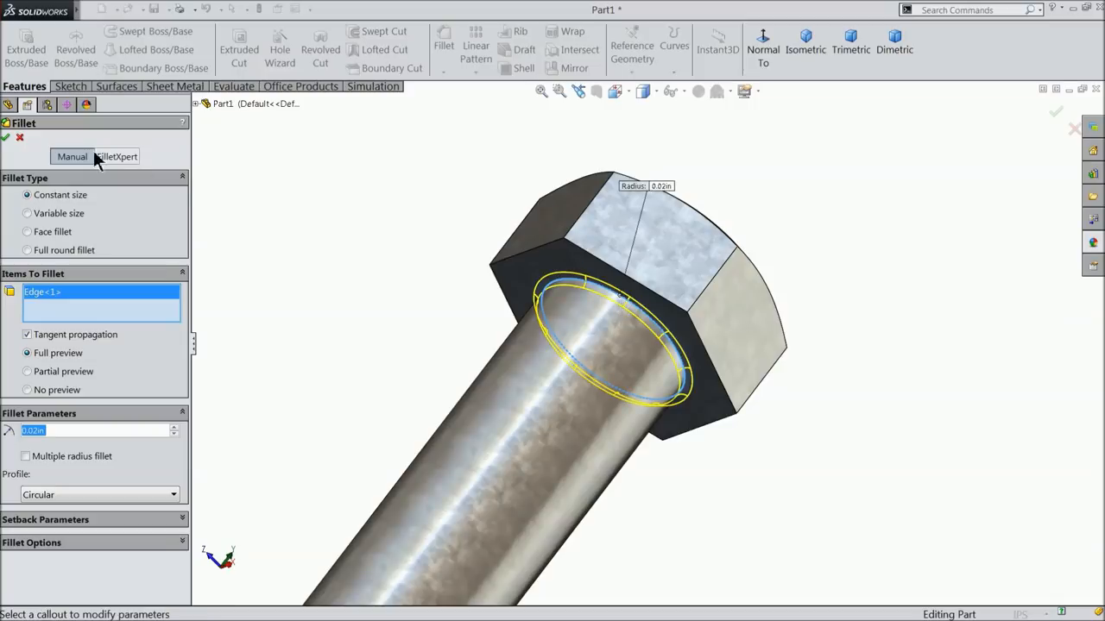
left_click(1055, 111)
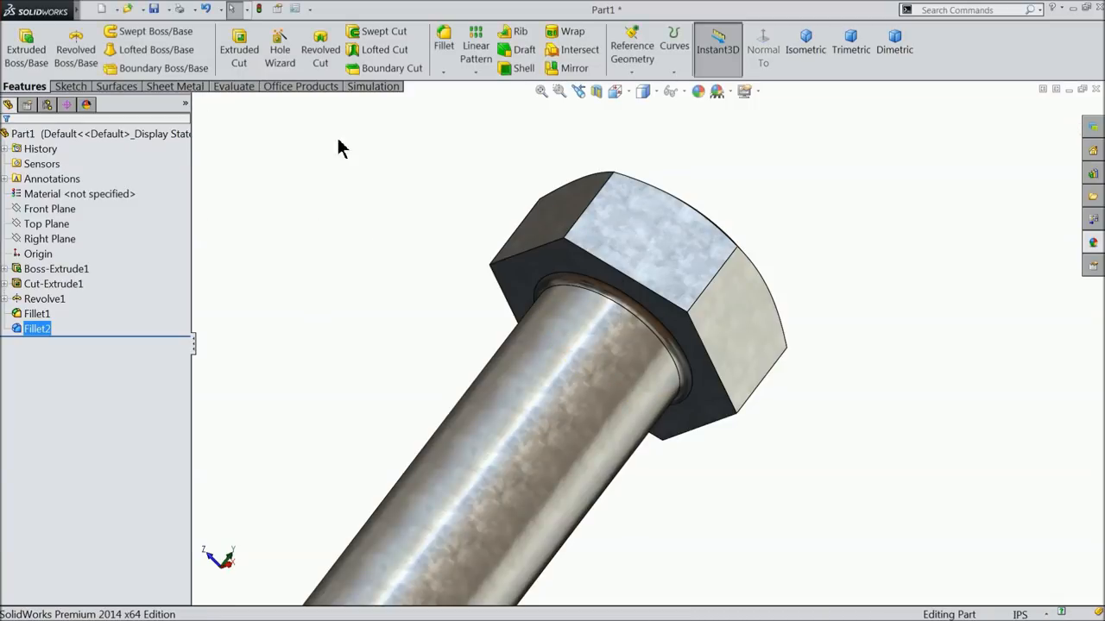
Step: Round all six vertical corner edges of the hex head with 0.01in fillets
left_click(442, 45)
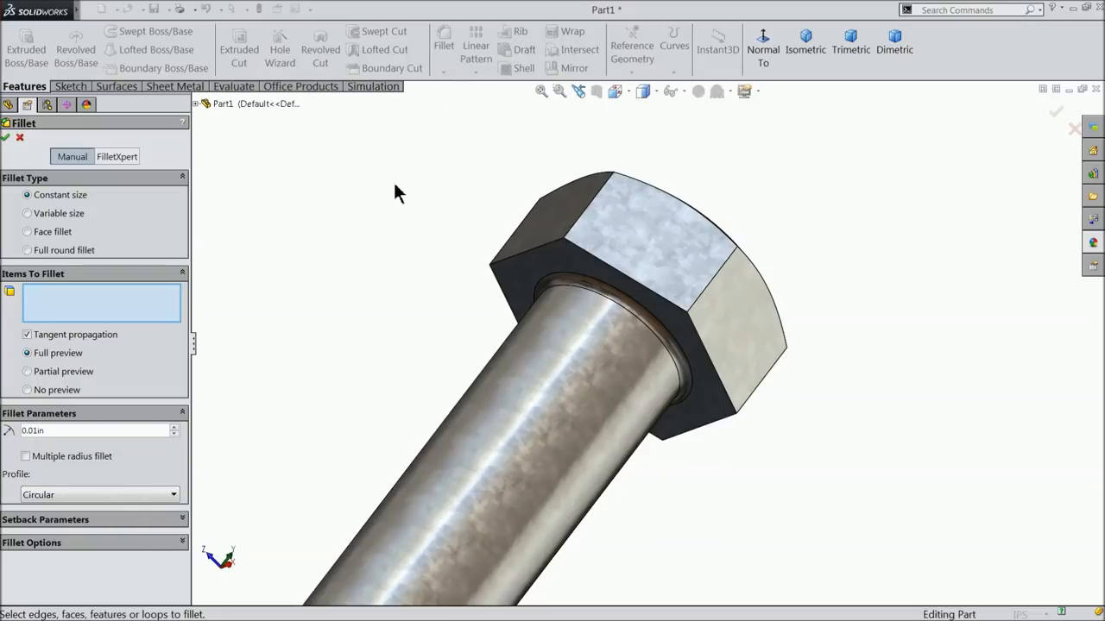
mouse_move(586, 221)
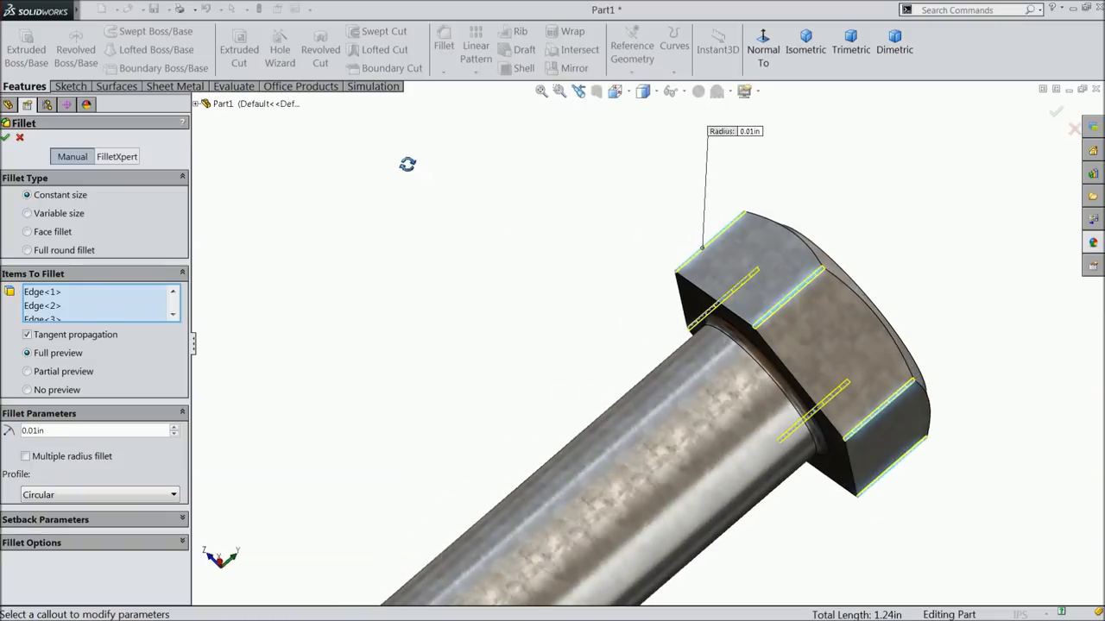
left_click_drag(751, 346, 553, 371)
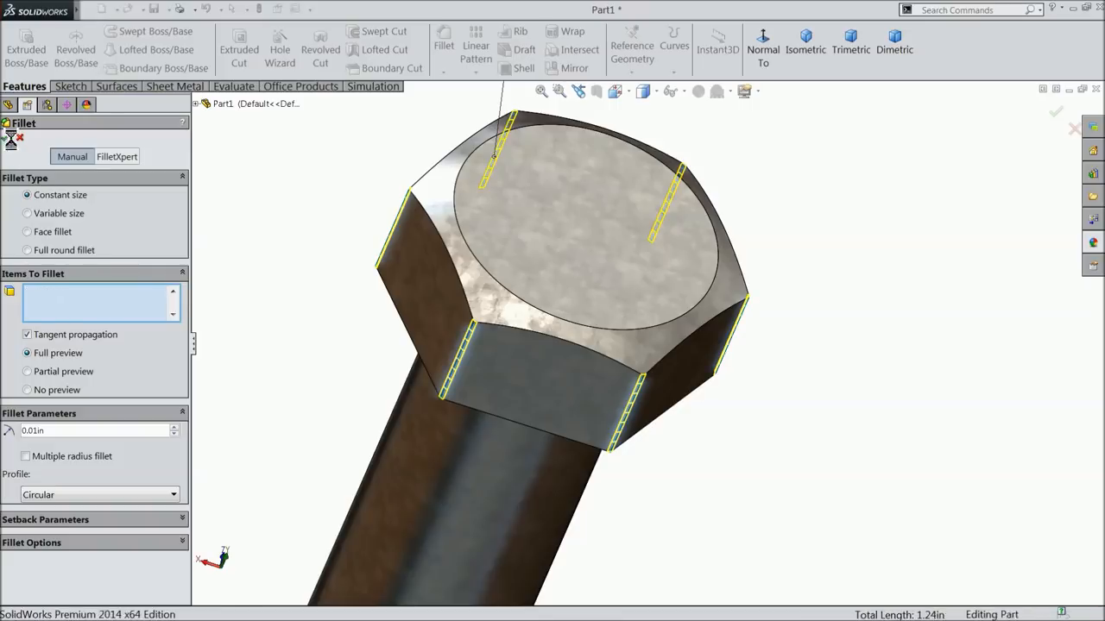
left_click(1057, 111)
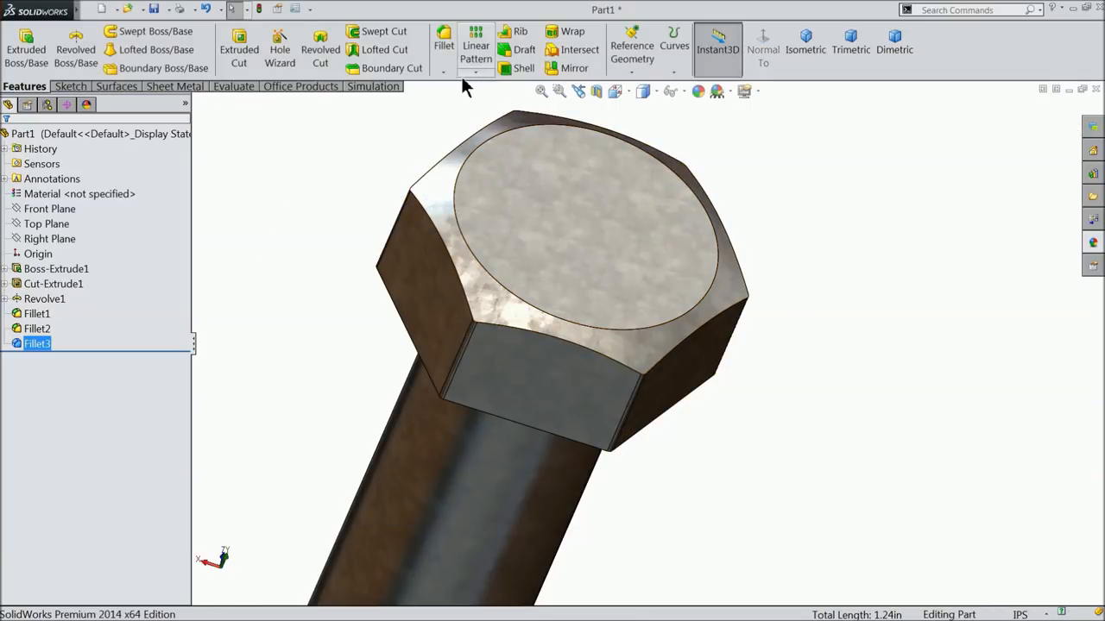
Step: Apply a 0.005in fillet to the edges of the hex head's top face
left_click(442, 45)
type("0.")
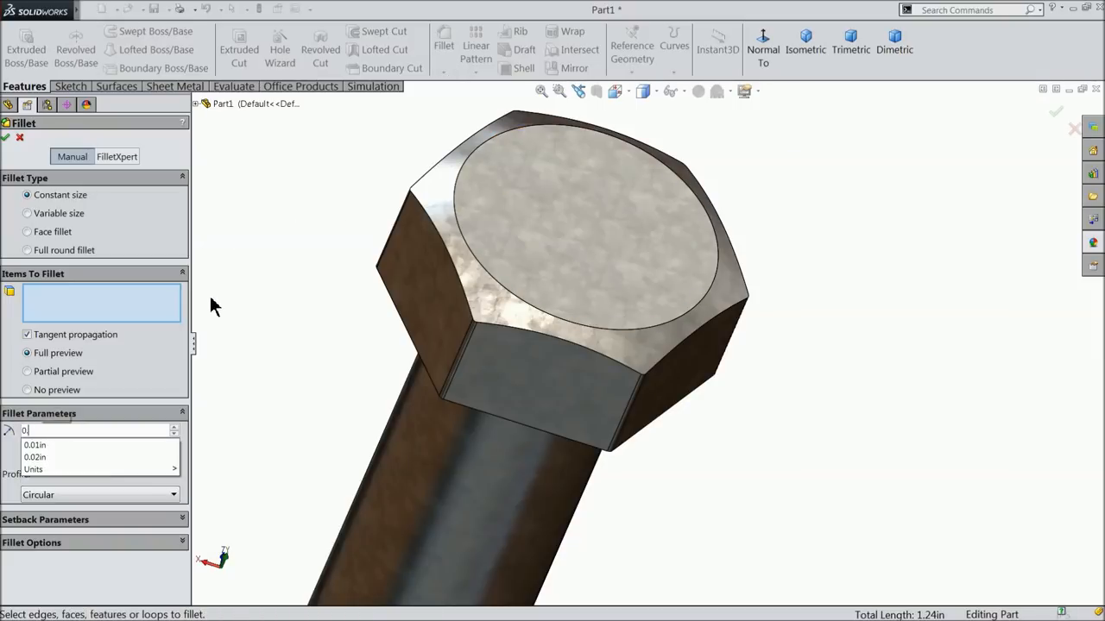
left_click(514, 290)
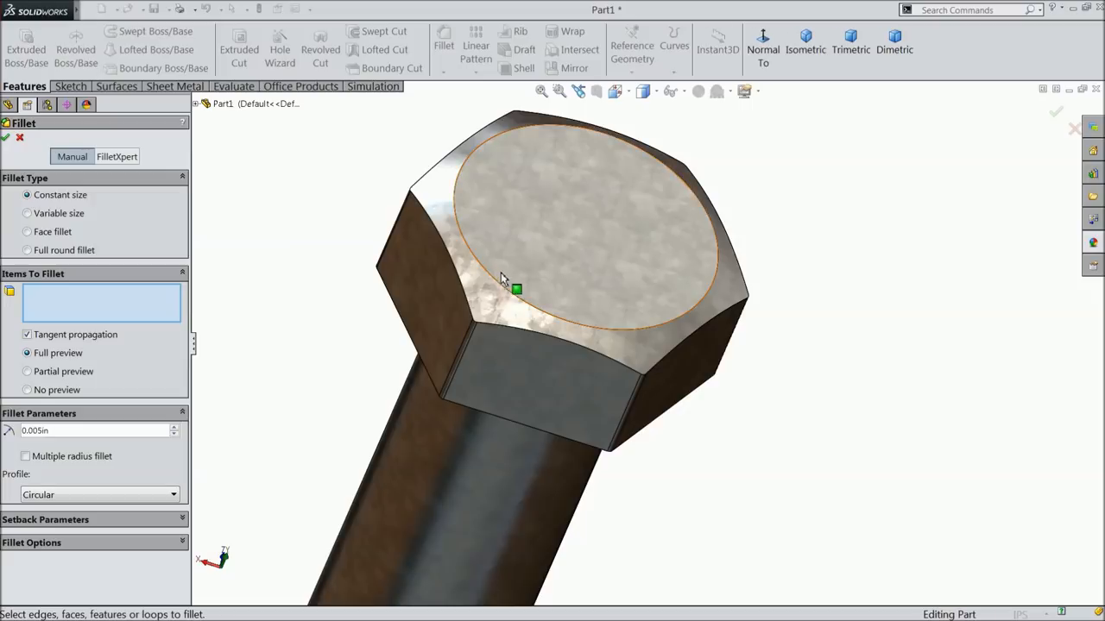
left_click(561, 225)
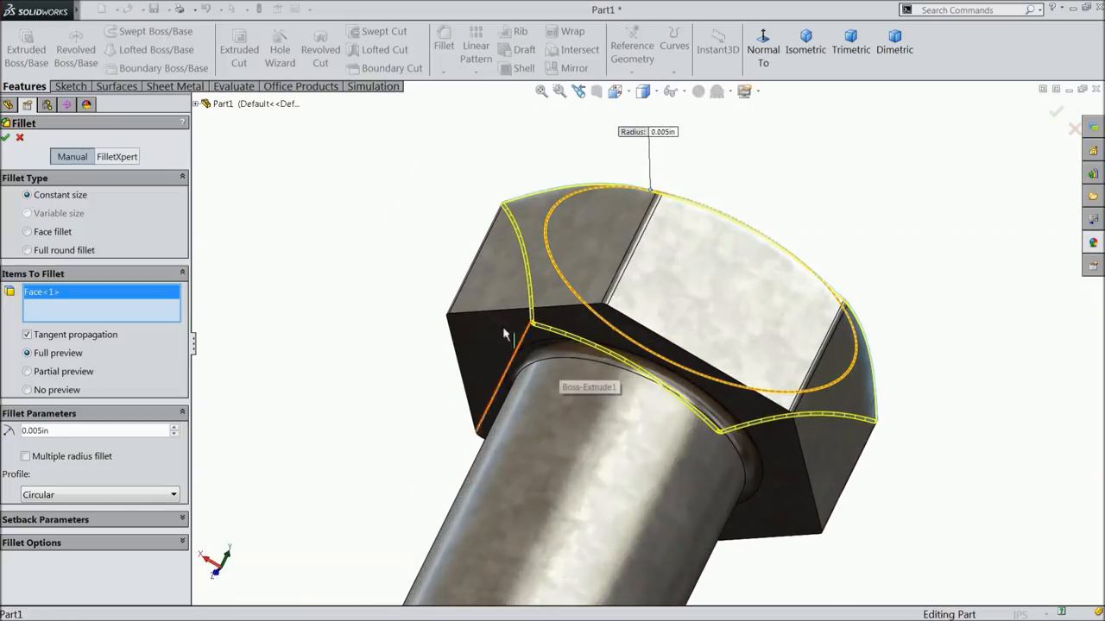
left_click(505, 319)
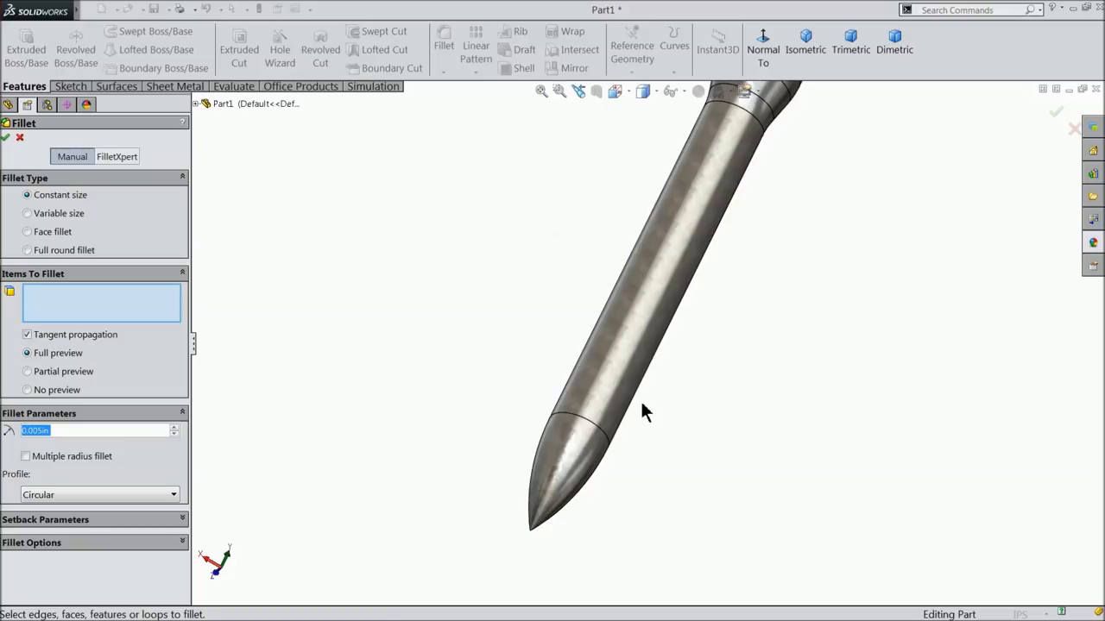
mouse_move(587, 428)
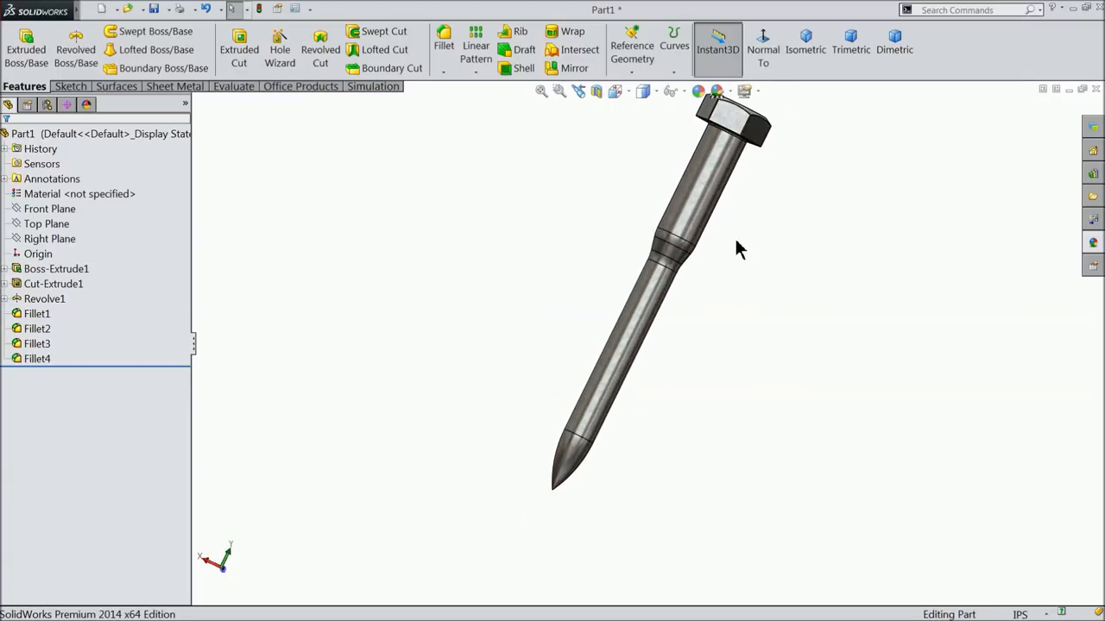
Step: Add Plane1 offset 3.00 in from the Top Plane, flipped toward the pointed tip
left_click_drag(739, 251, 457, 343)
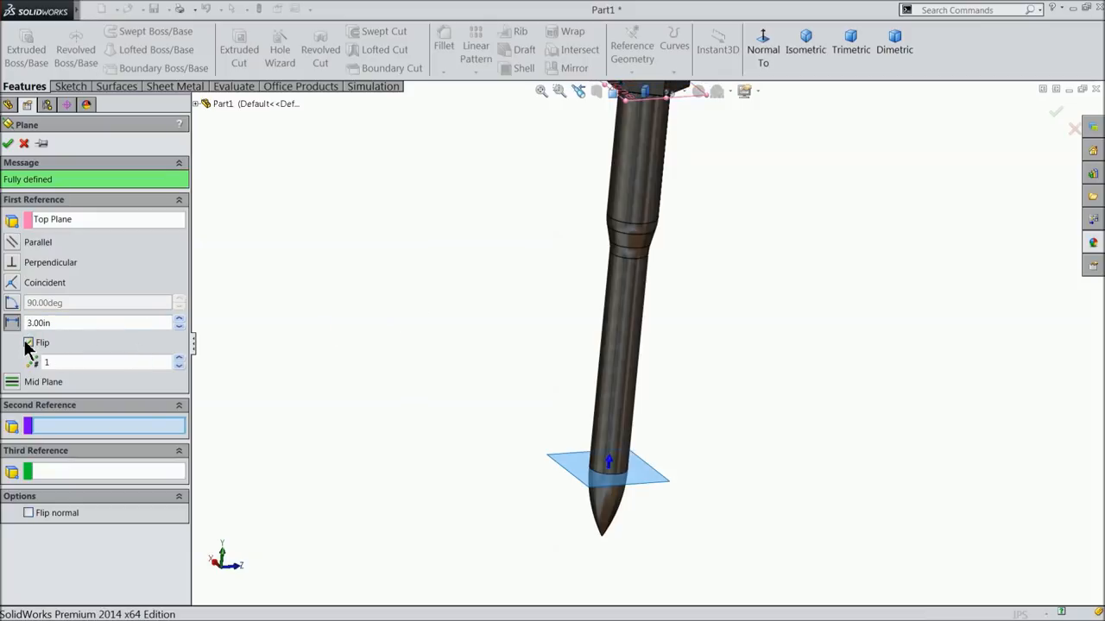
left_click(28, 342)
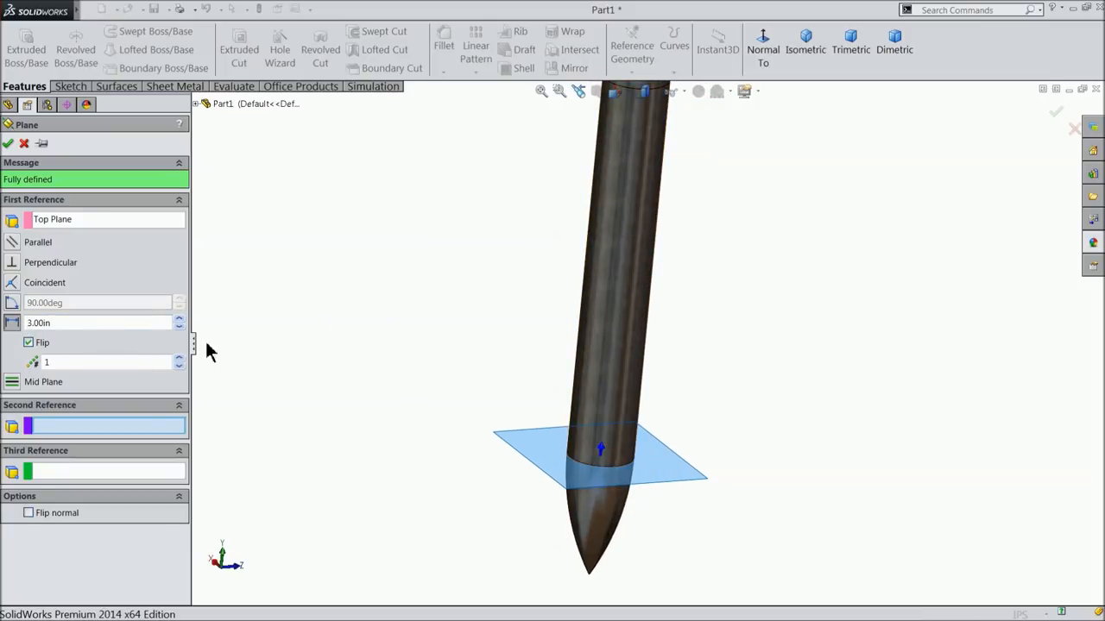
left_click(8, 143)
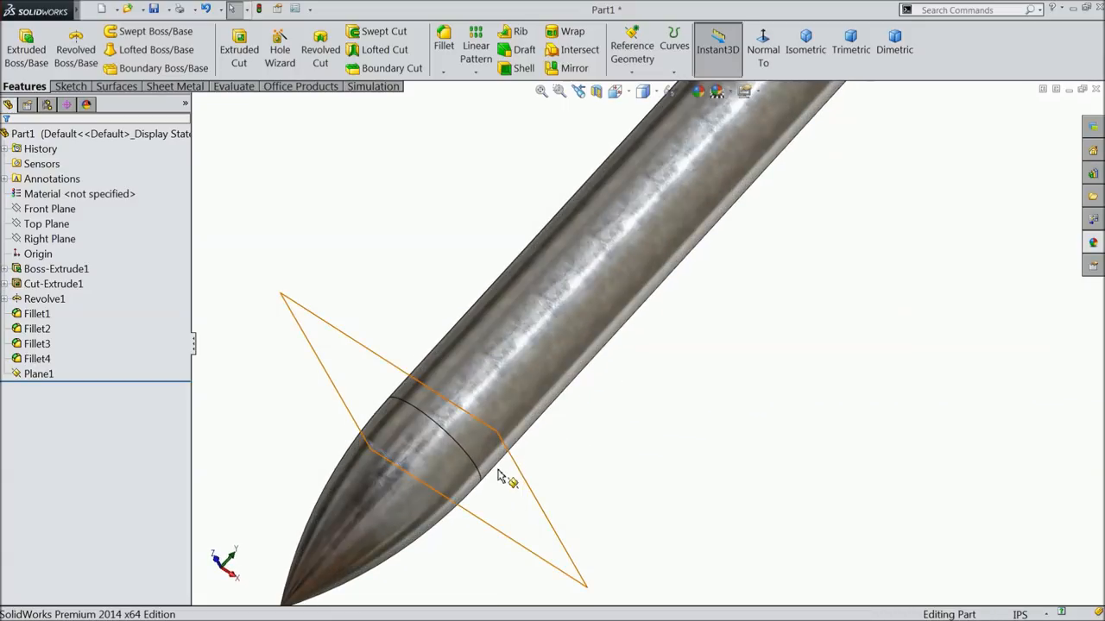
Step: Sketch a Ø0.28 in circle centred on the shank axis on Plane1 and finish Sketch7
left_click(38, 373)
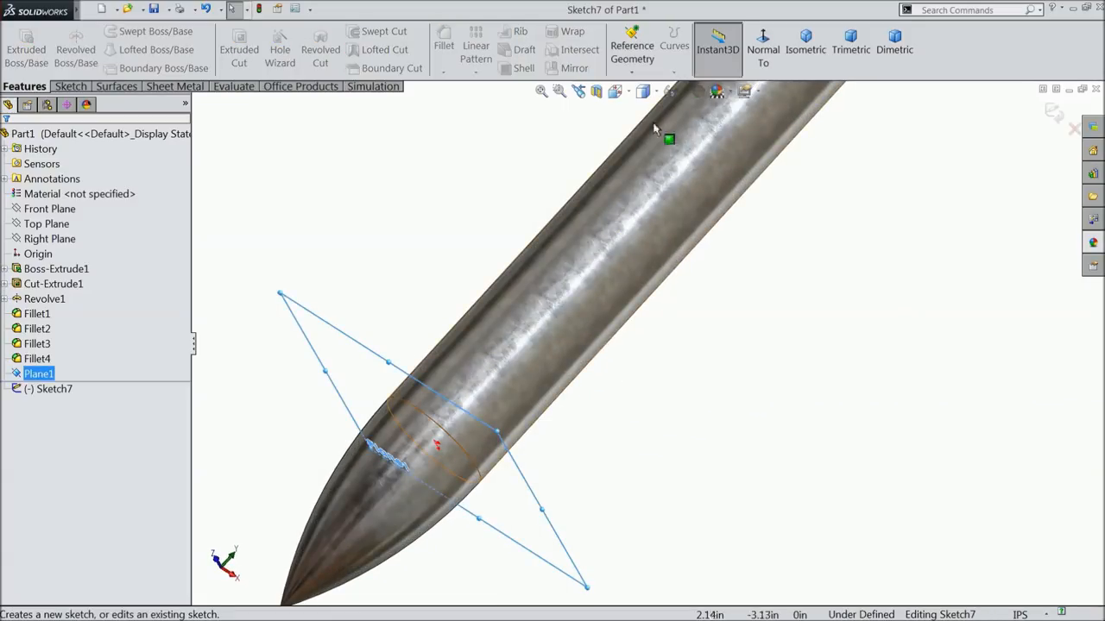
left_click(763, 49)
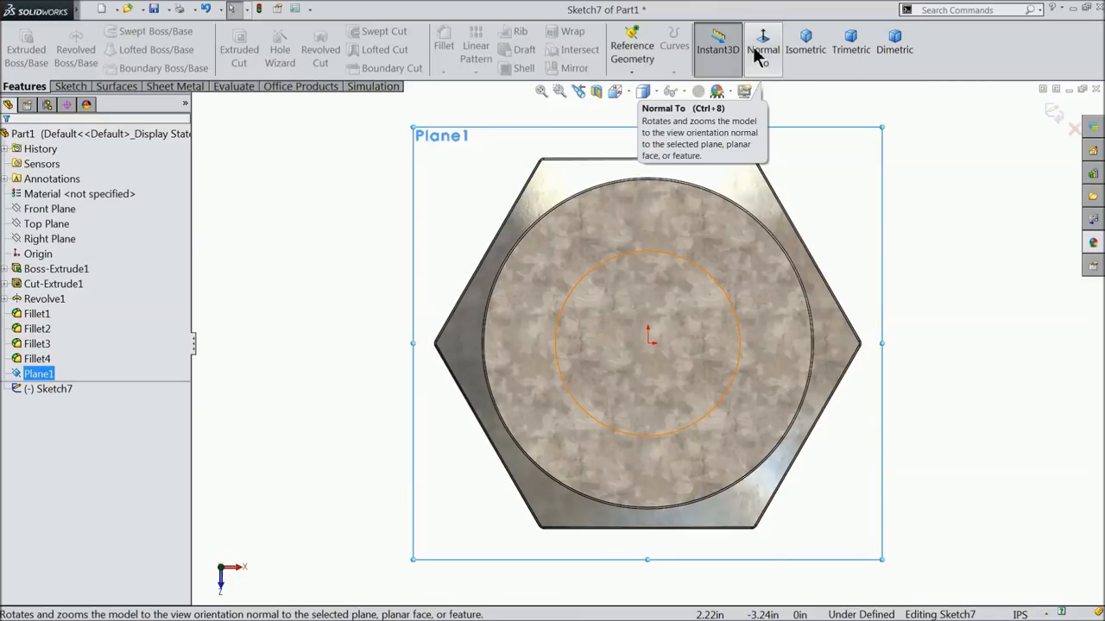
left_click(763, 49)
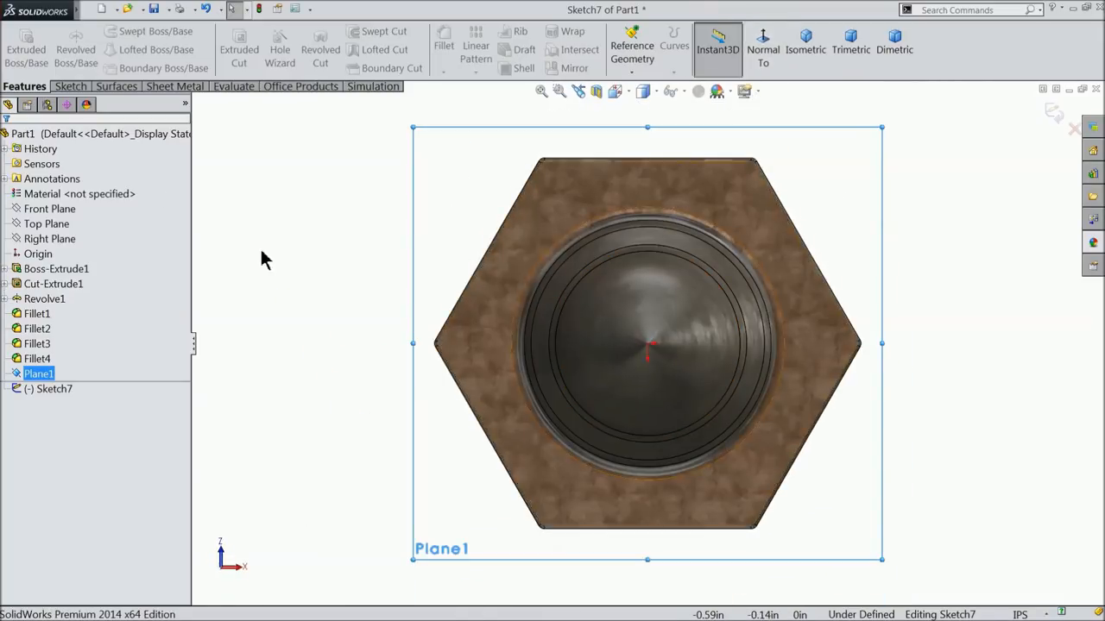
left_click(151, 31)
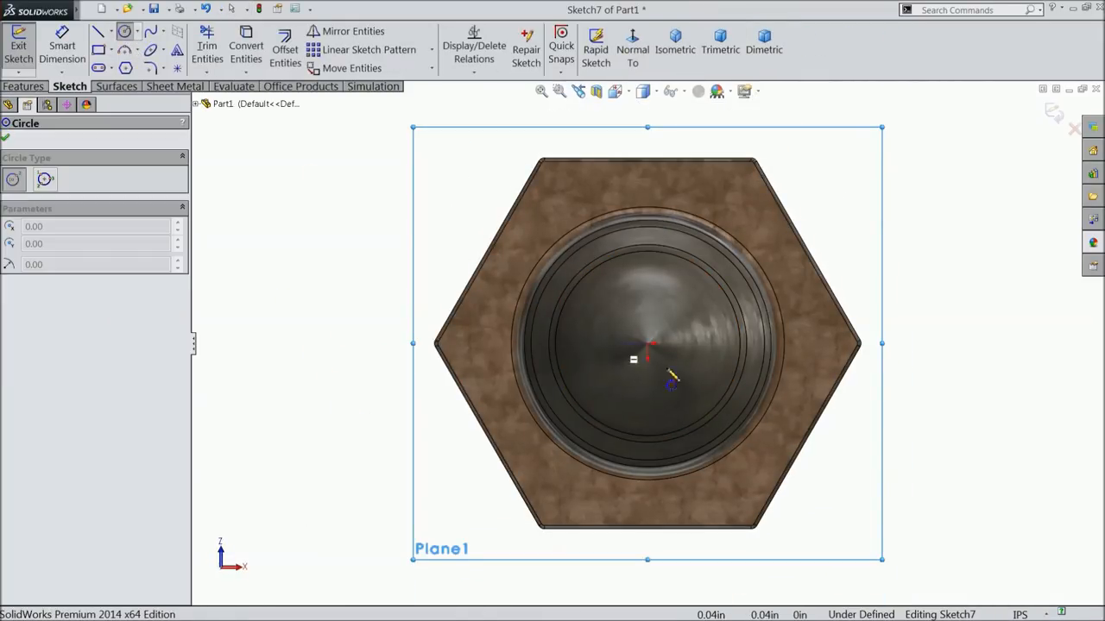
left_click(648, 349)
type("0")
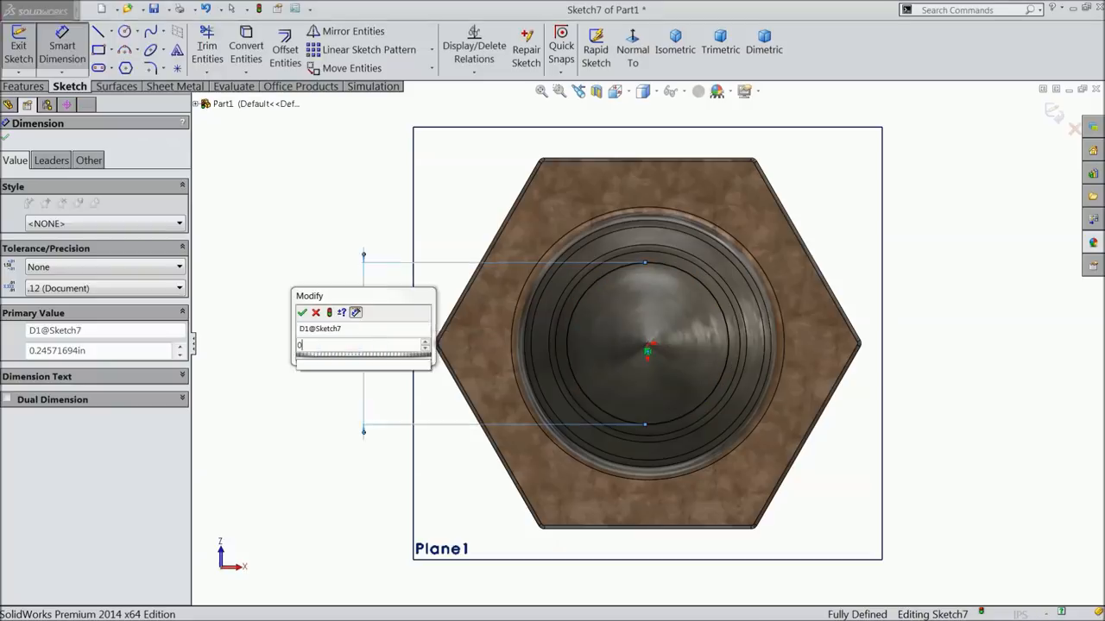
left_click(302, 313)
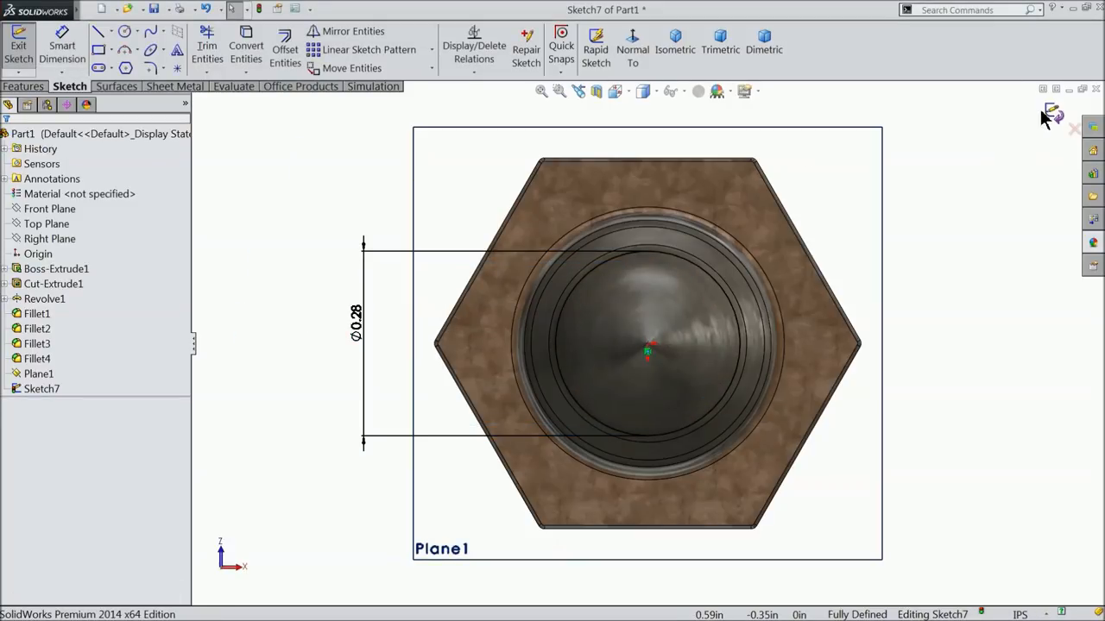
left_click(19, 45)
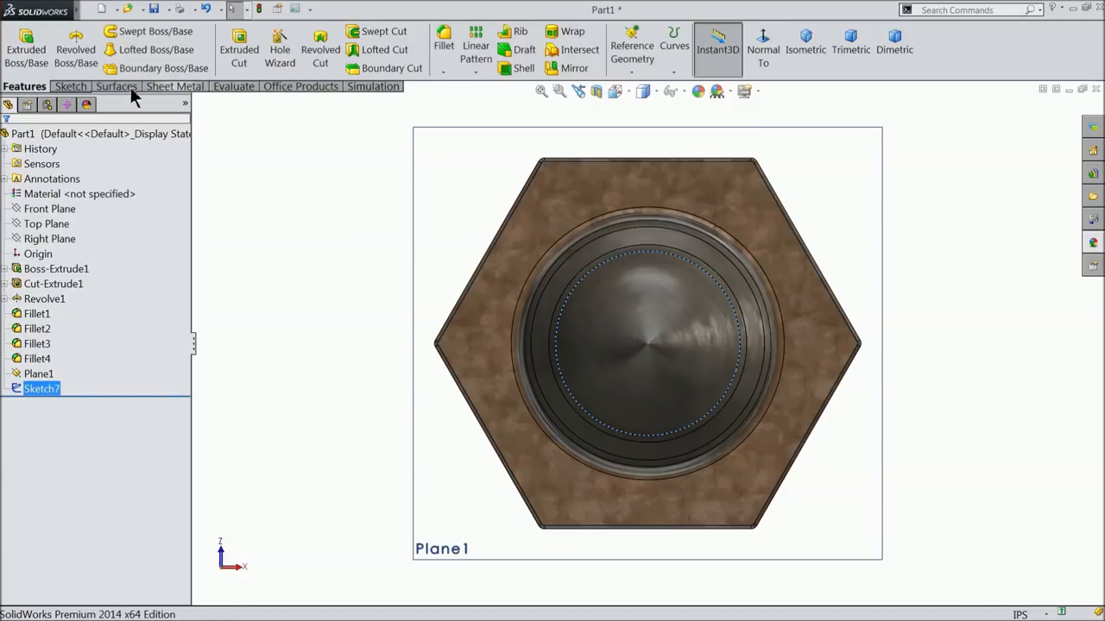
Step: Start a Helix/Spiral from the Sketch7 circle with 0.125 in pitch and 14 revolutions
left_click(674, 43)
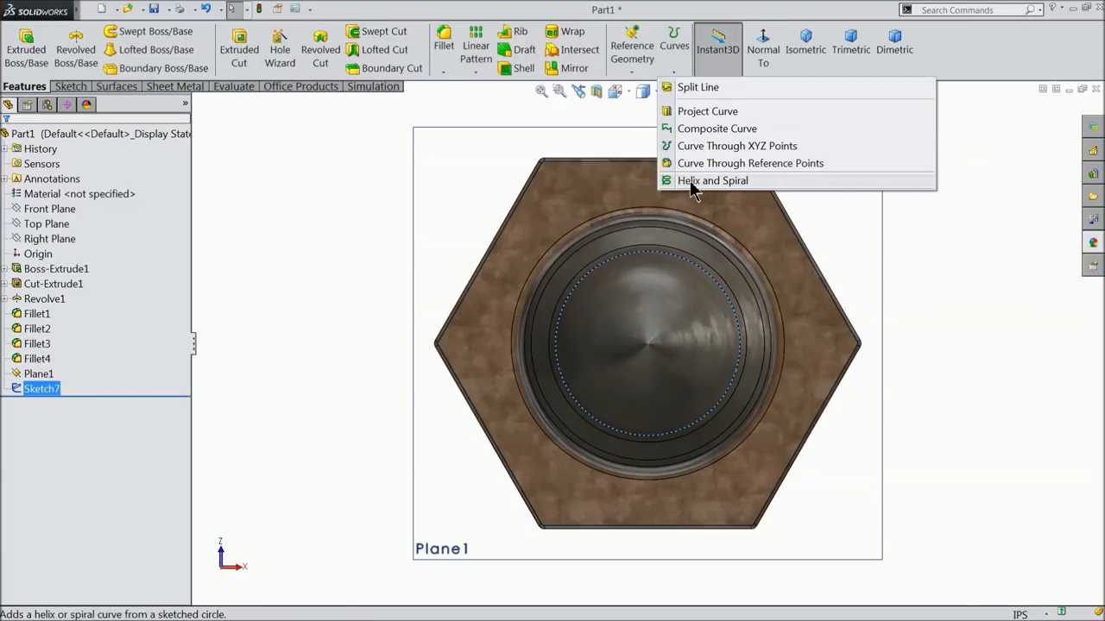
left_click(711, 181)
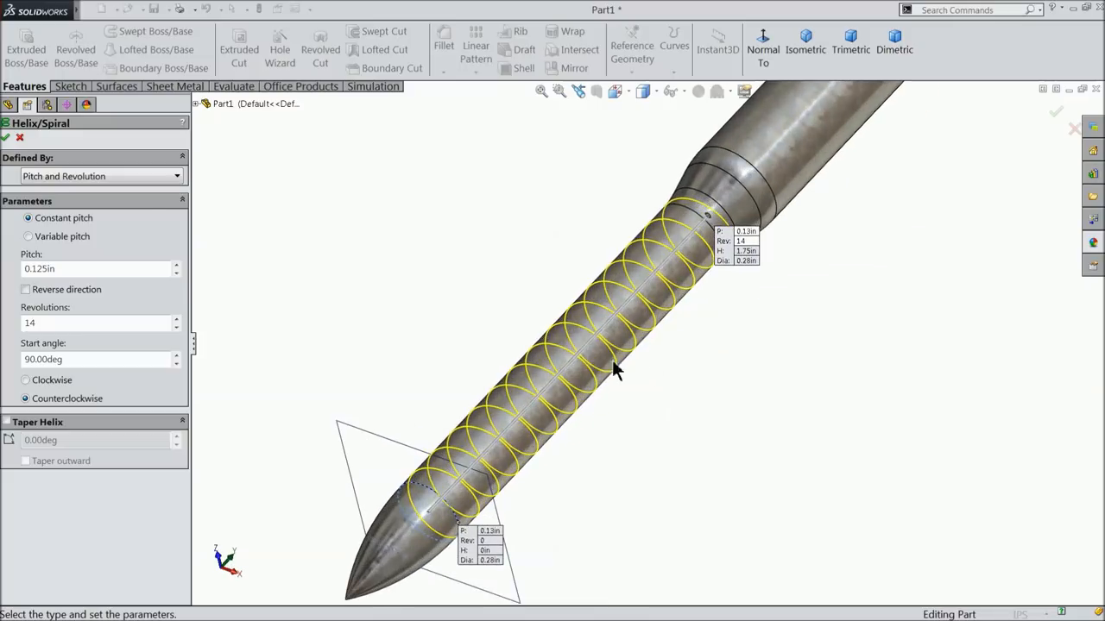
mouse_move(69, 250)
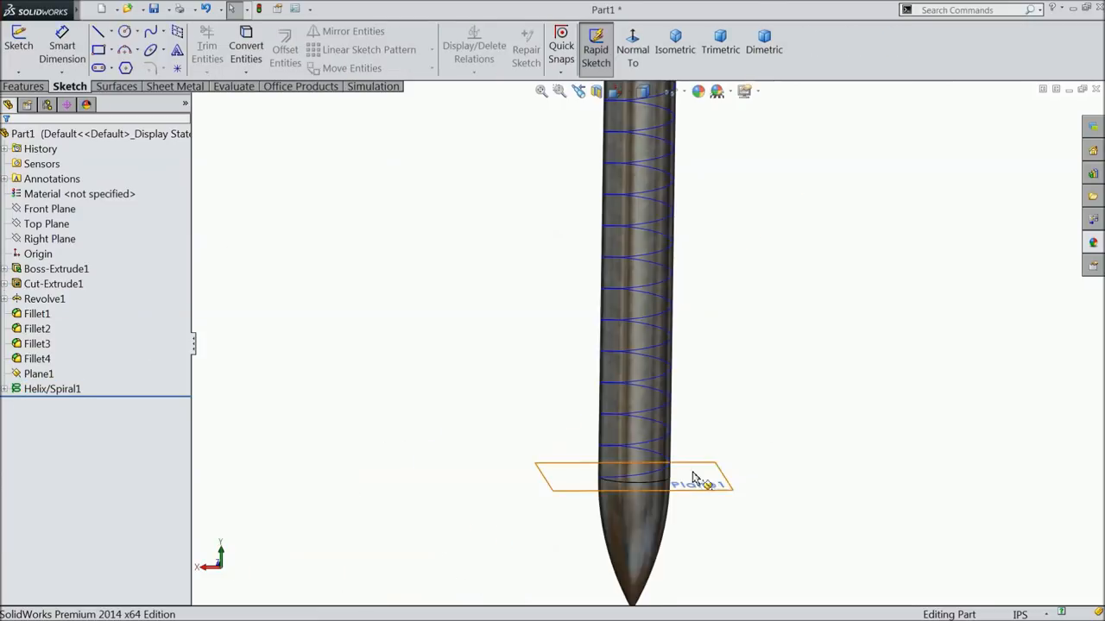
Step: Sketch a dimensioned triangular thread profile with horizontal centerline on Front Plane, pierced onto the helix
left_click(44, 225)
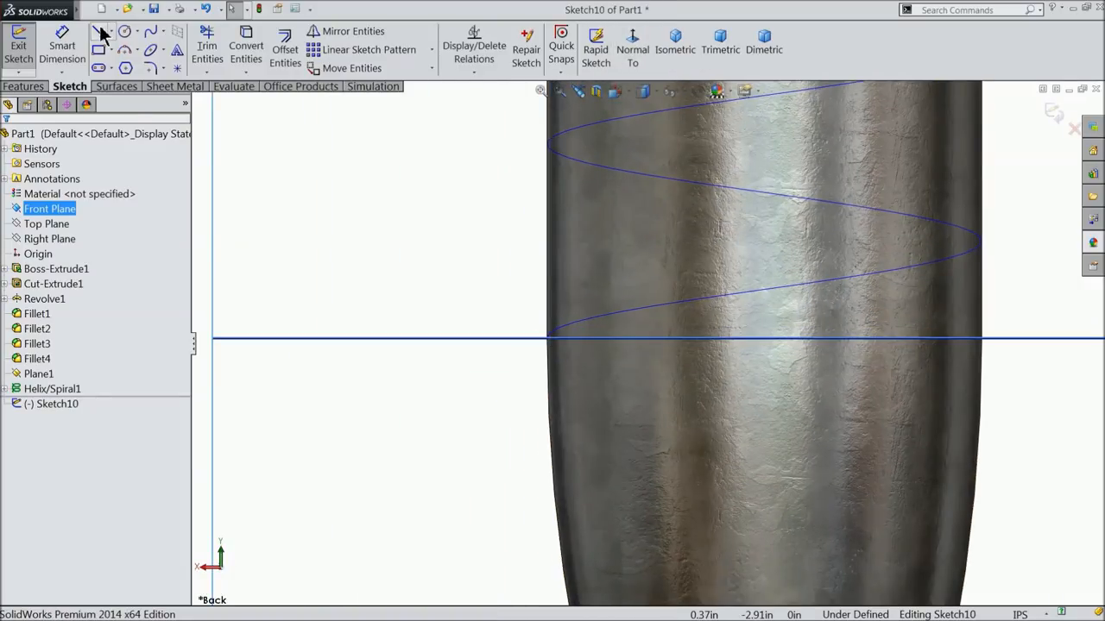
left_click(98, 31)
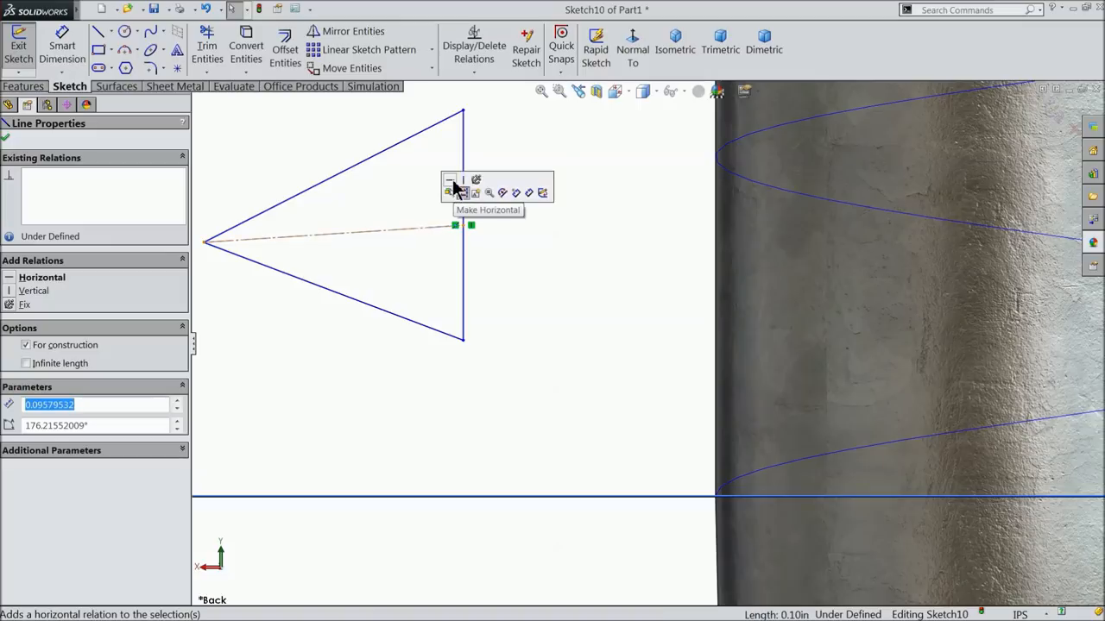
left_click(449, 181)
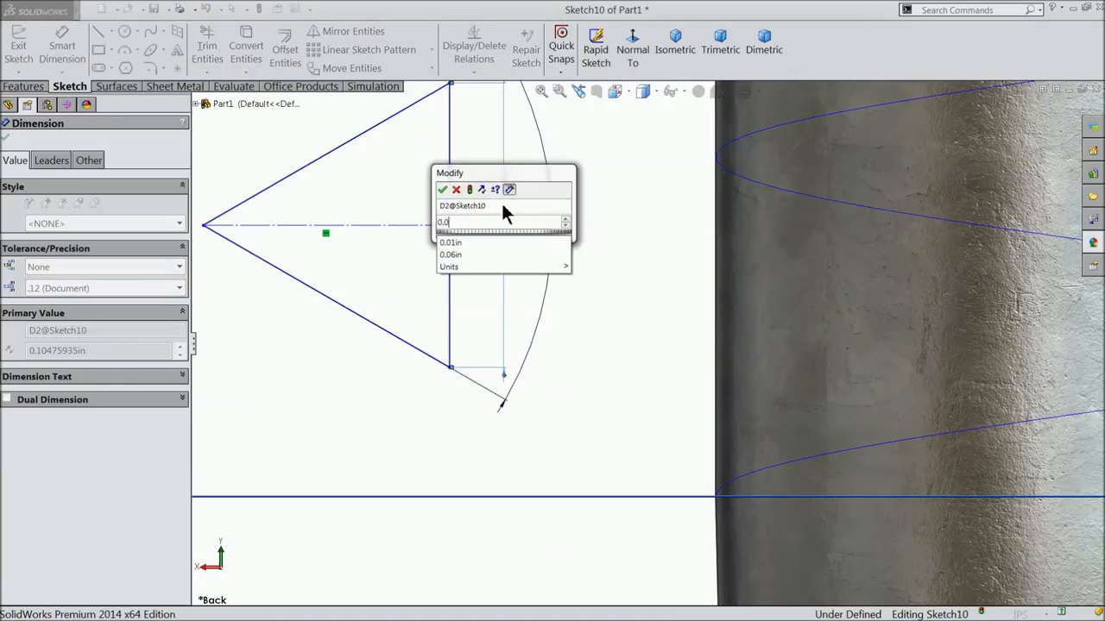
left_click(442, 190)
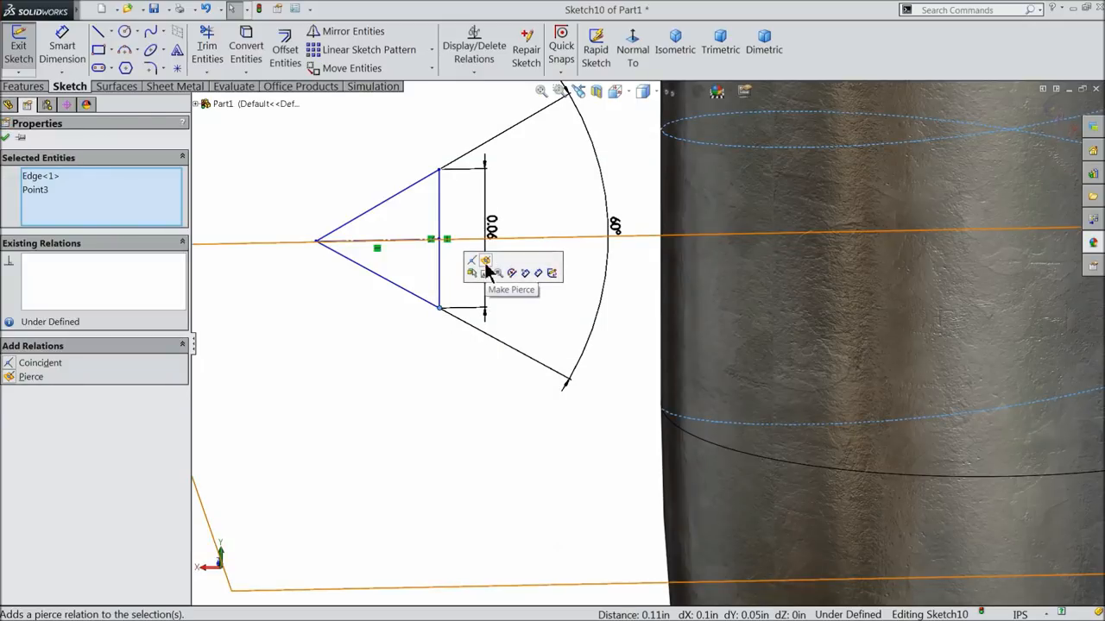
left_click(485, 261)
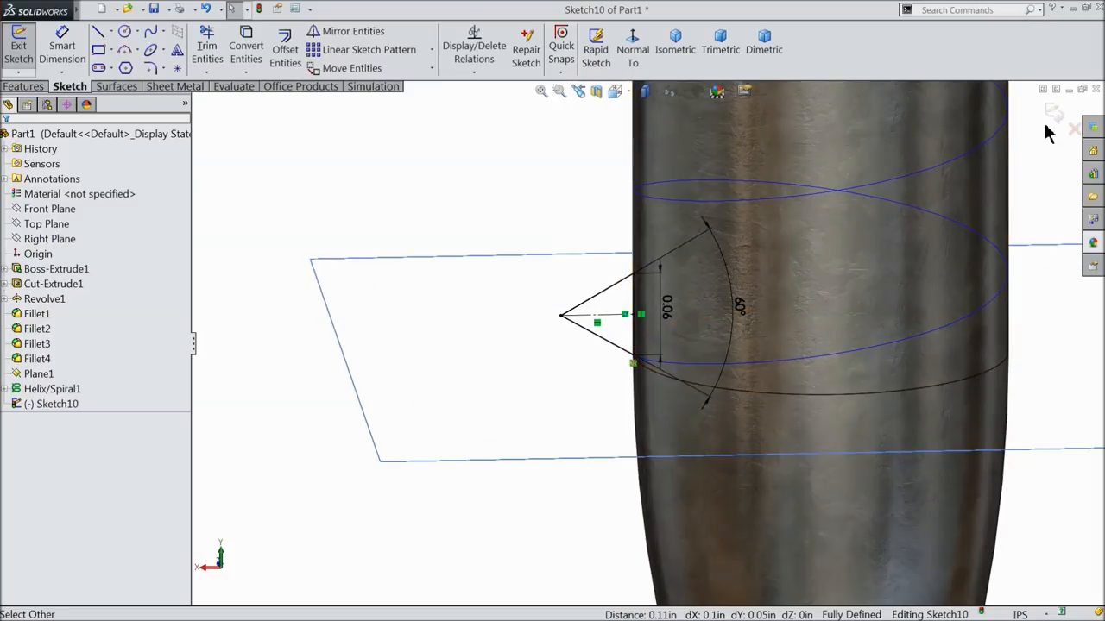
left_click(17, 45)
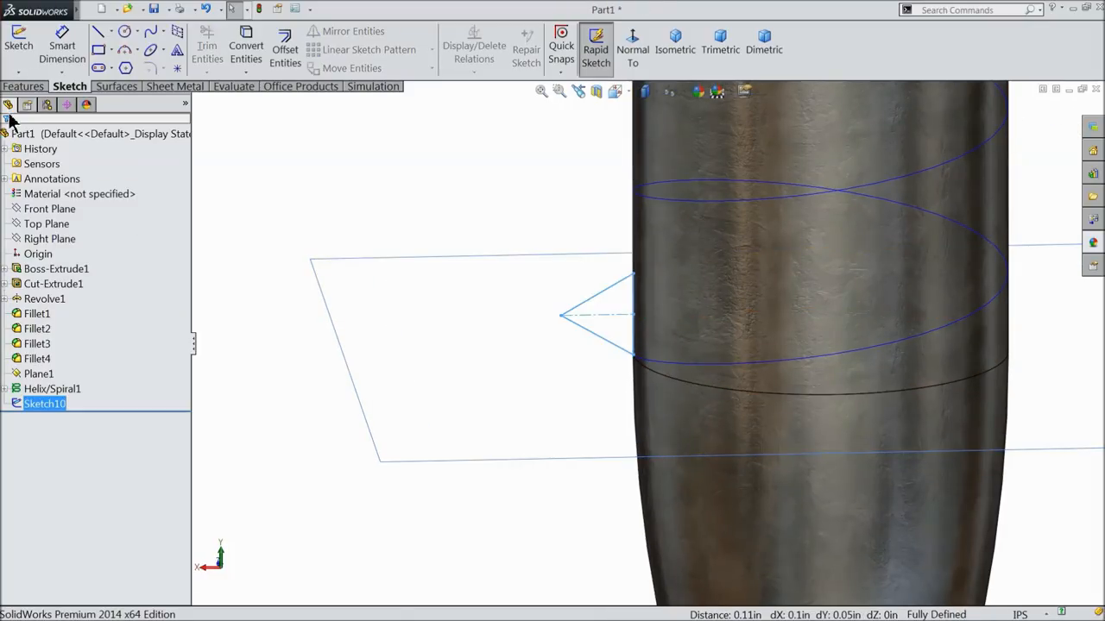
Step: Sweep the triangular profile along Helix/Spiral1 to create the thread Sweep1
left_click(155, 31)
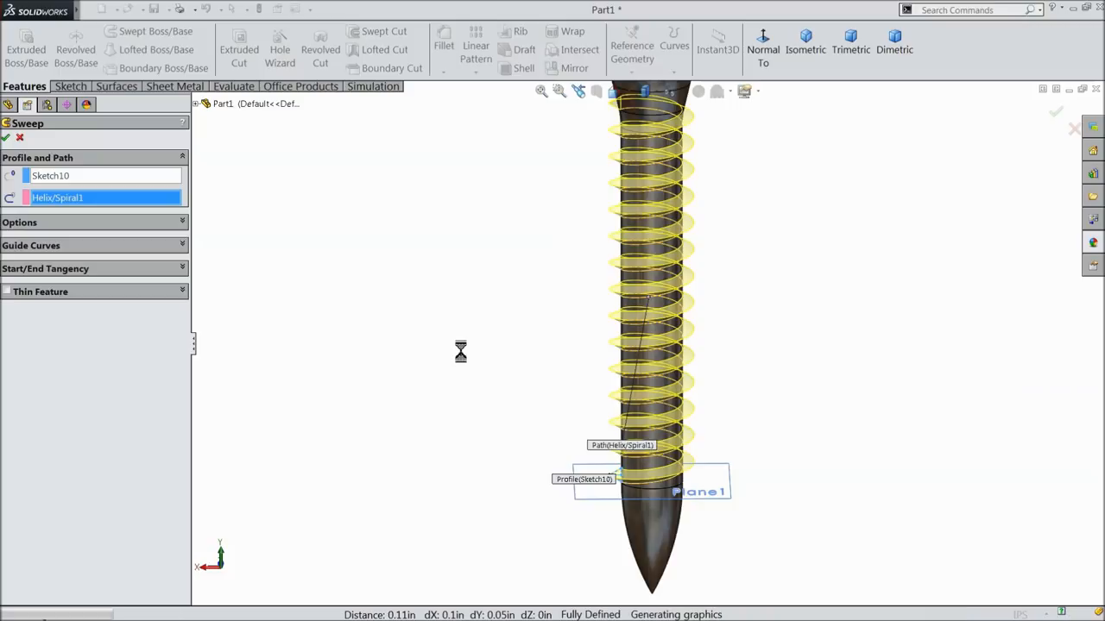
left_click(7, 139)
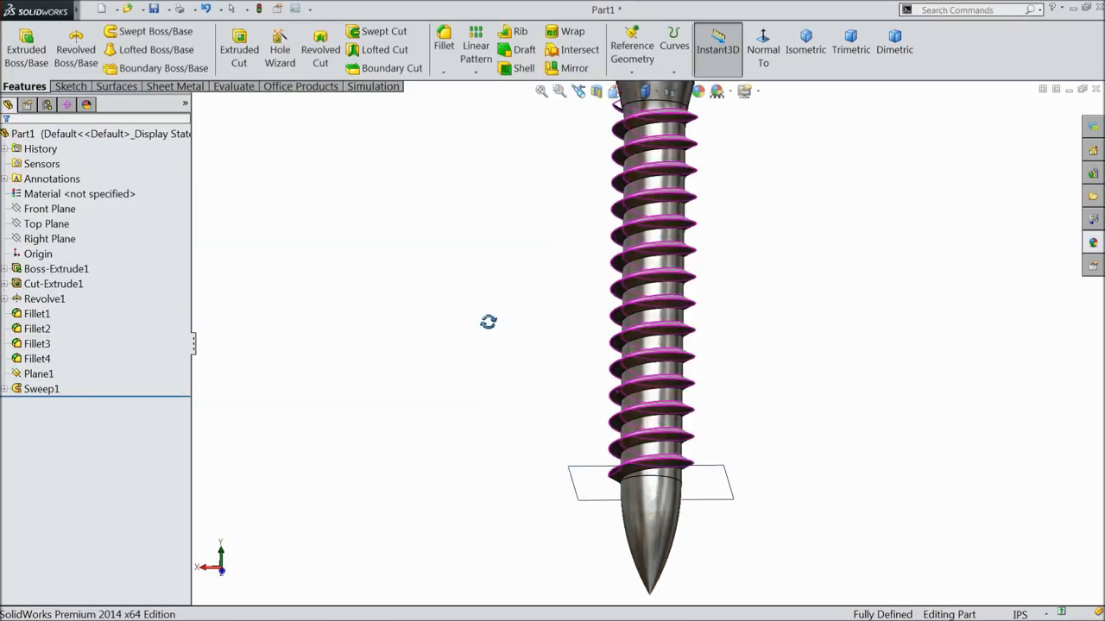
left_click_drag(487, 323, 498, 406)
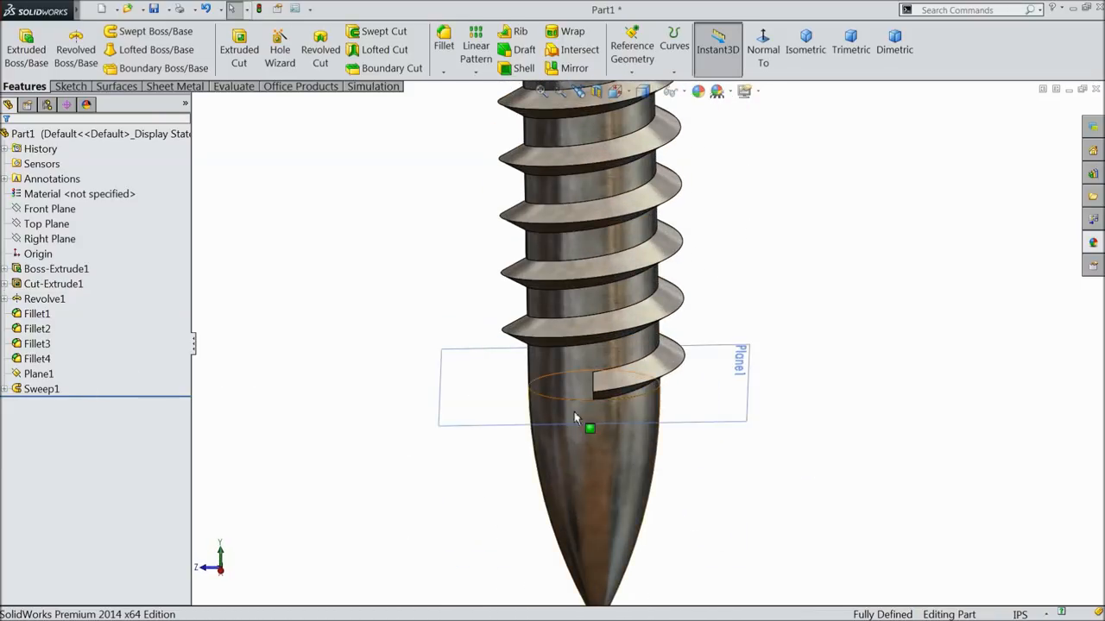
Step: Create Sketch11 on Plane1 by converting the Sketch7 shank circle where the thread ends
left_click(587, 389)
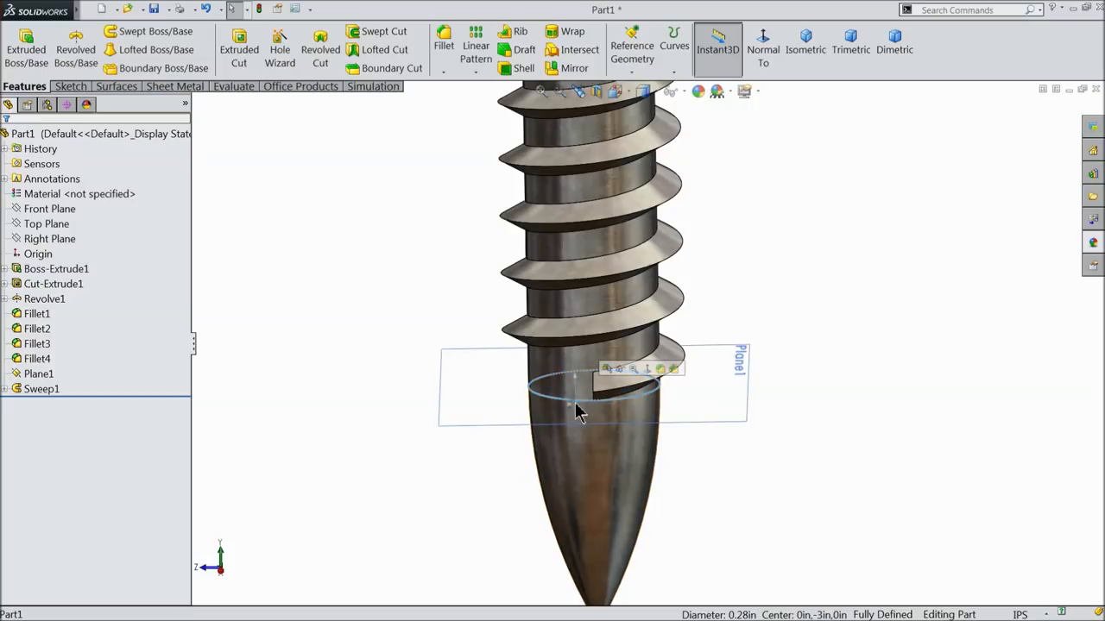
left_click(36, 314)
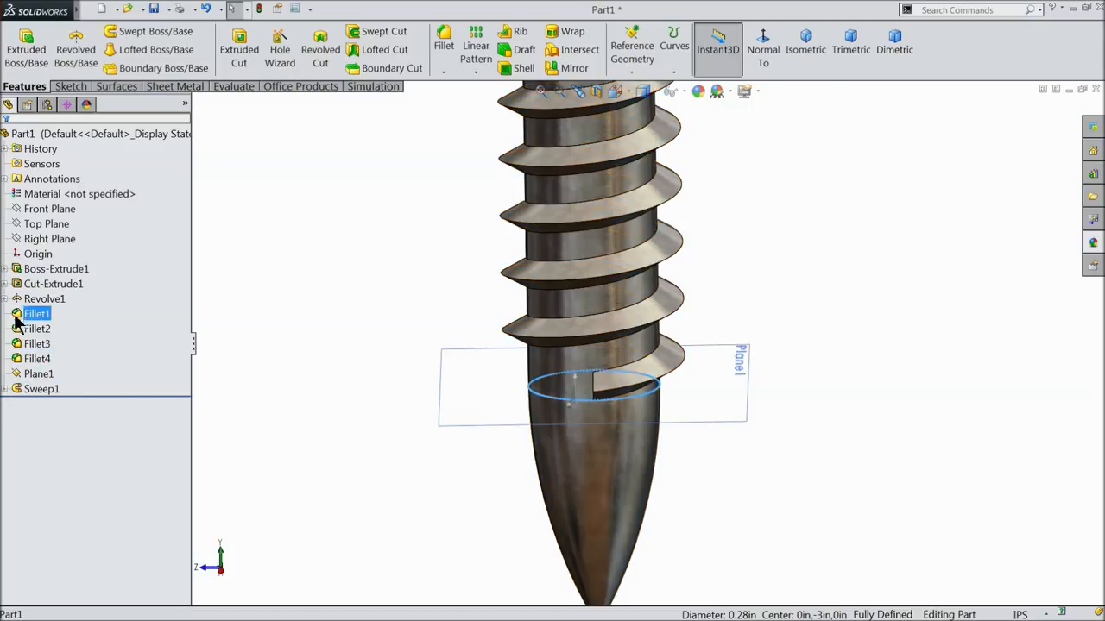
left_click(38, 373)
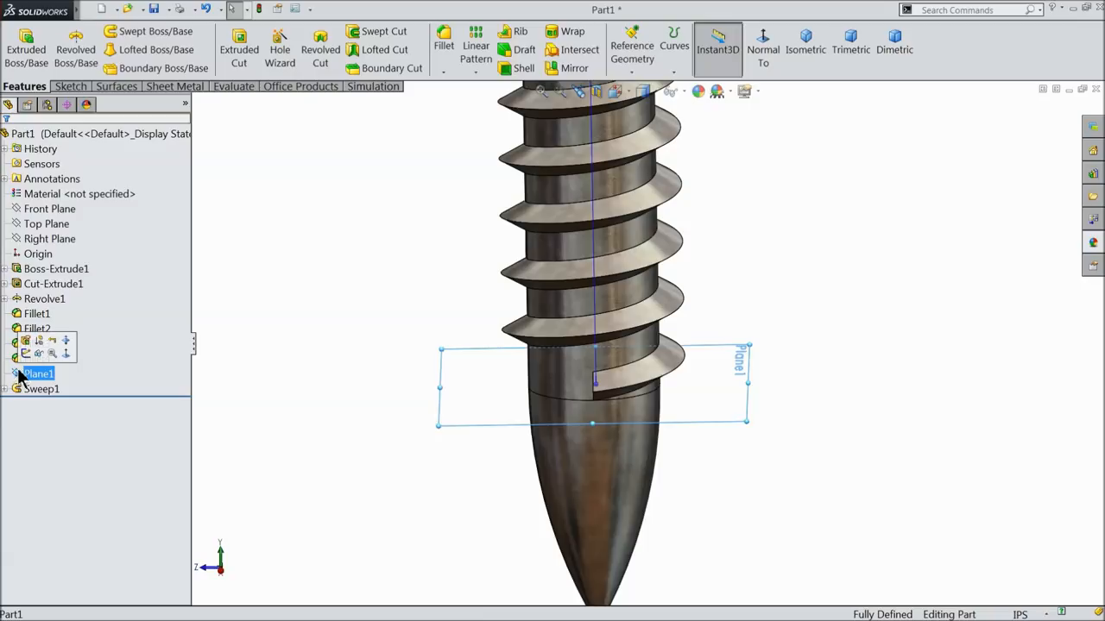
mouse_move(26, 342)
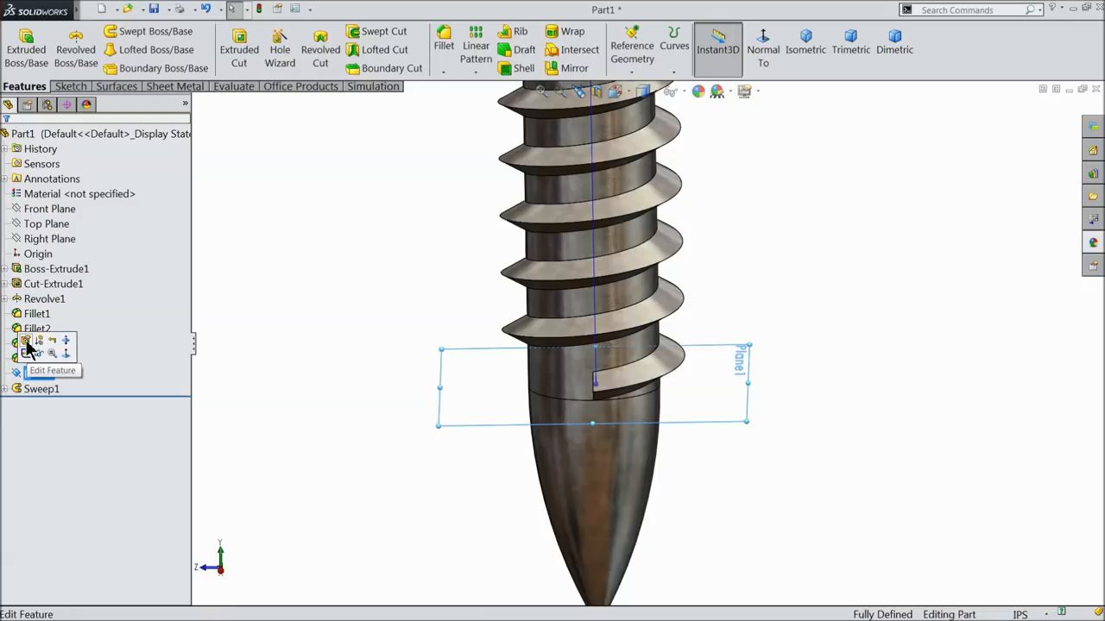
mouse_move(31, 354)
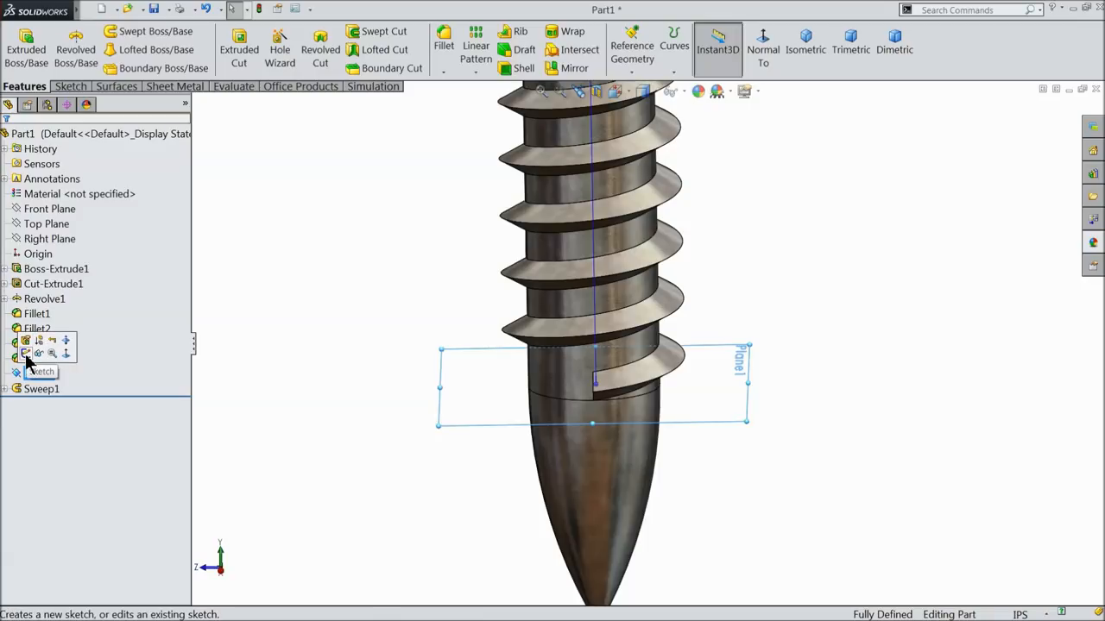
left_click(42, 371)
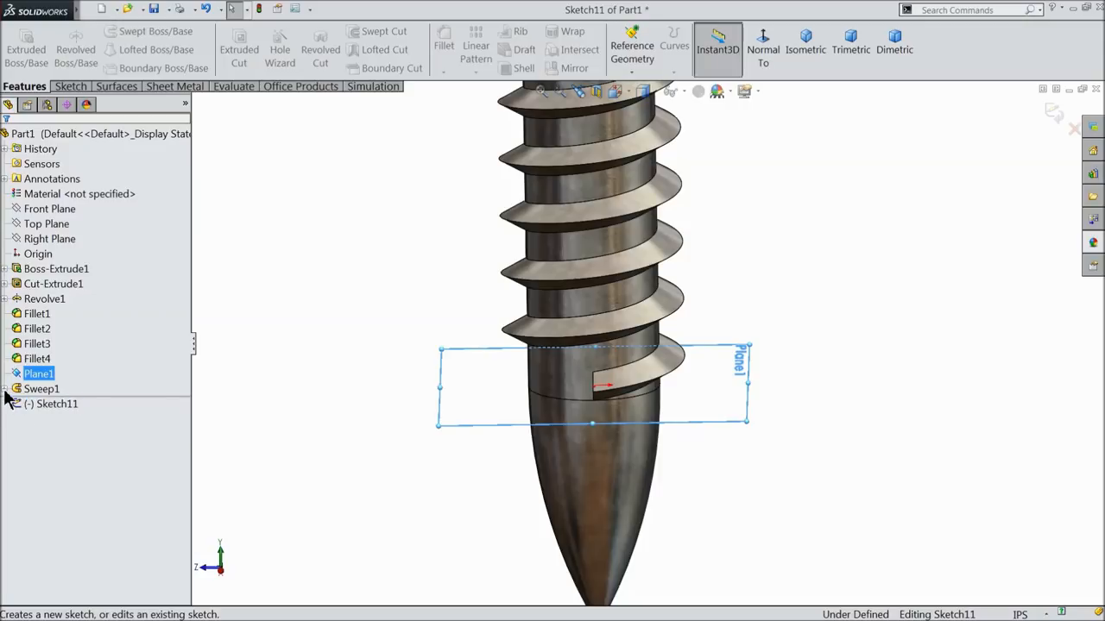
left_click(7, 388)
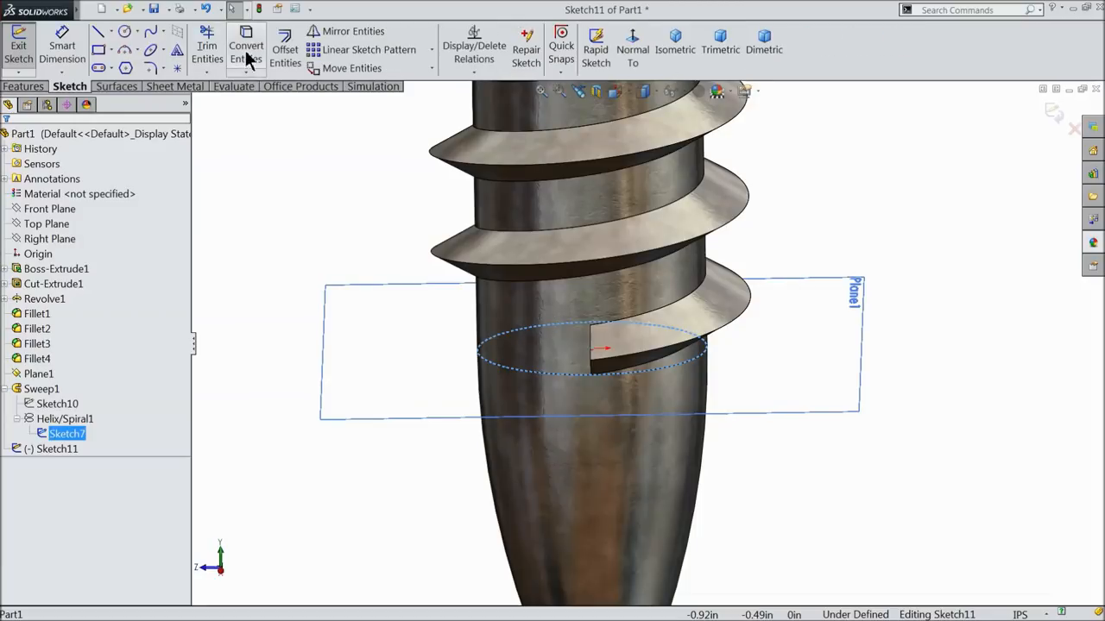
left_click(246, 52)
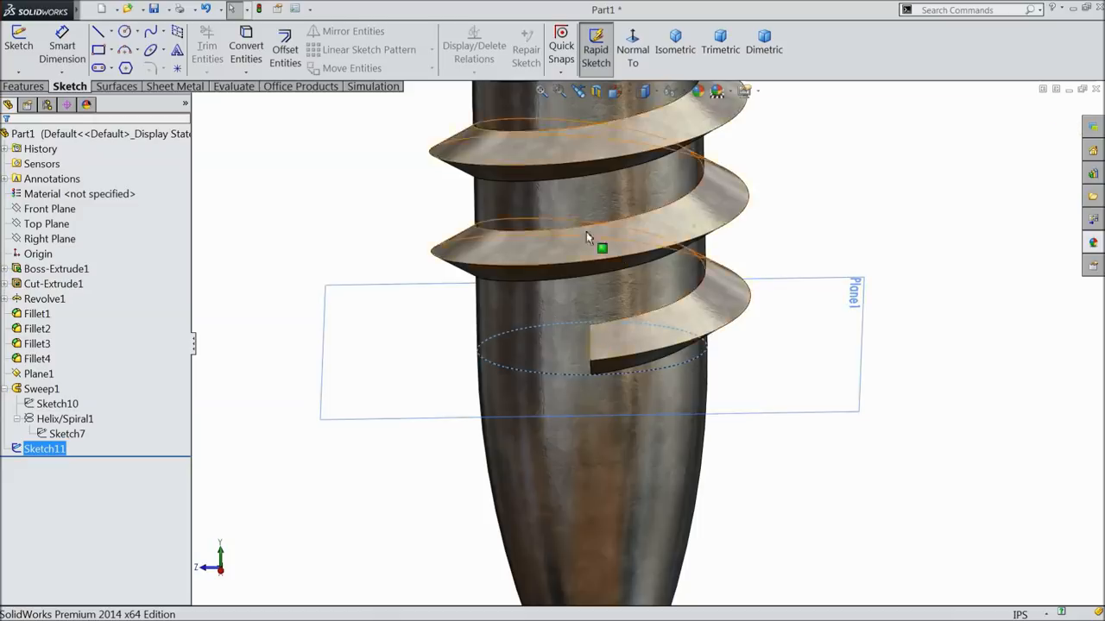
left_click(24, 87)
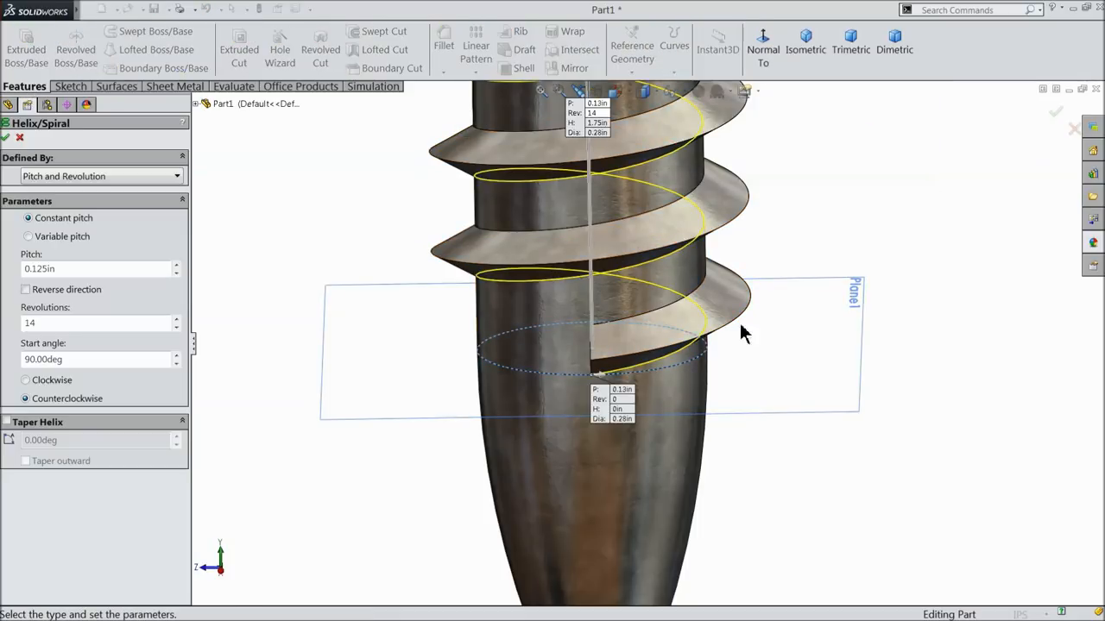
Step: Give Helix/Spiral2 0.10 in pitch, 4 clockwise turns, reversed toward the tip, tapered 16°, and accept
left_click(86, 269)
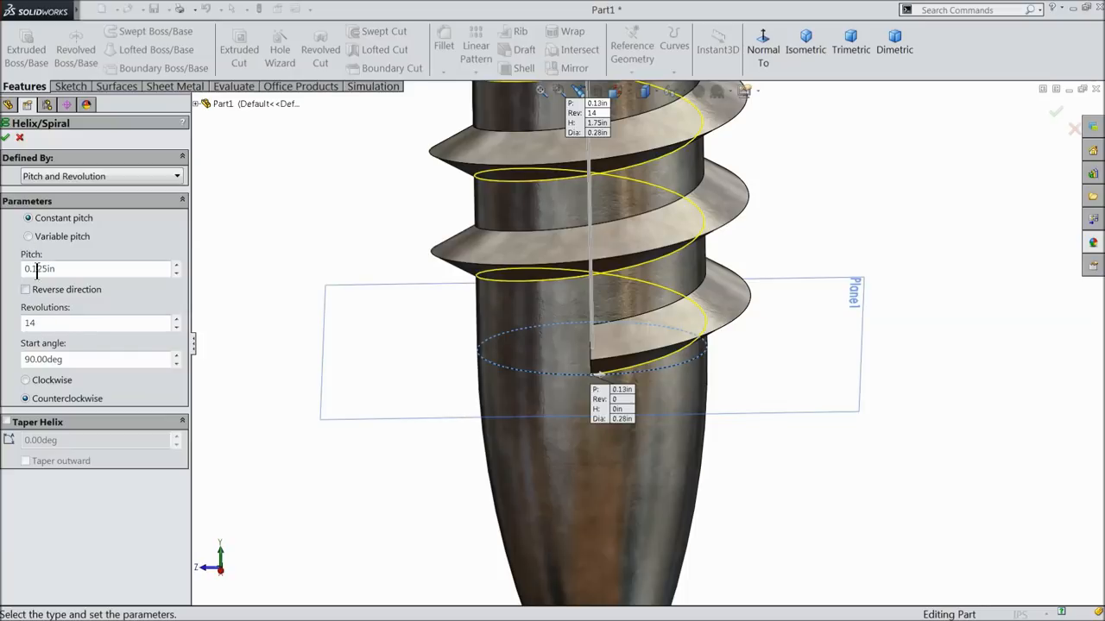
triple_click(95, 270)
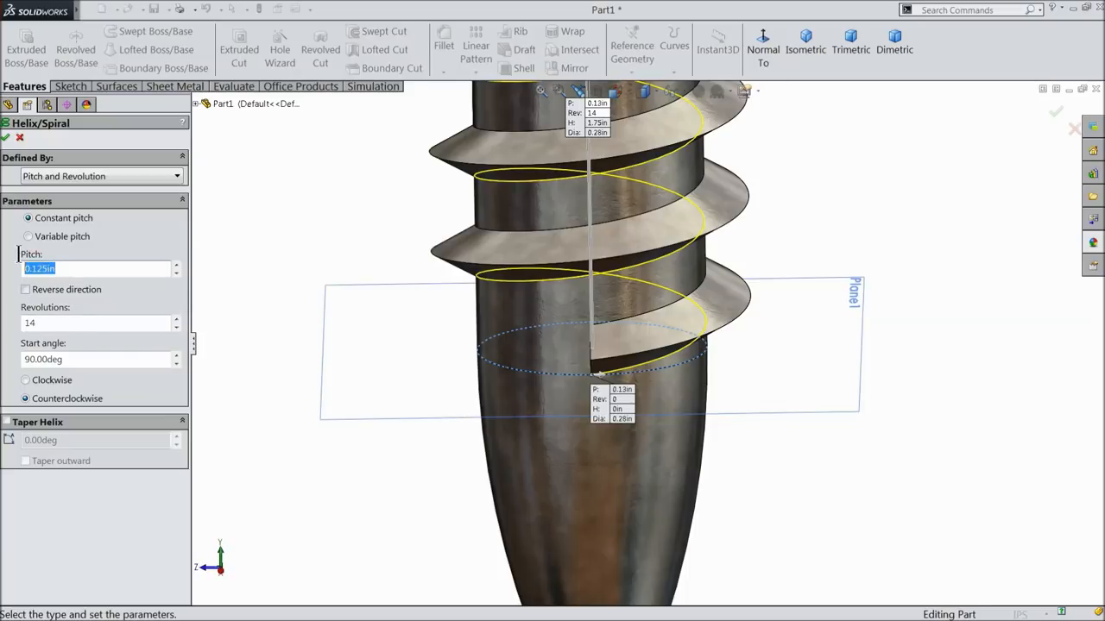
type("0")
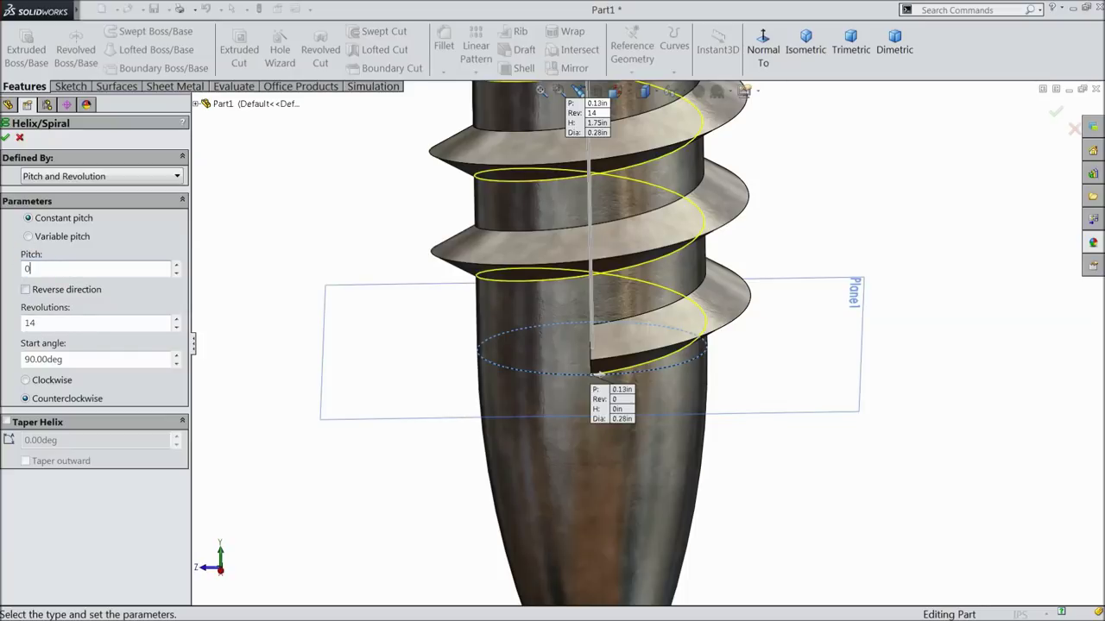
type("0.10in")
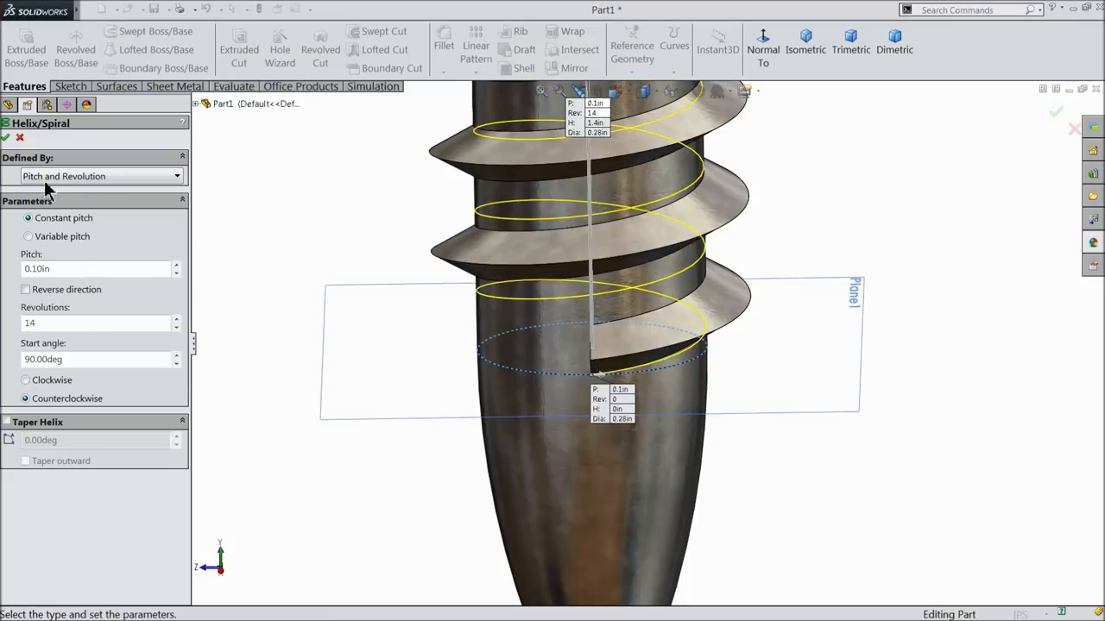
triple_click(86, 322)
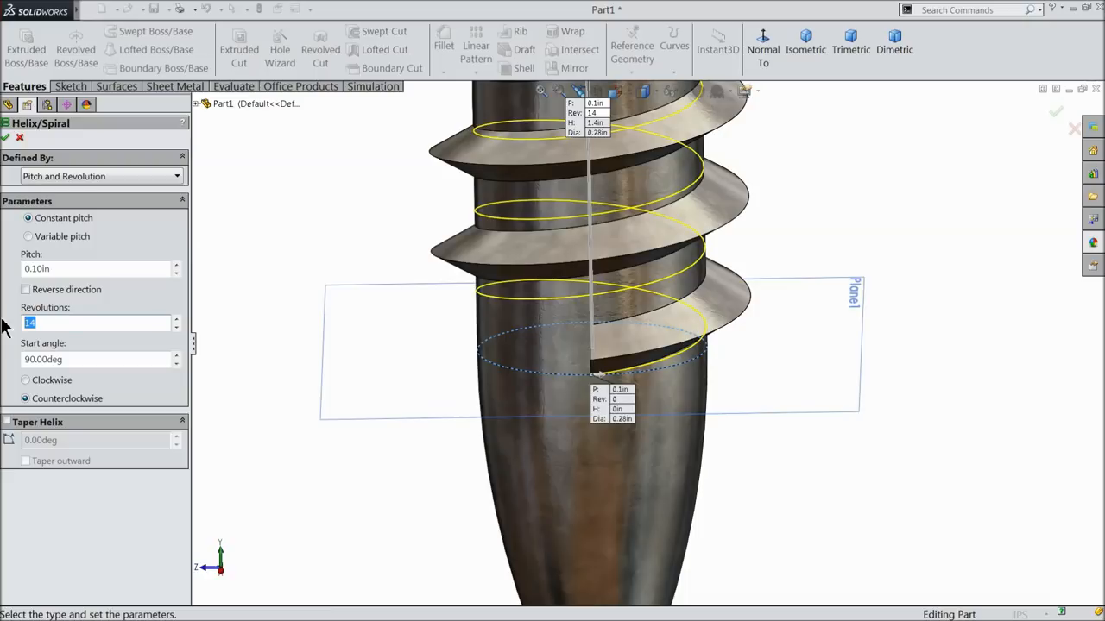
type("4")
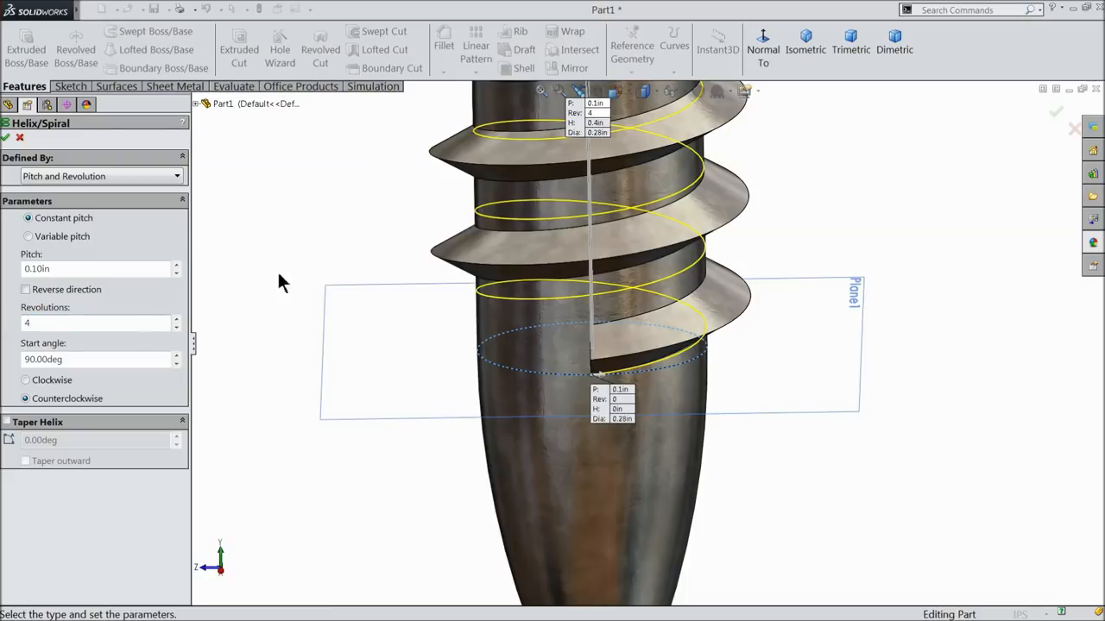
mouse_move(67, 380)
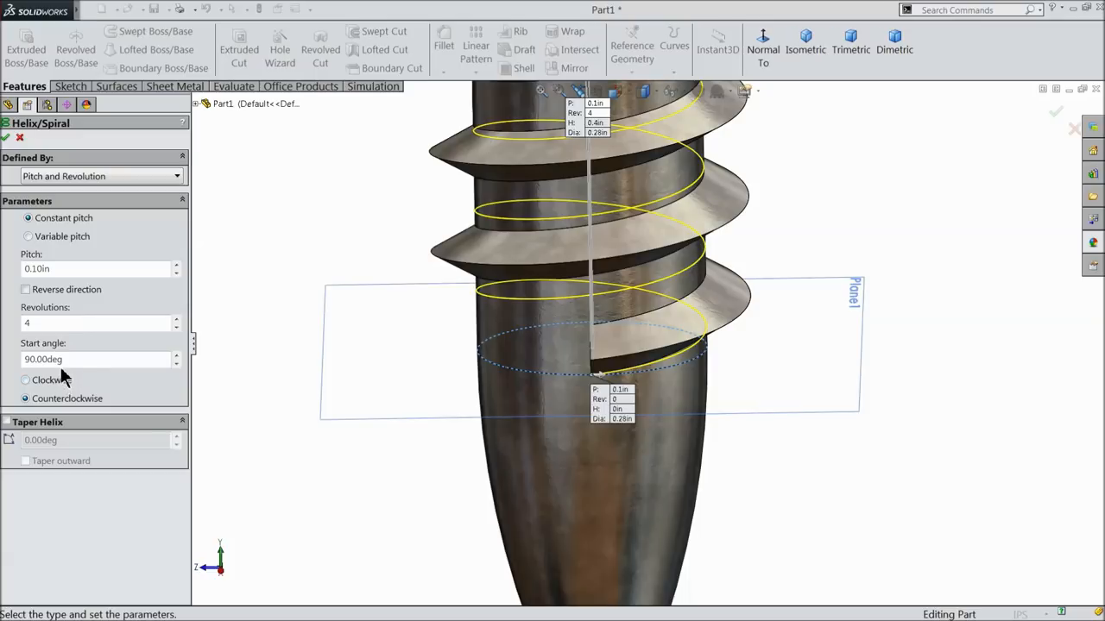
left_click(26, 380)
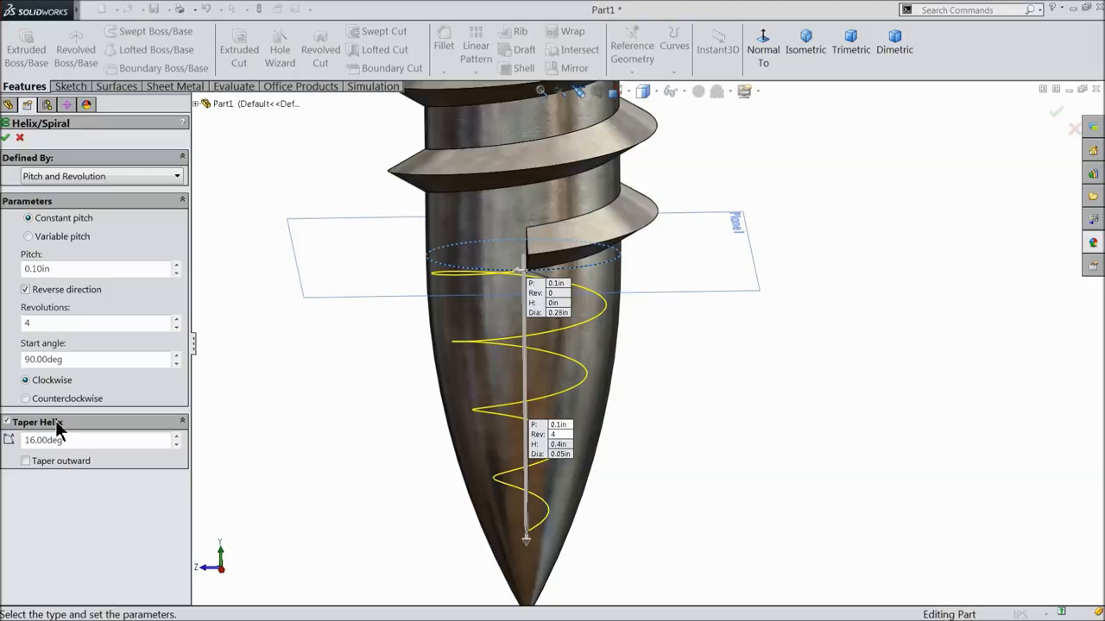
left_click(95, 269)
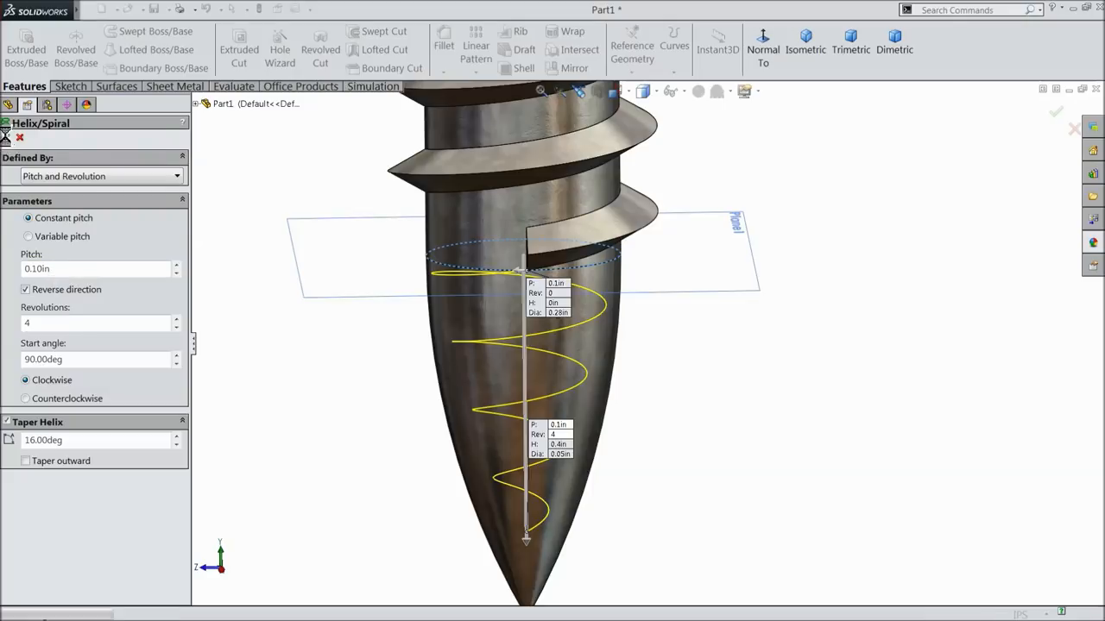
left_click(1057, 111)
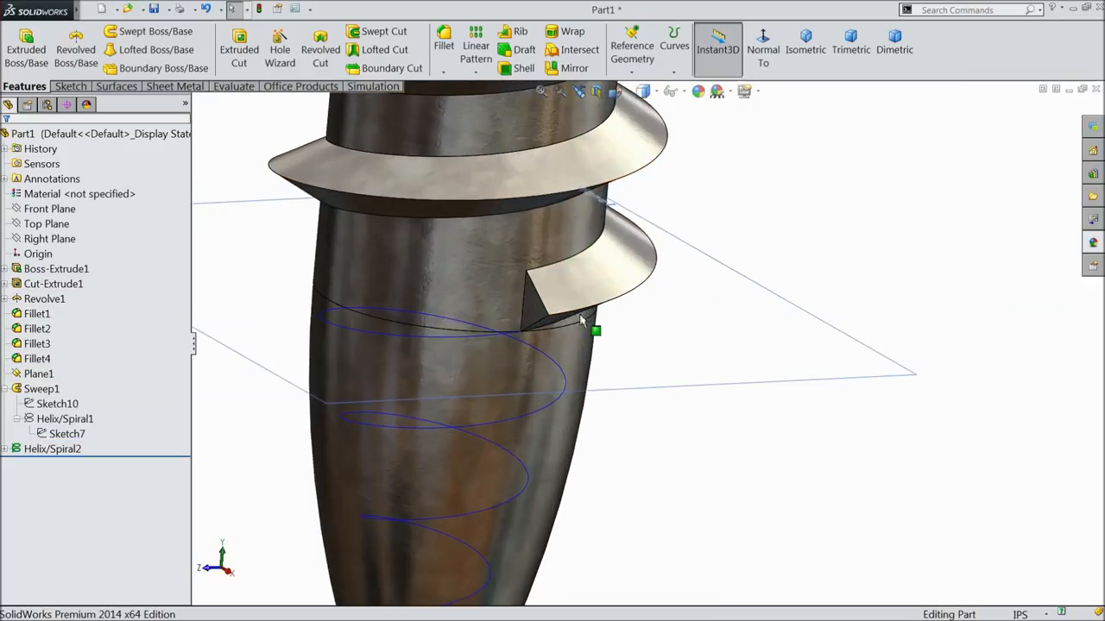
Step: Sketch the profile on the thread end face and sweep it along Helix/Spiral2 as Sweep2
left_click(41, 388)
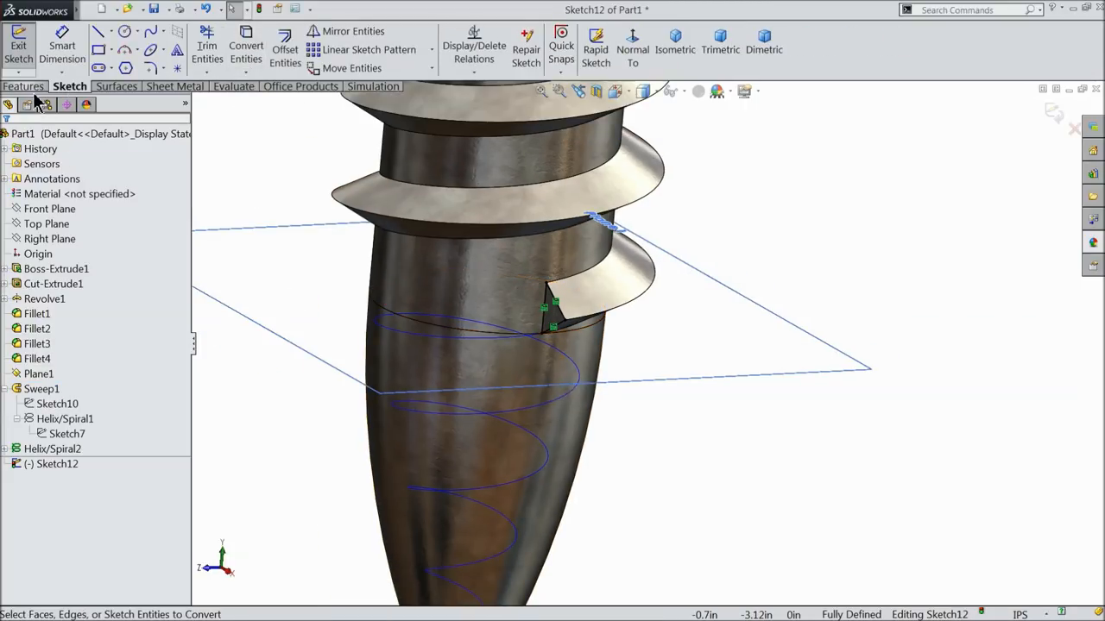
left_click(25, 87)
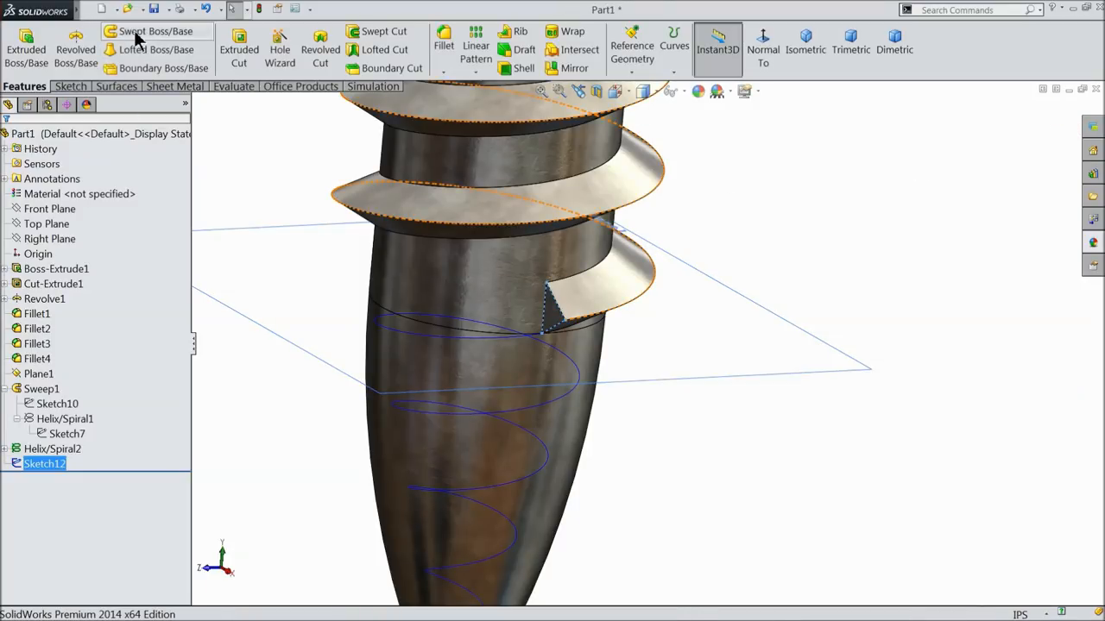
left_click(155, 31)
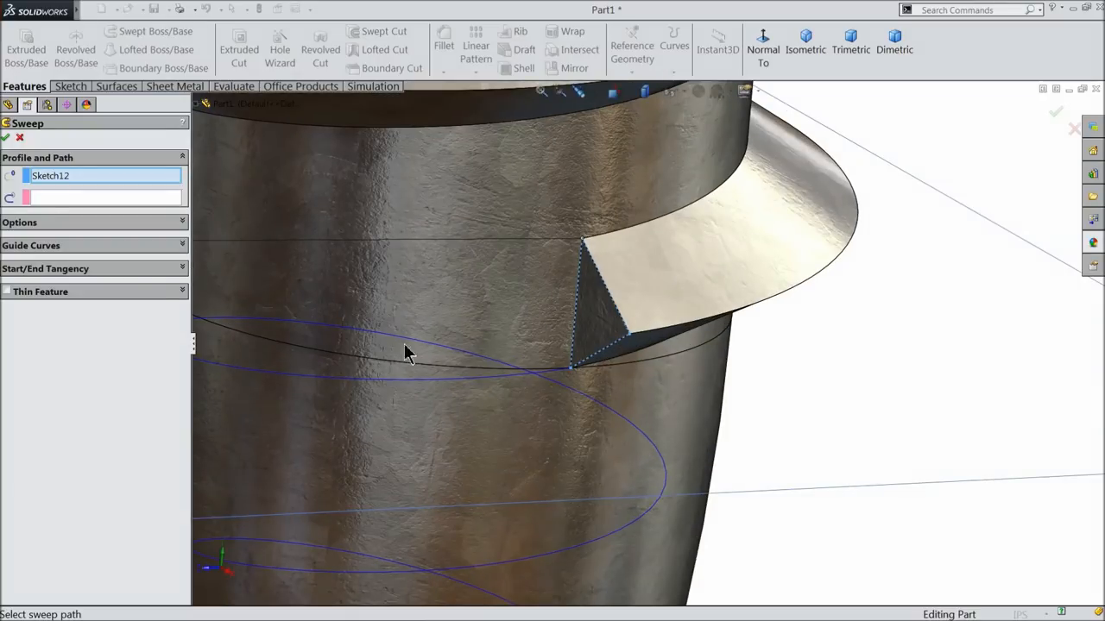
left_click(552, 379)
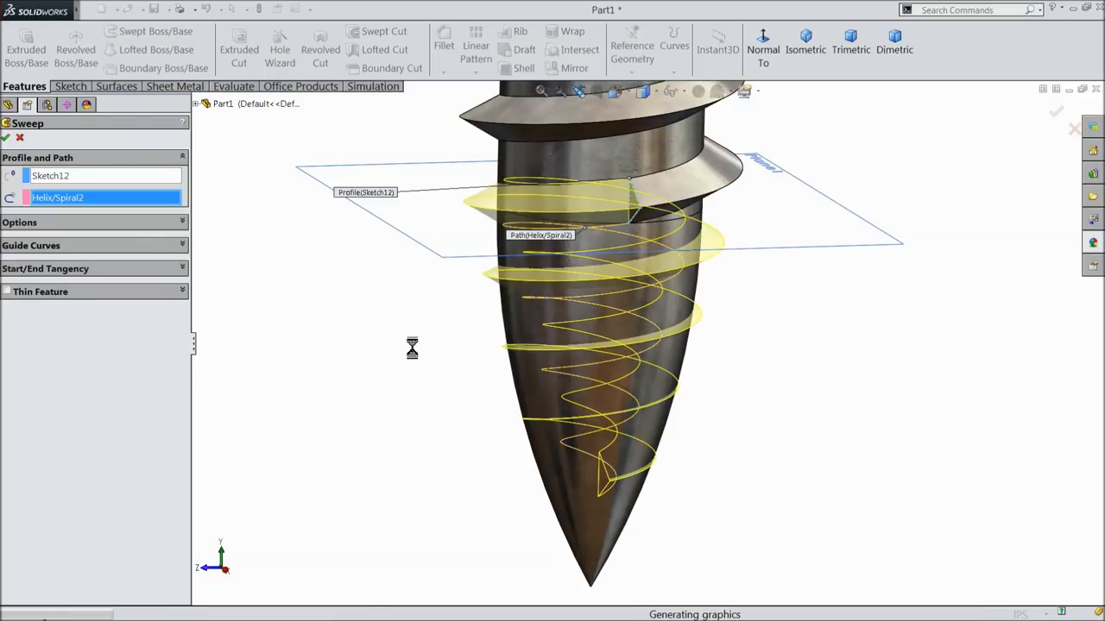
left_click(7, 138)
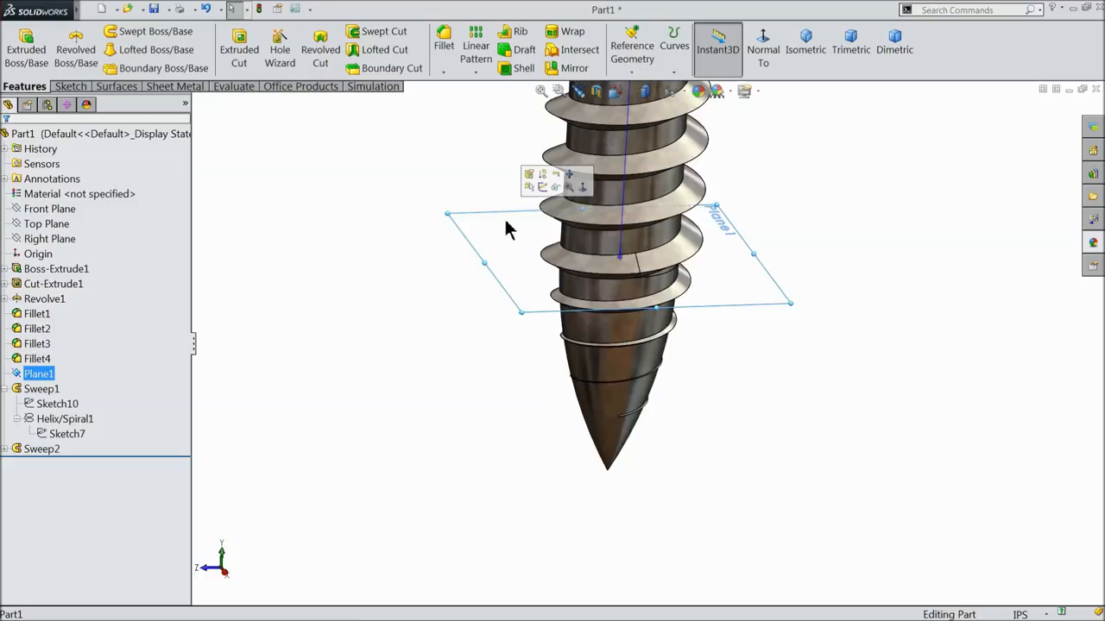
Step: Edit the shank's revolve Sketch4, adjusting the tip spline point where the lower thread meets the point
left_click(473, 355)
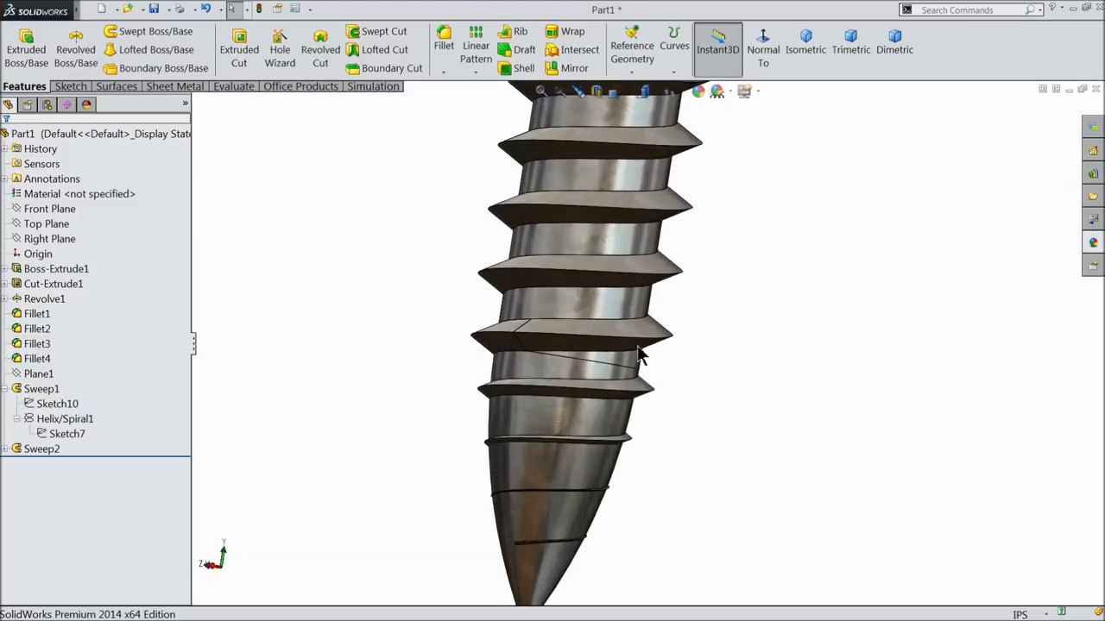
left_click_drag(642, 354, 552, 388)
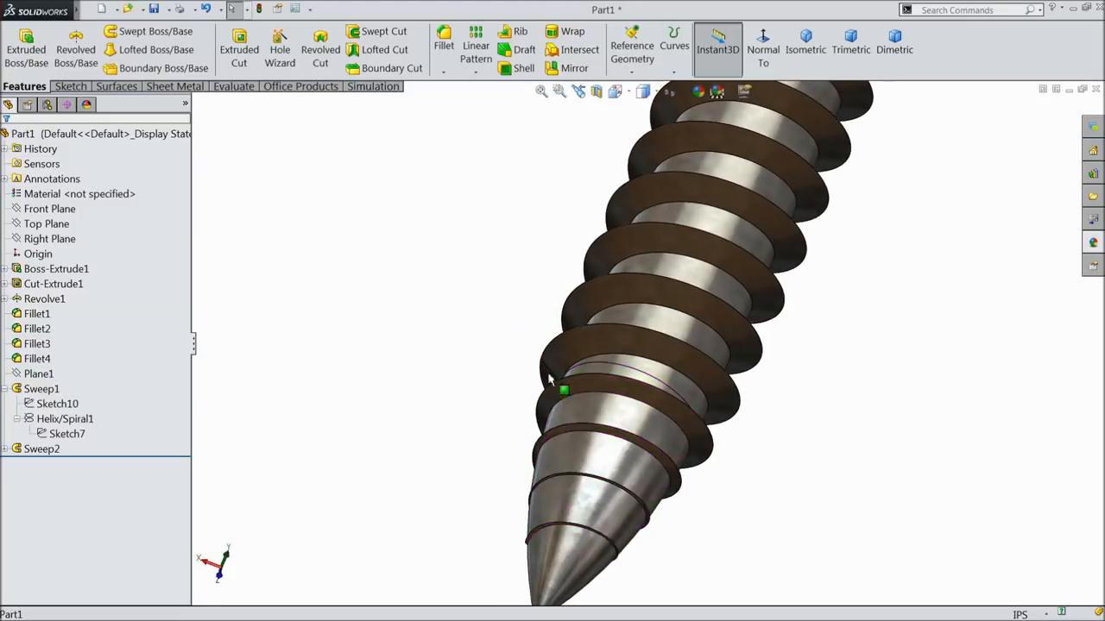
left_click(45, 299)
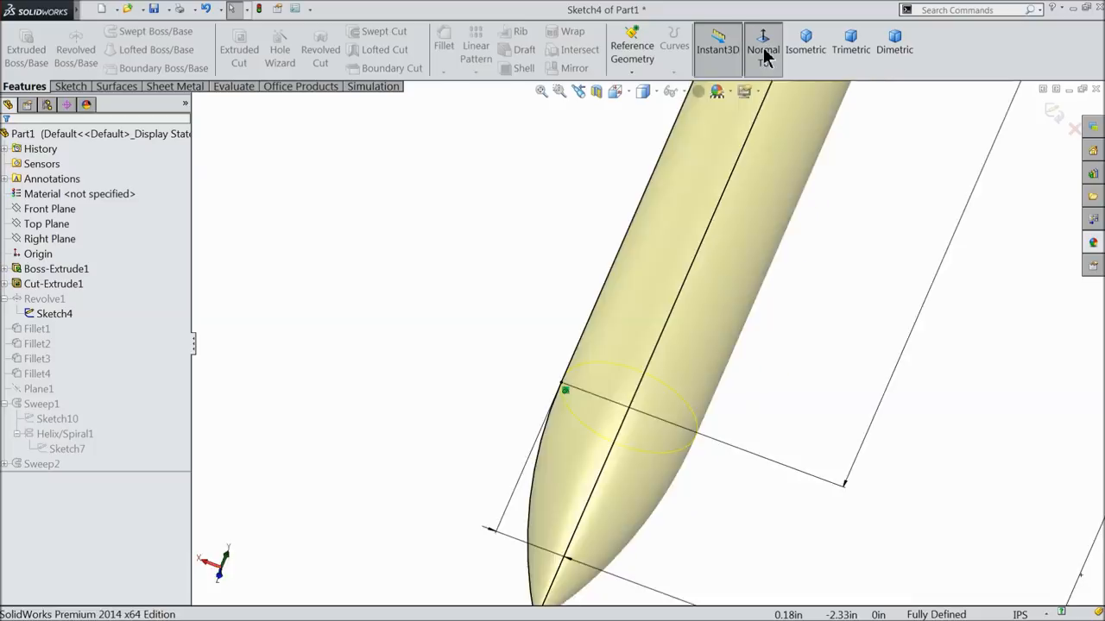
left_click(763, 49)
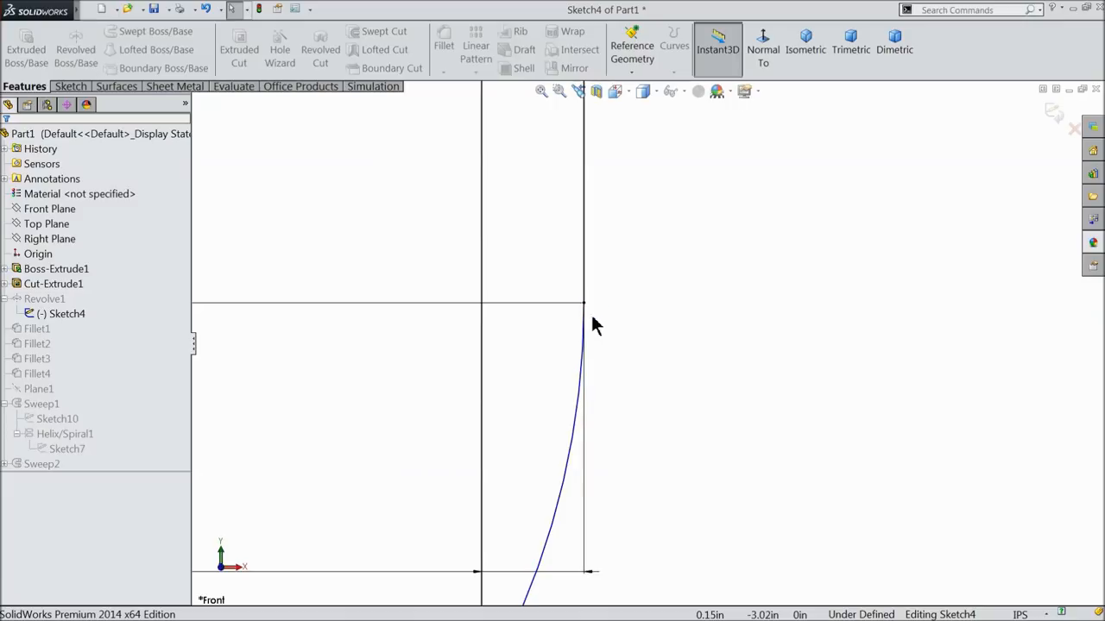
left_click(556, 389)
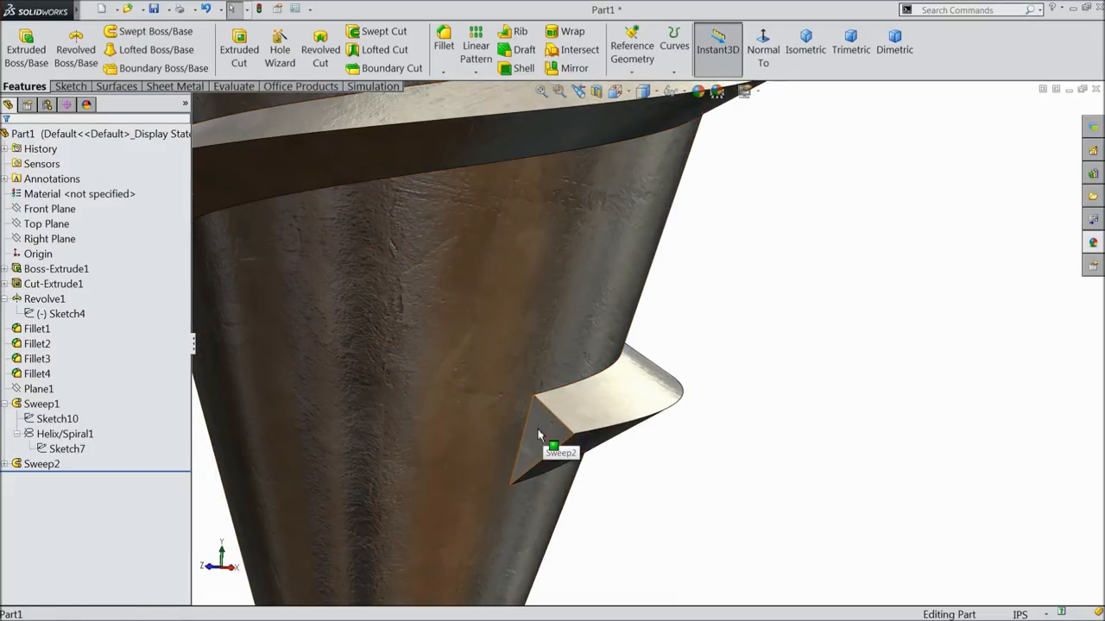
Step: Sketch a triangular profile with centerline on the lower thread's end face
left_click(559, 452)
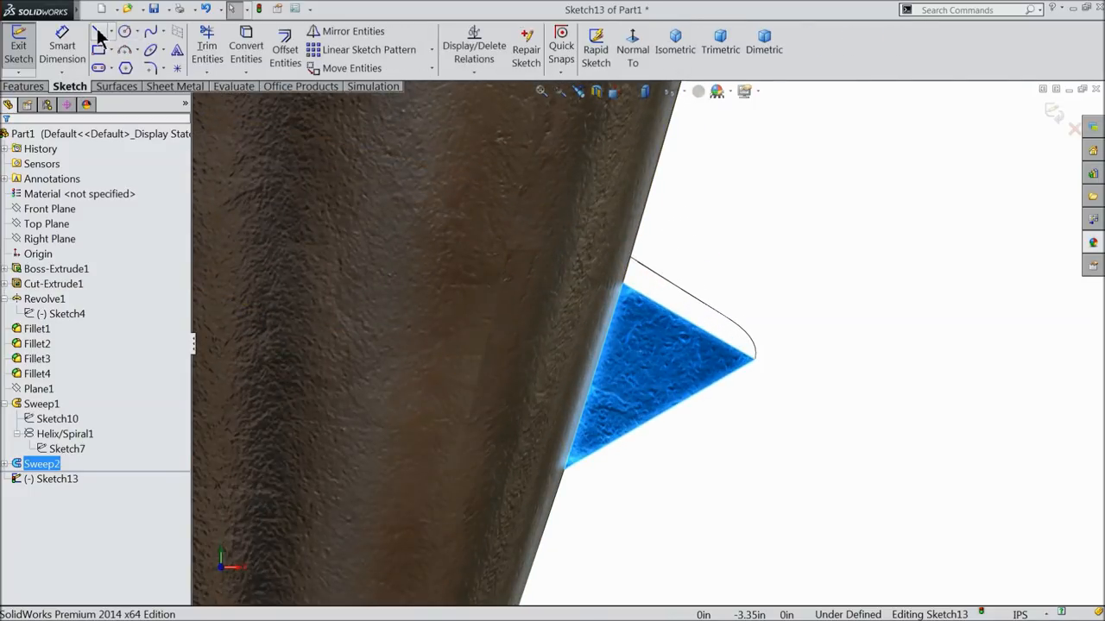
left_click(100, 31)
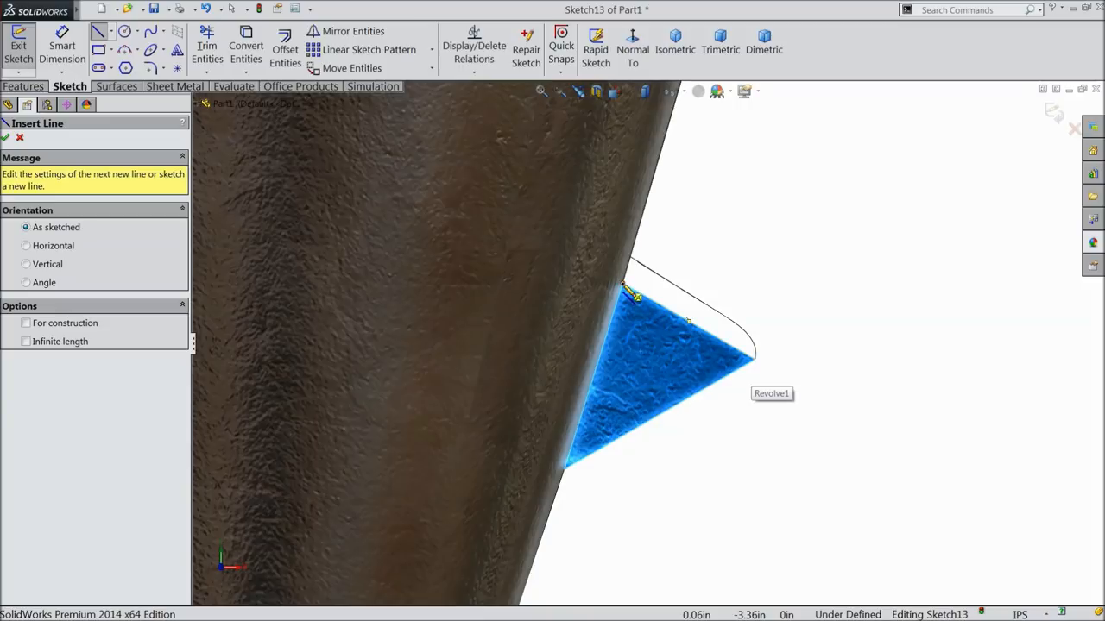
mouse_move(573, 262)
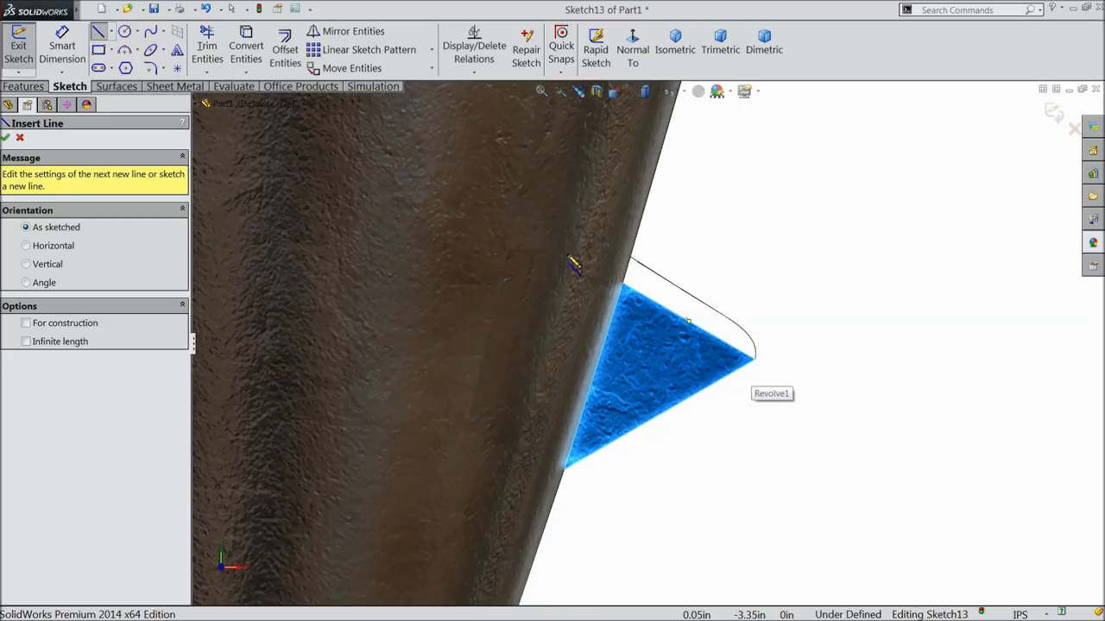
mouse_move(525, 233)
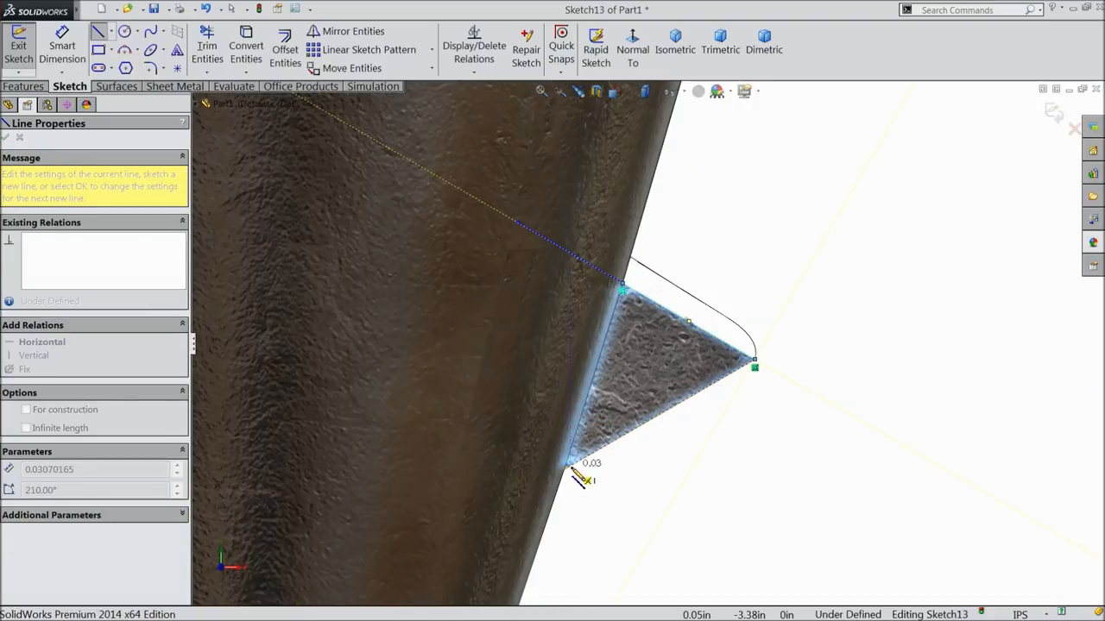
left_click_drag(584, 478, 504, 521)
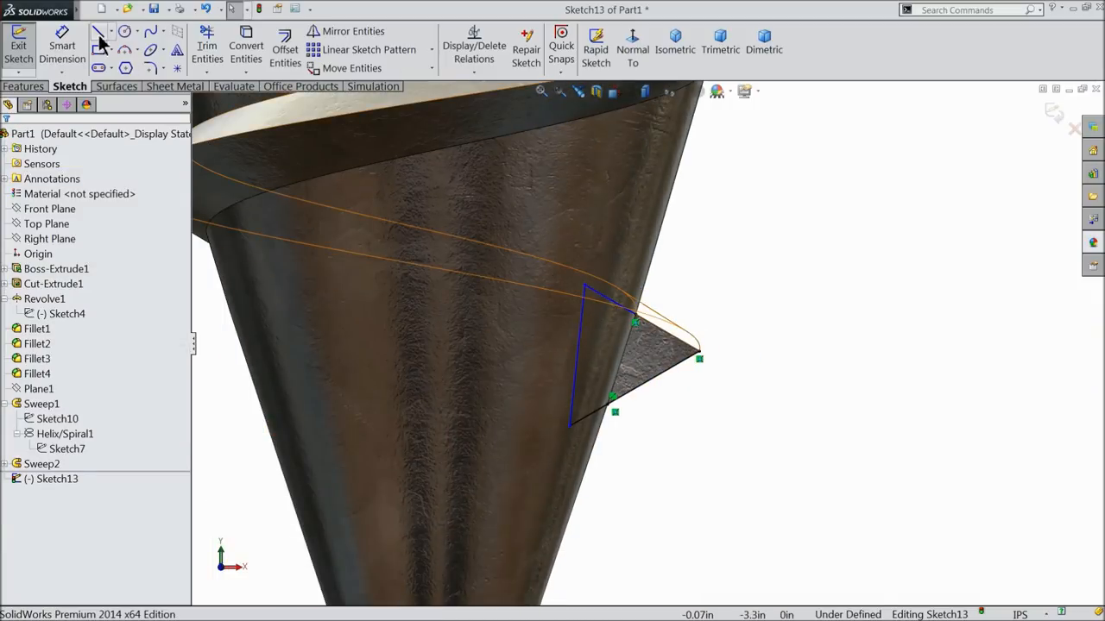
left_click(98, 31)
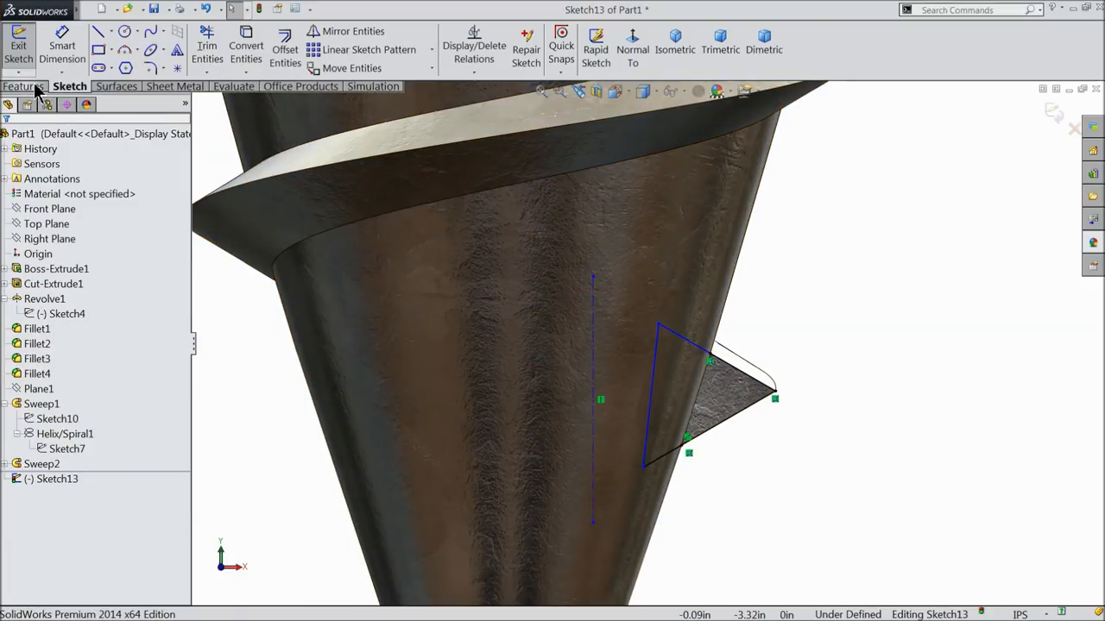
Step: Revolve the end-face profile 160° about Line6 to cap the thread as Revolve2
left_click(24, 87)
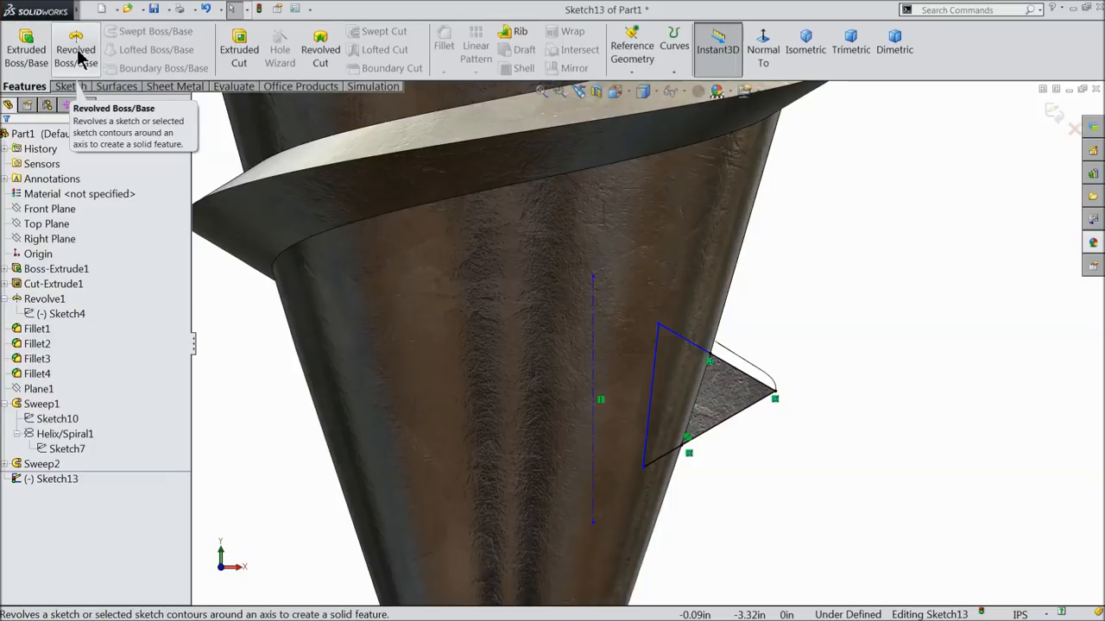
left_click(76, 49)
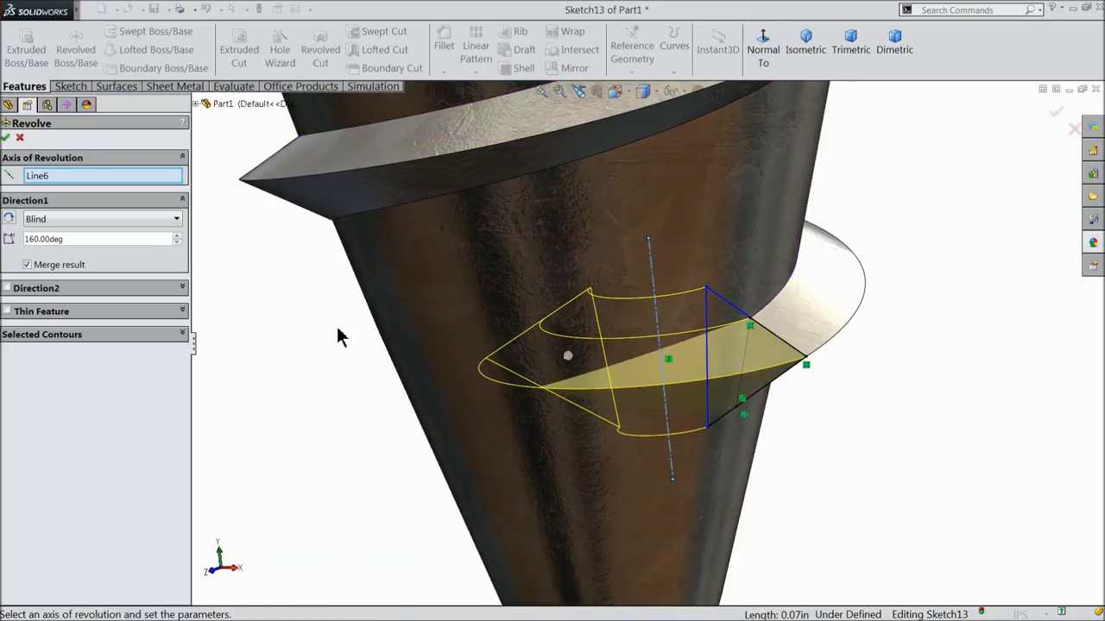
mouse_move(252, 297)
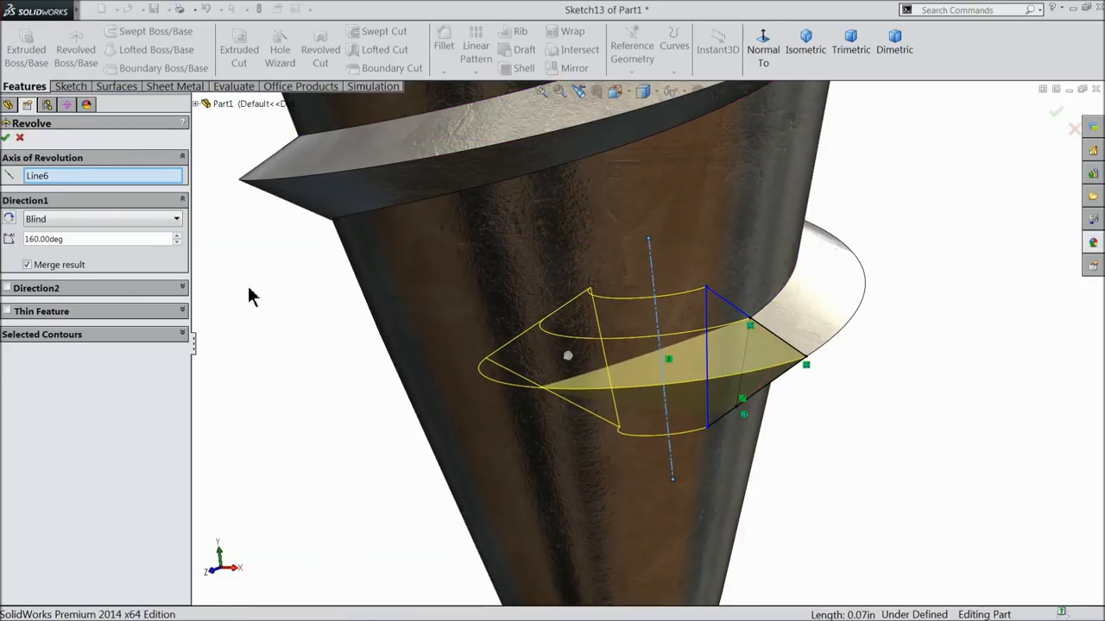
left_click(5, 138)
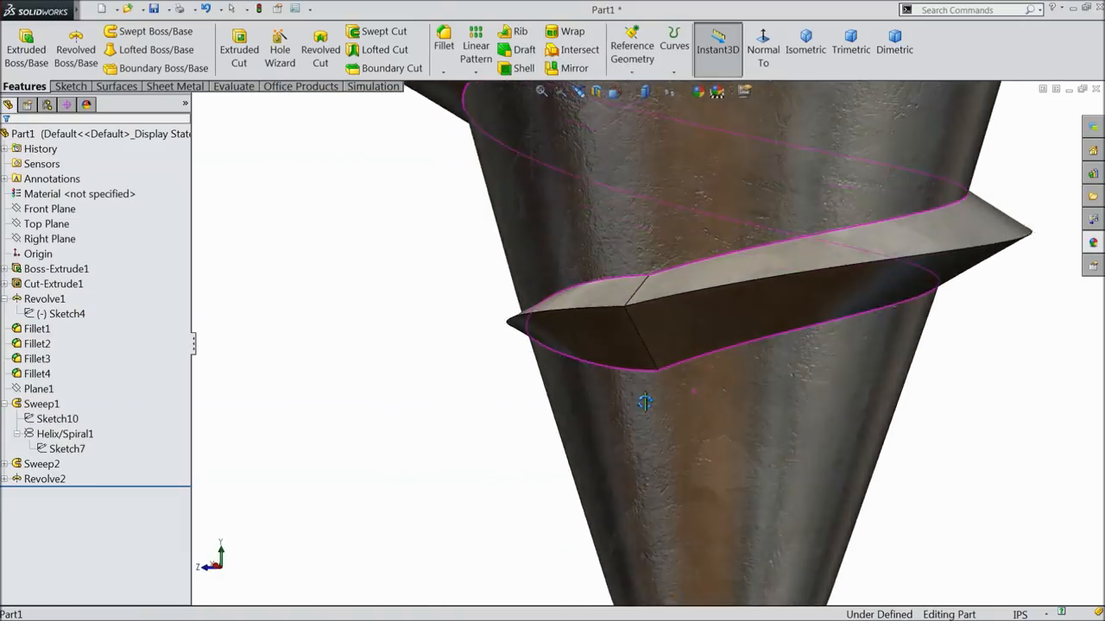
left_click_drag(645, 404, 568, 369)
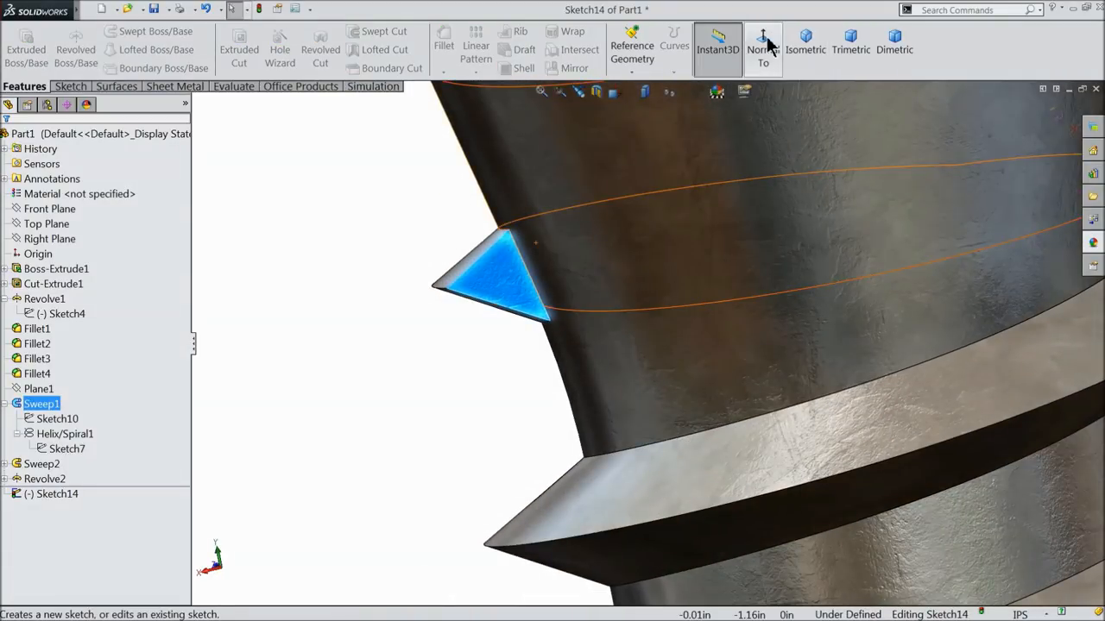
Step: Sketch a triangular thread-end profile with vertical centerline on Sweep1's end face and revolve it about the axis
left_click(763, 48)
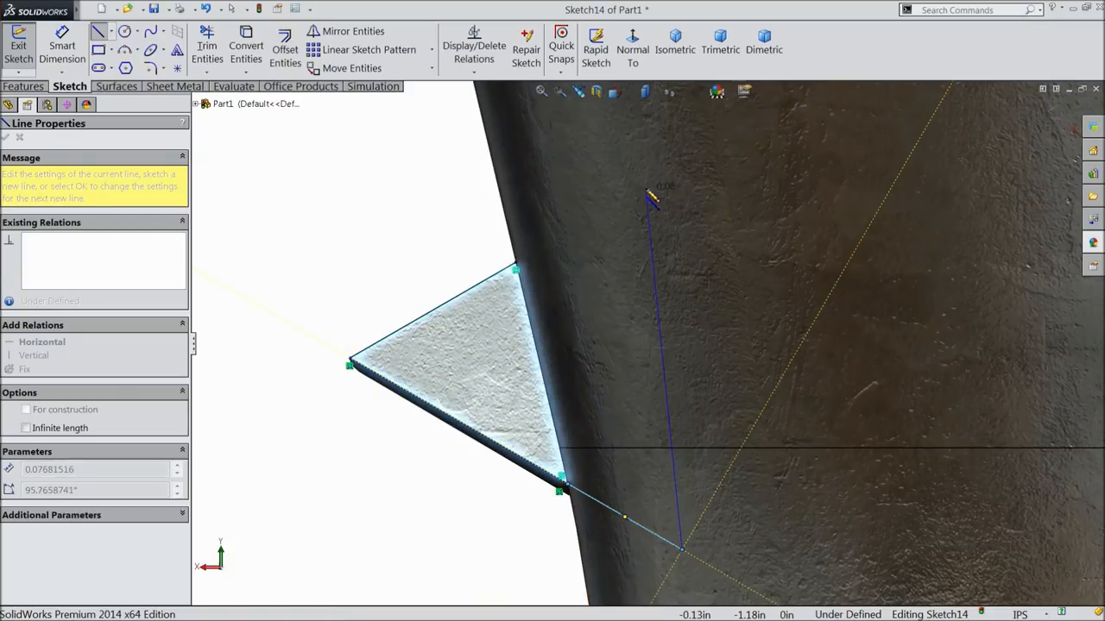
left_click_drag(653, 198, 527, 273)
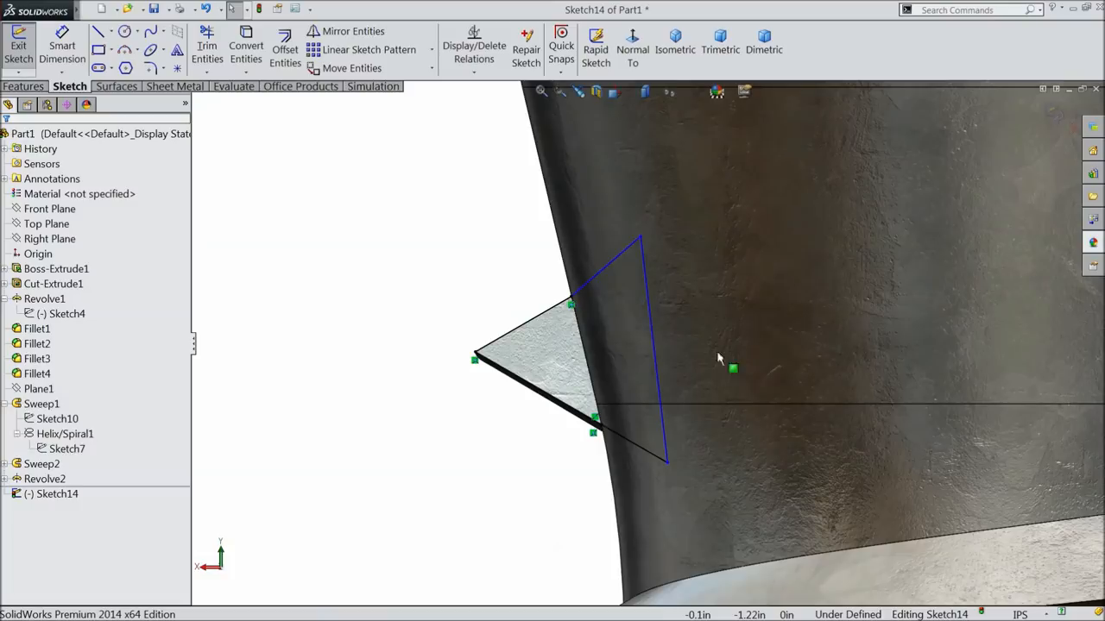
left_click(112, 31)
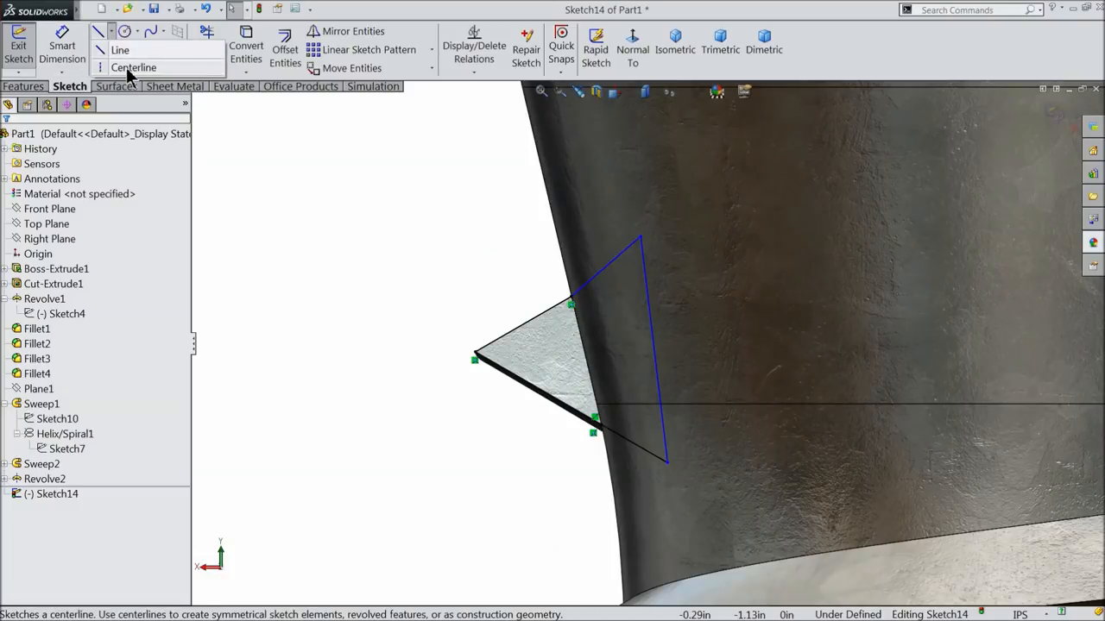
left_click(121, 50)
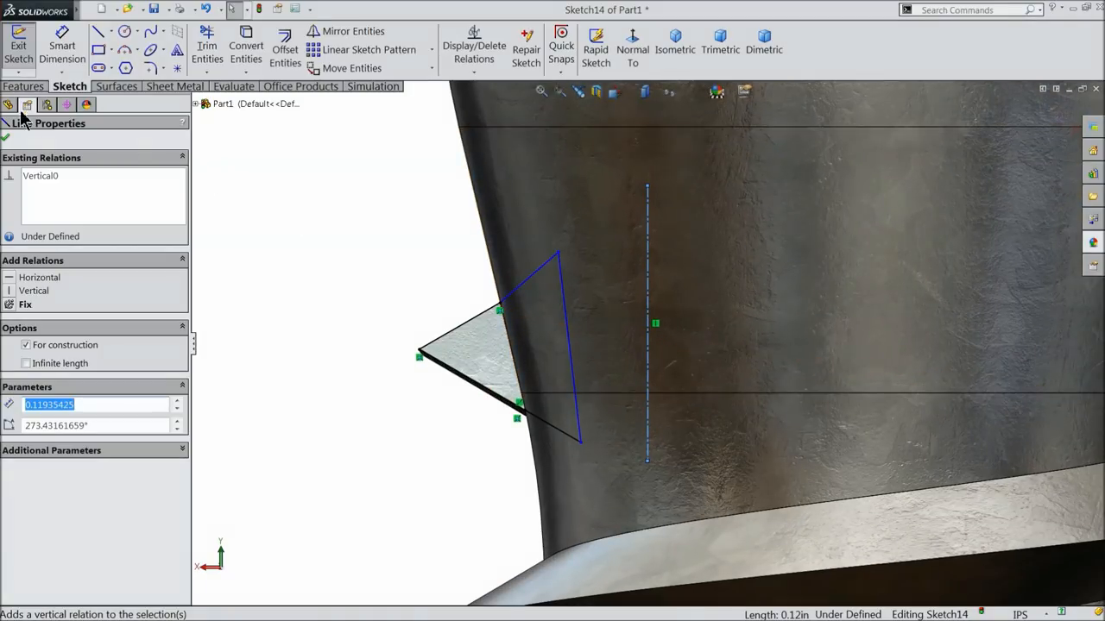
left_click(24, 86)
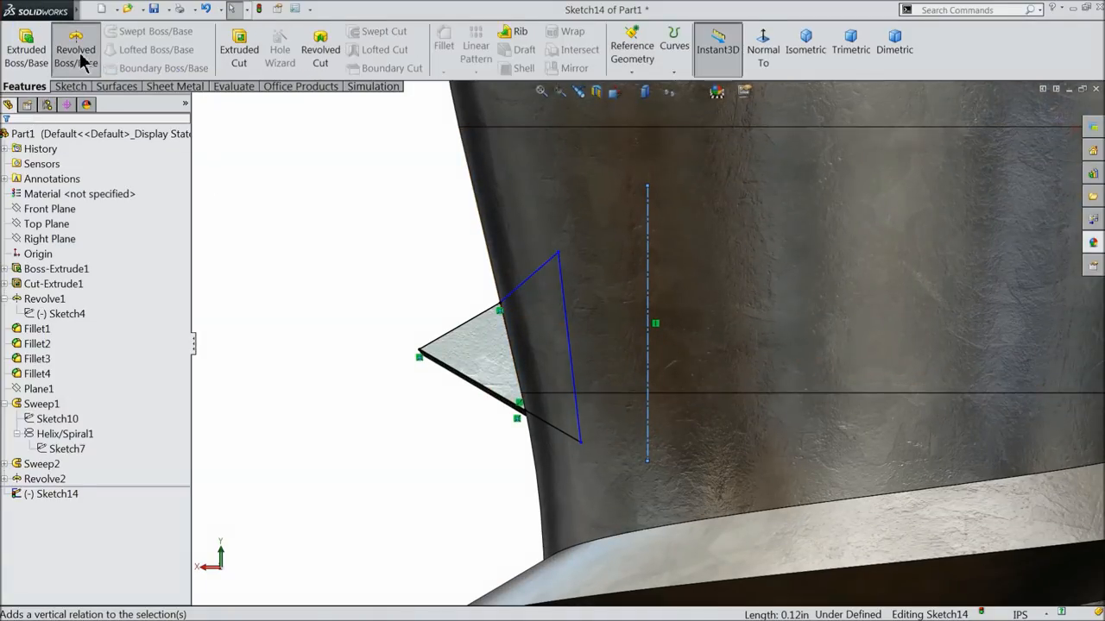
left_click(76, 48)
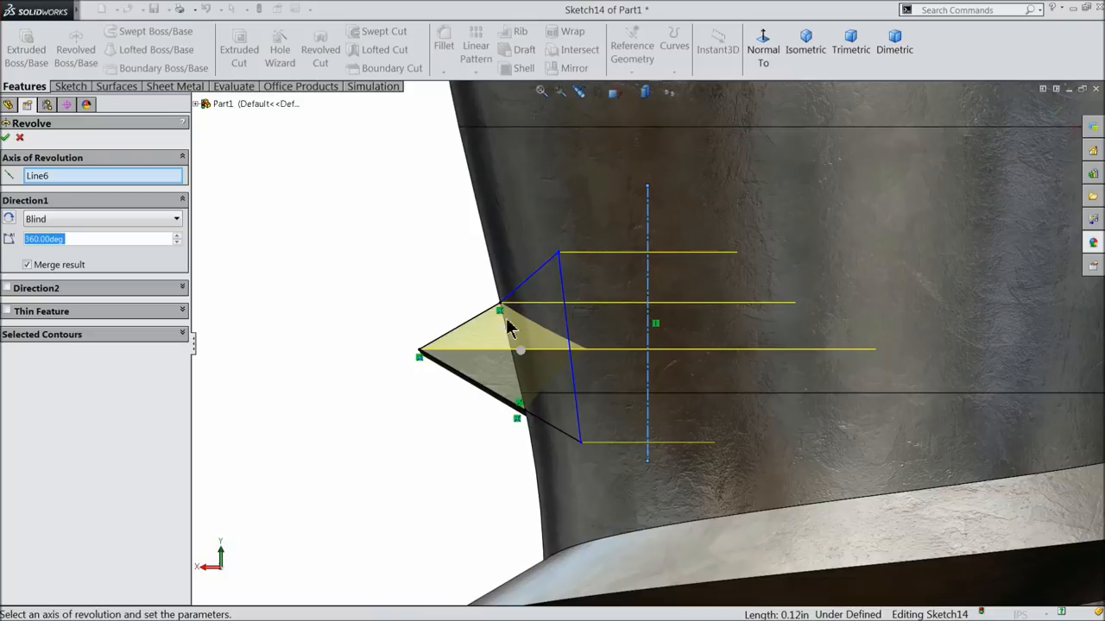
mouse_move(207, 245)
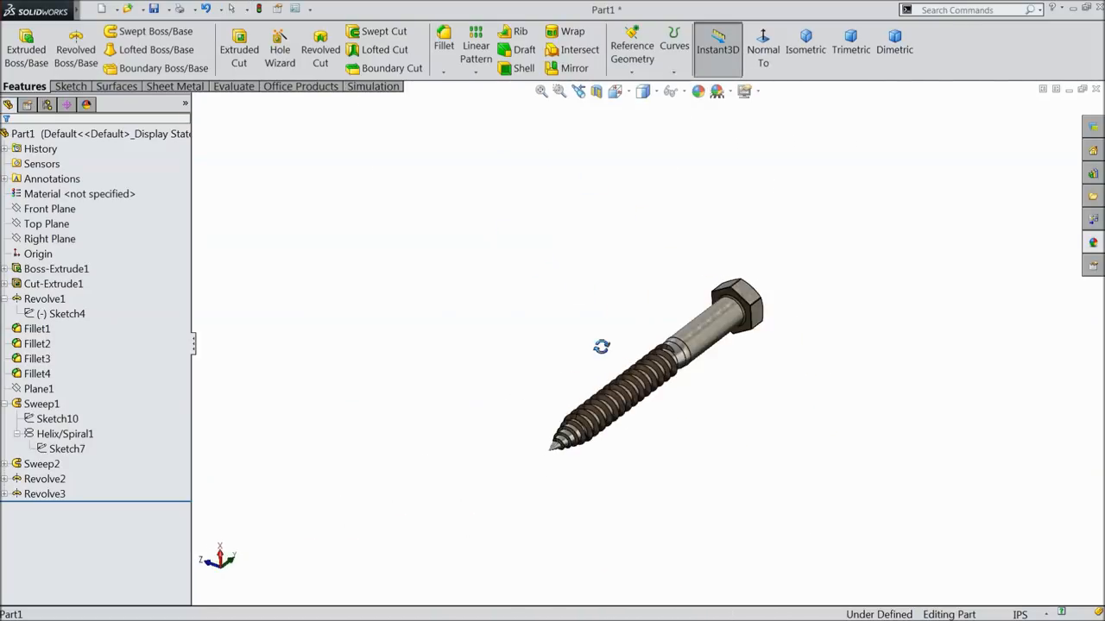
left_click_drag(601, 345, 630, 308)
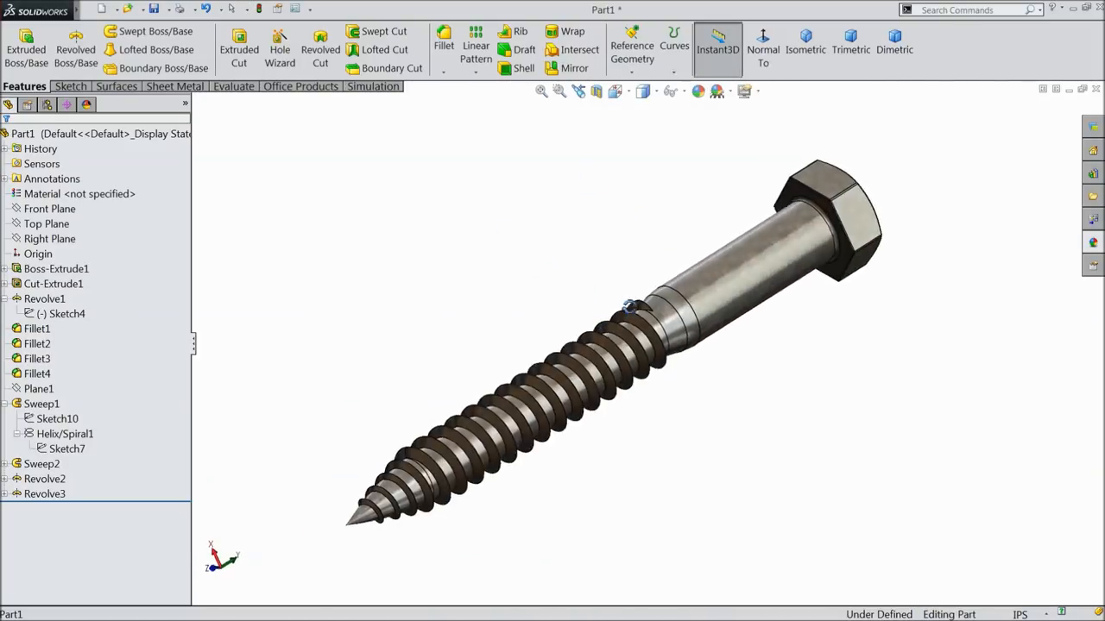
left_click_drag(630, 307, 560, 376)
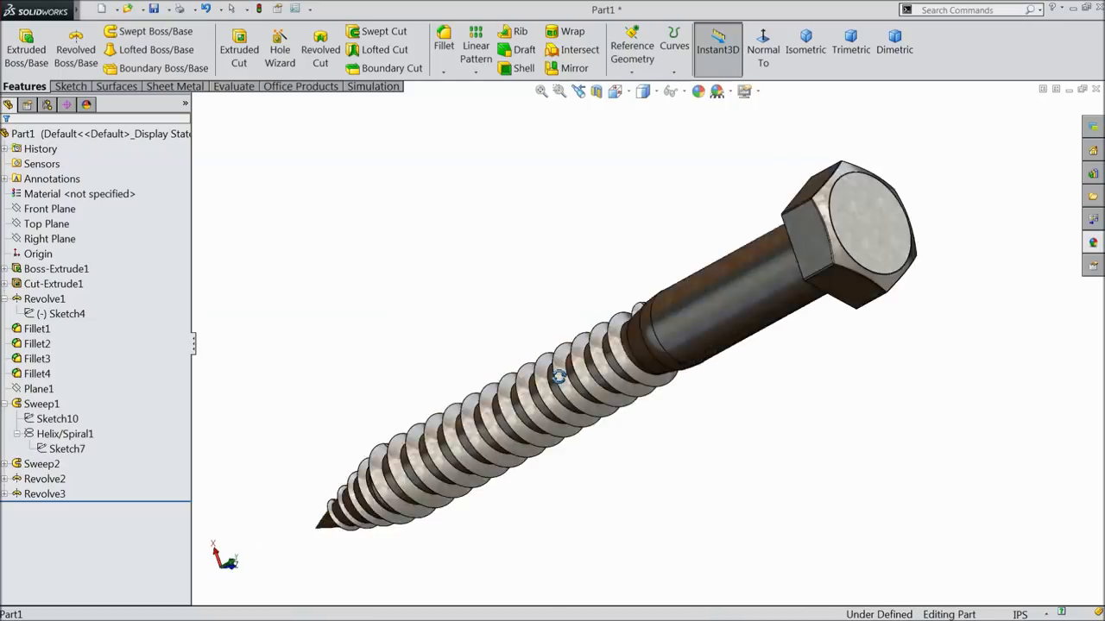